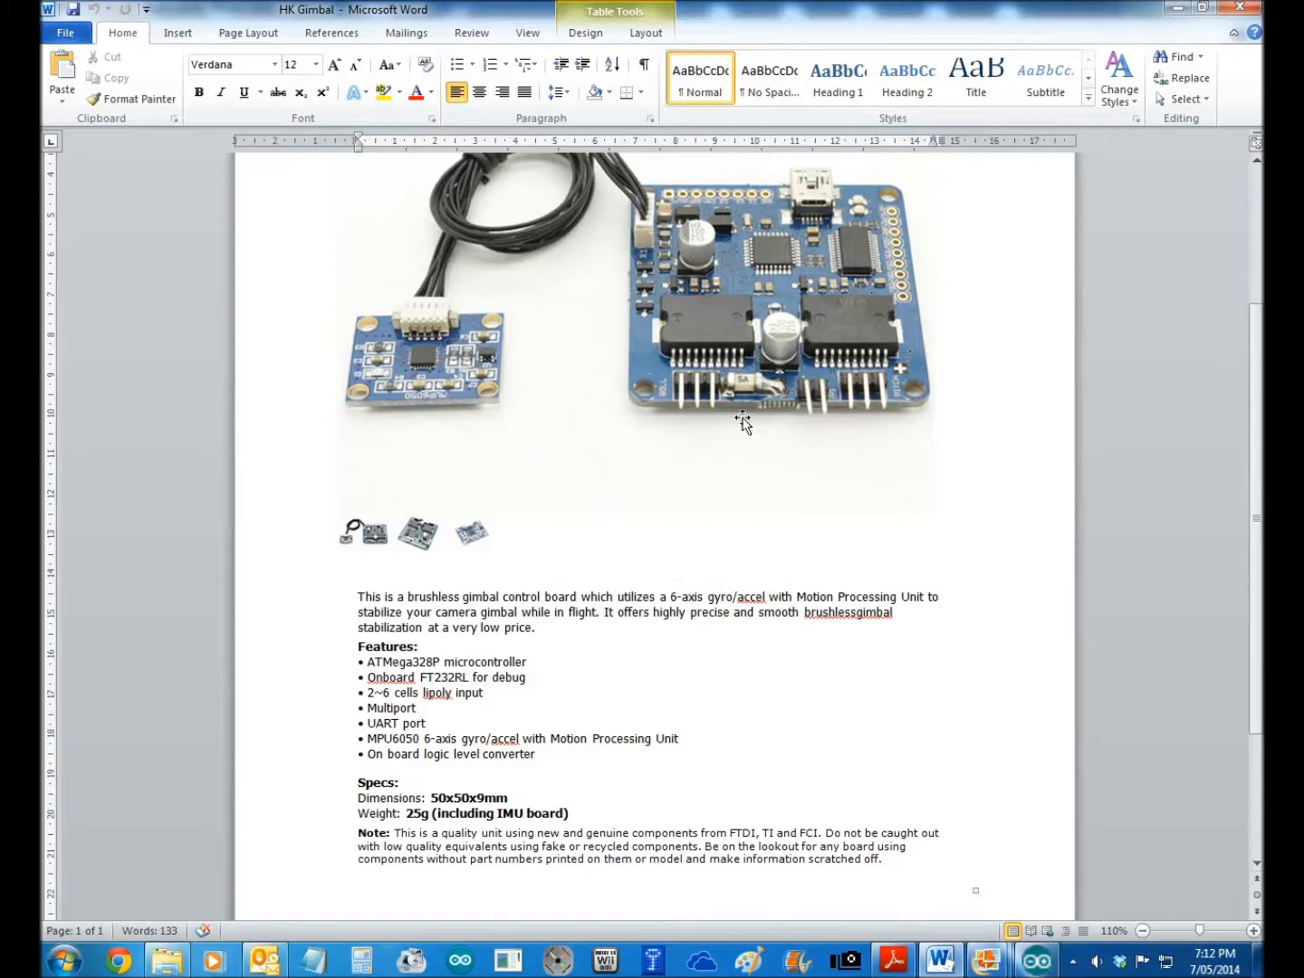
mouse_move(741, 308)
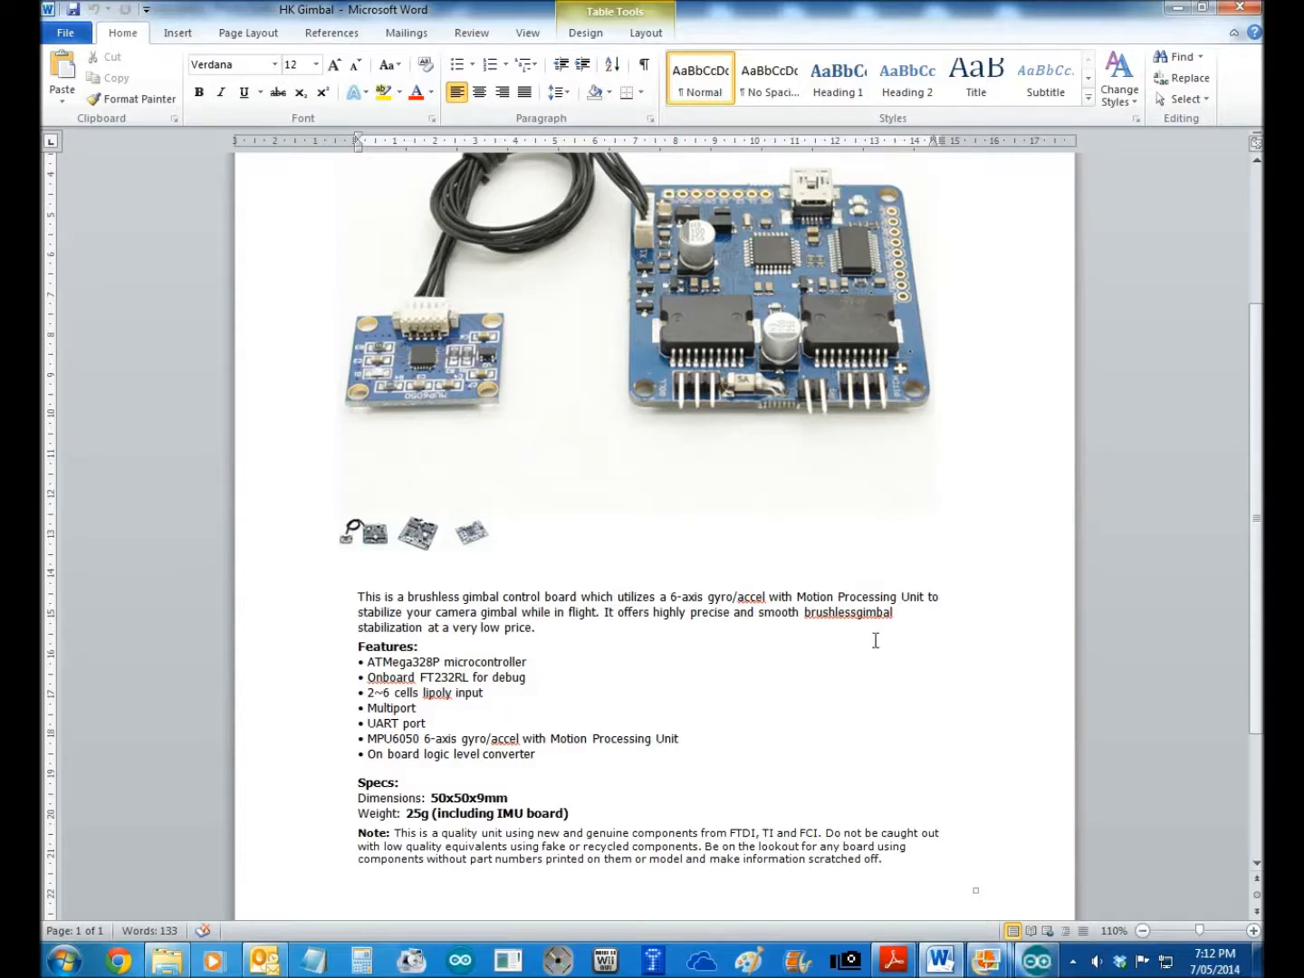
mouse_move(599, 569)
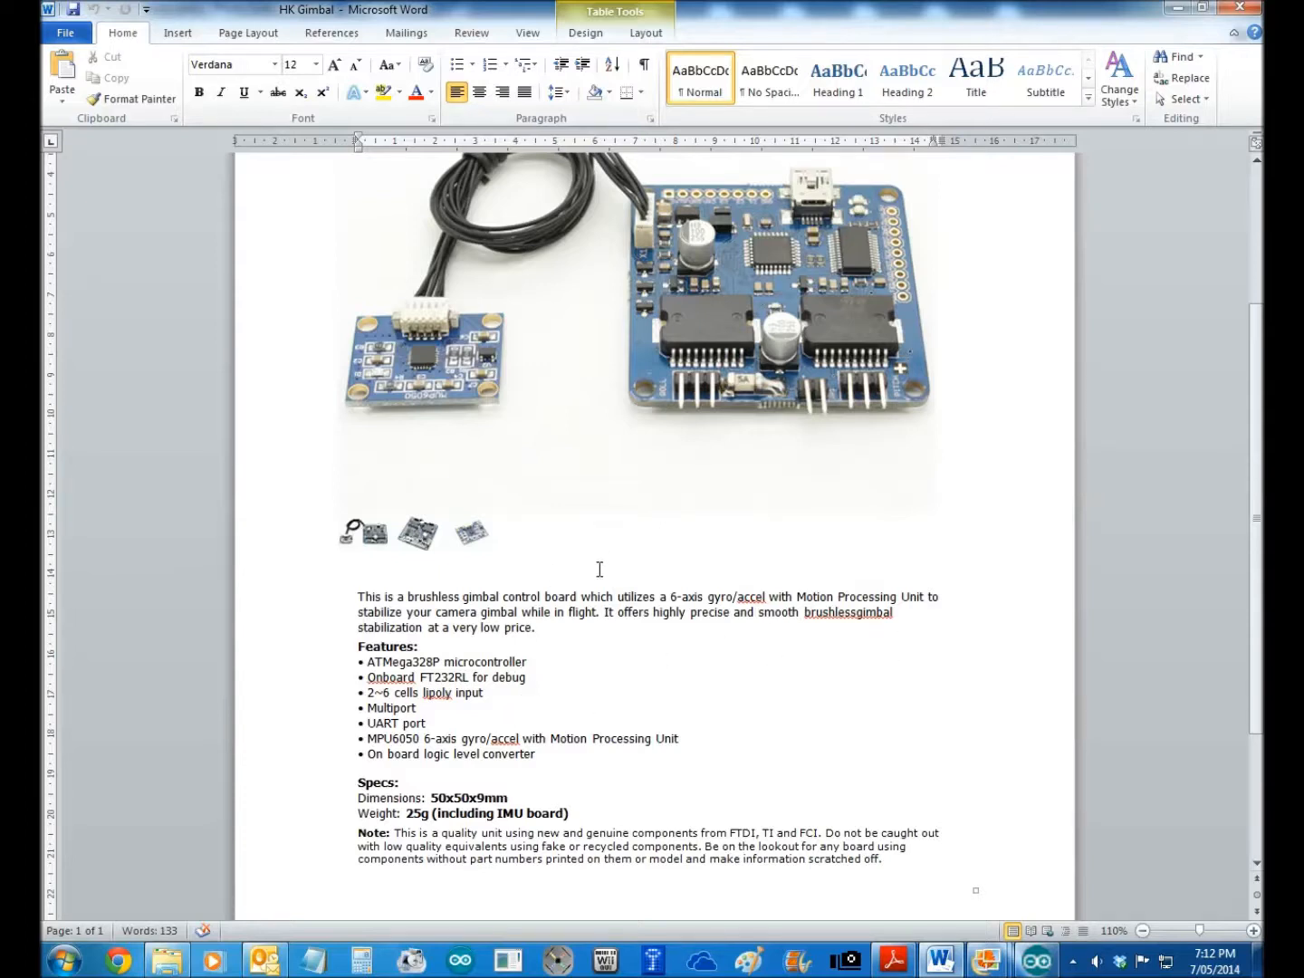
mouse_move(462, 409)
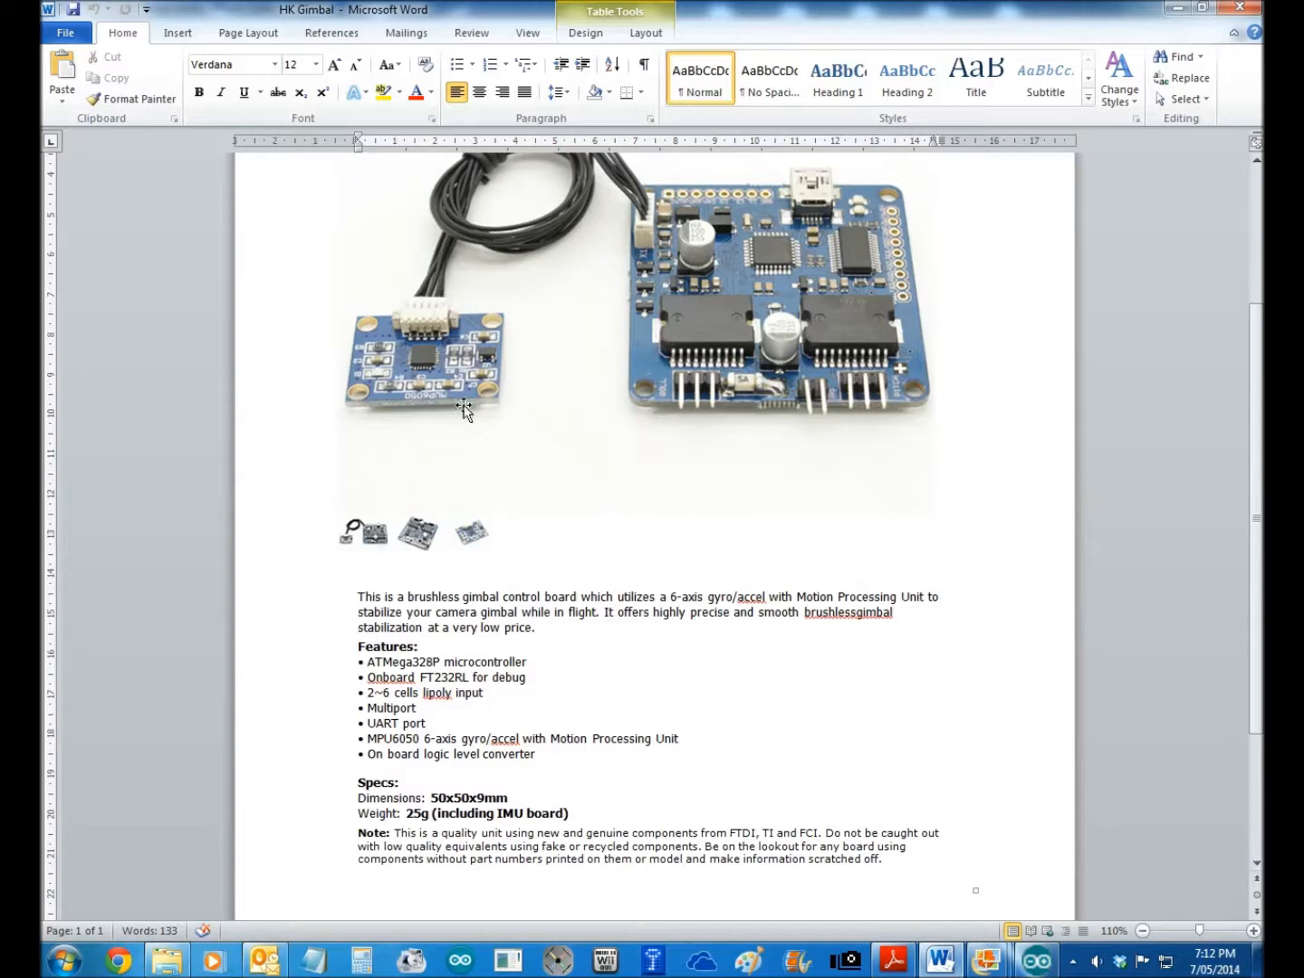
mouse_move(907, 448)
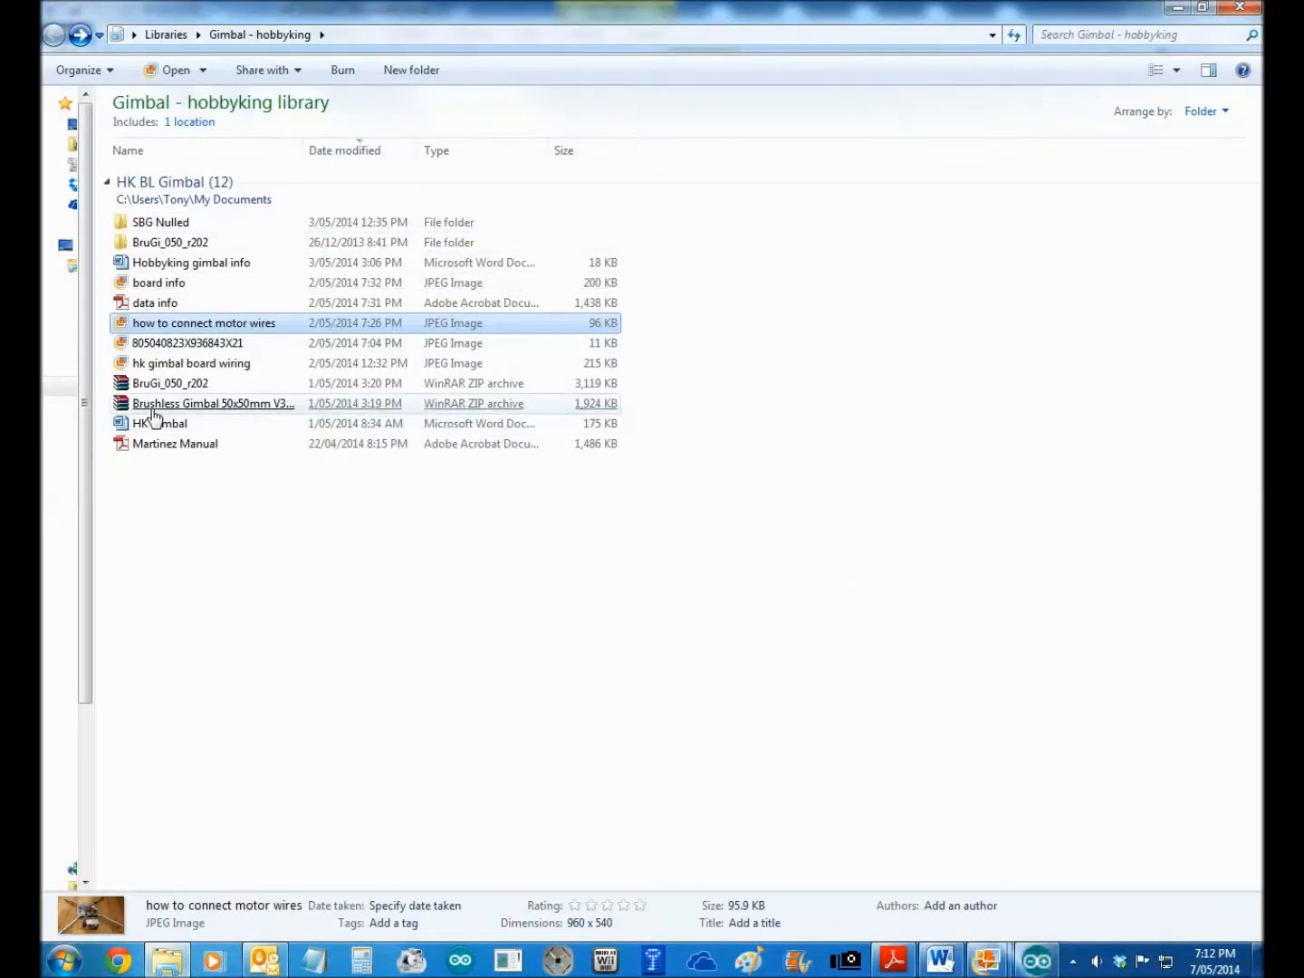
- Navigate into BruGi_050_r202 > _BruGi and open the _BruGi sketch in Arduino IDE
click(170, 383)
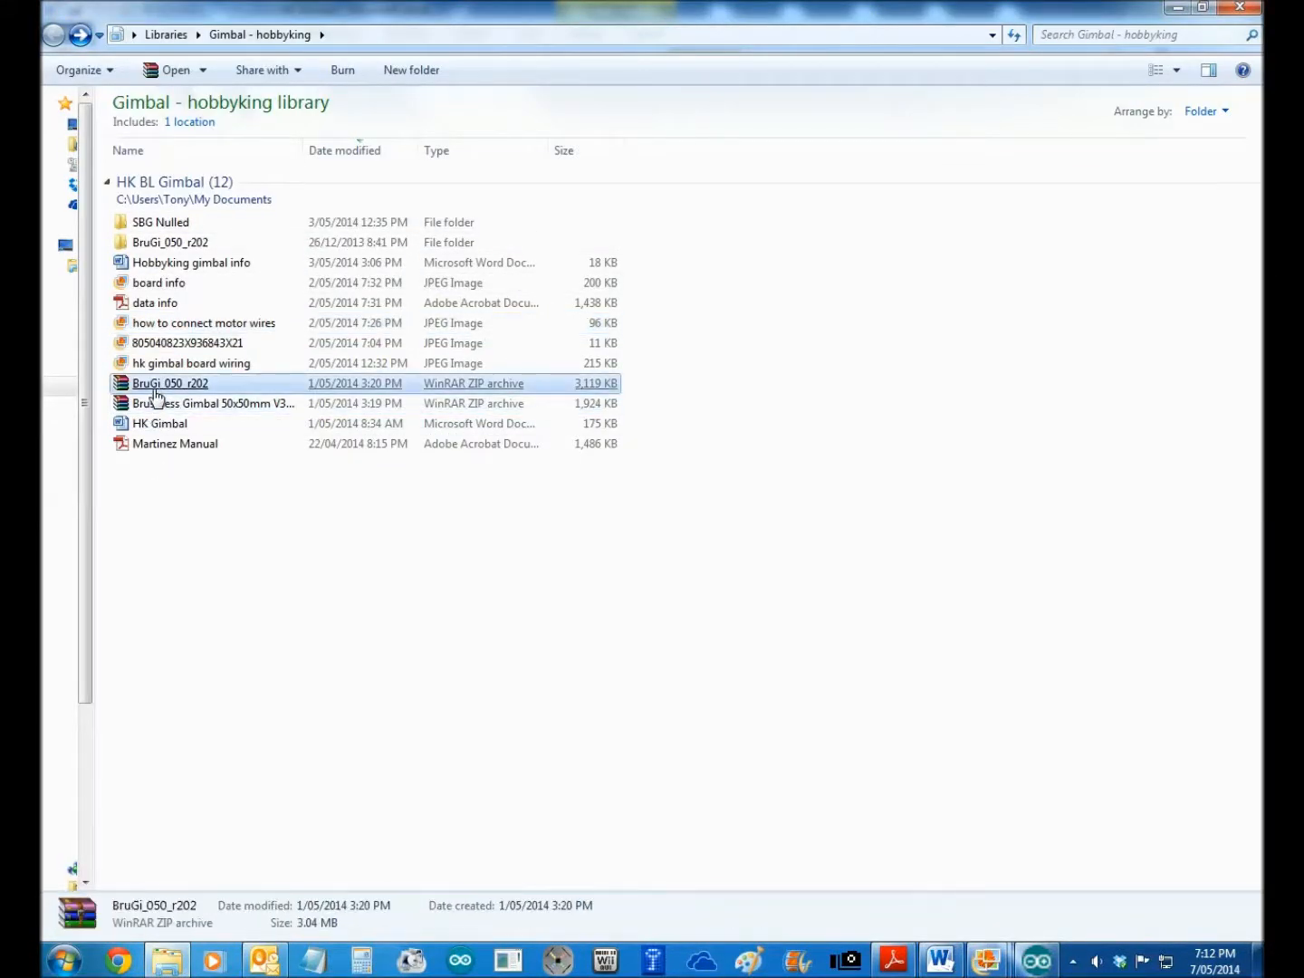
mouse_move(185, 394)
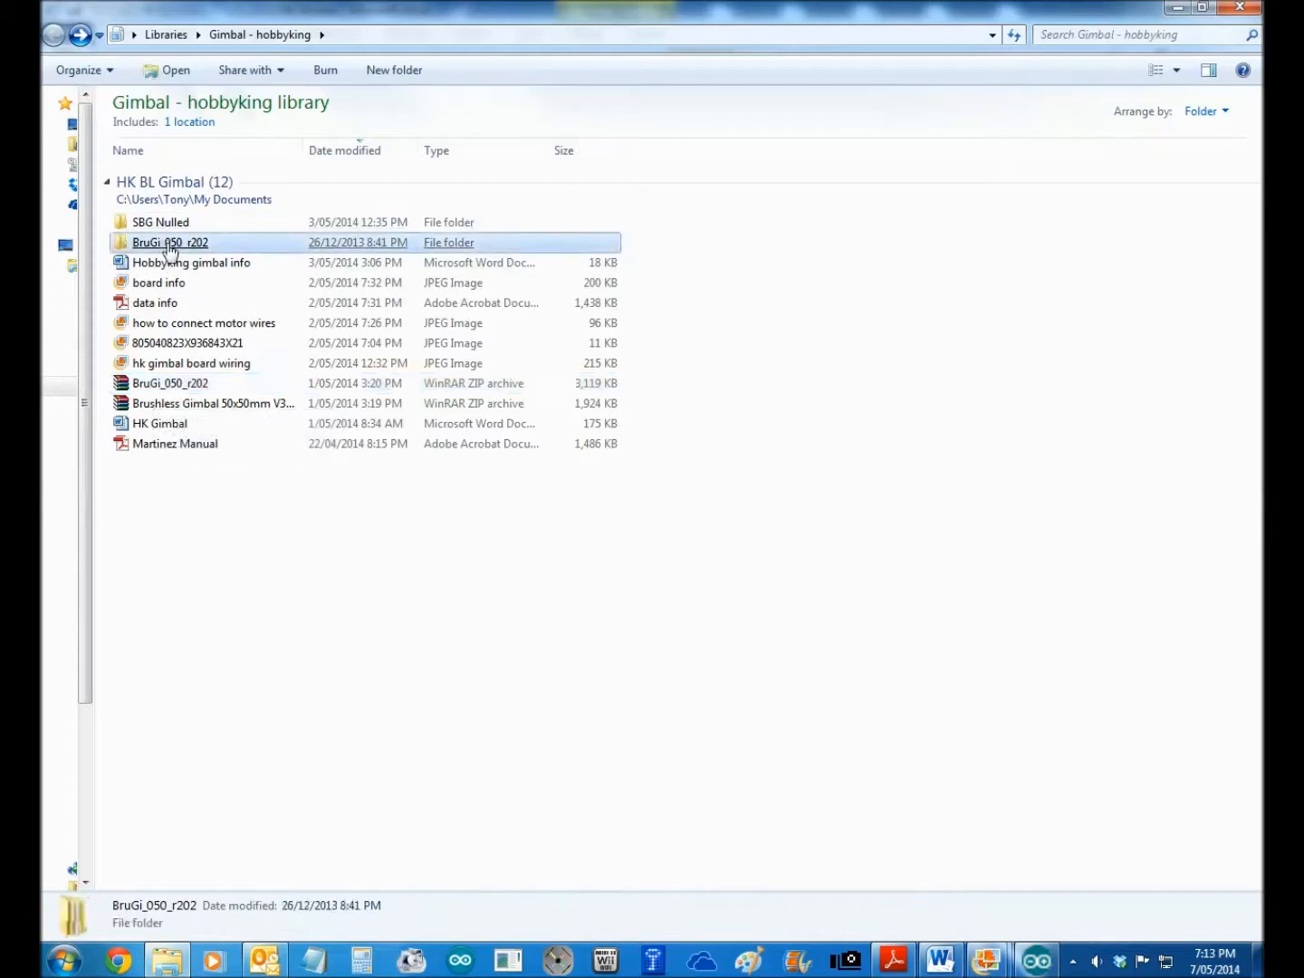
double_click(169, 242)
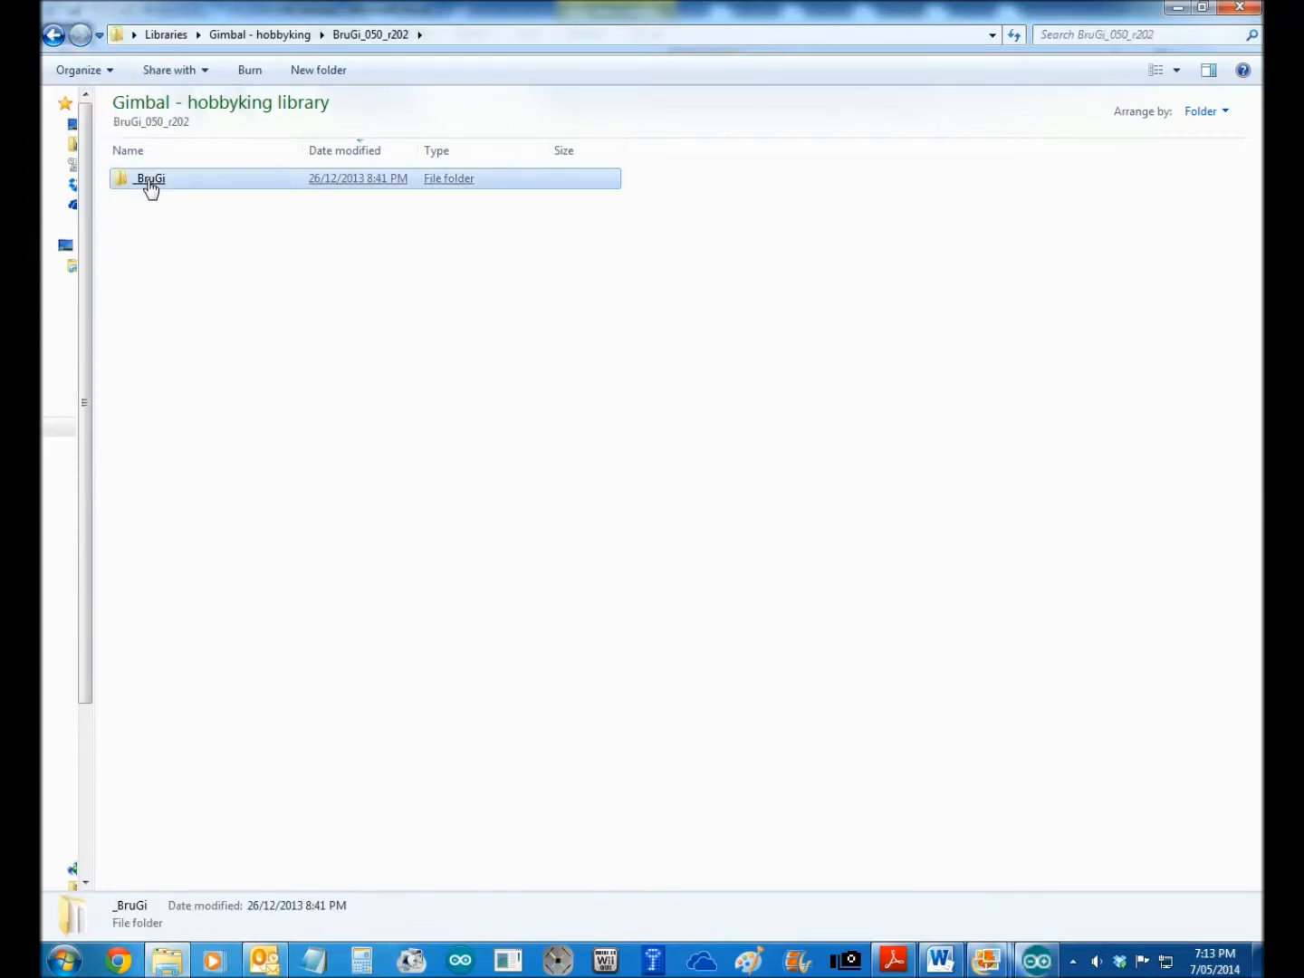
double_click(150, 178)
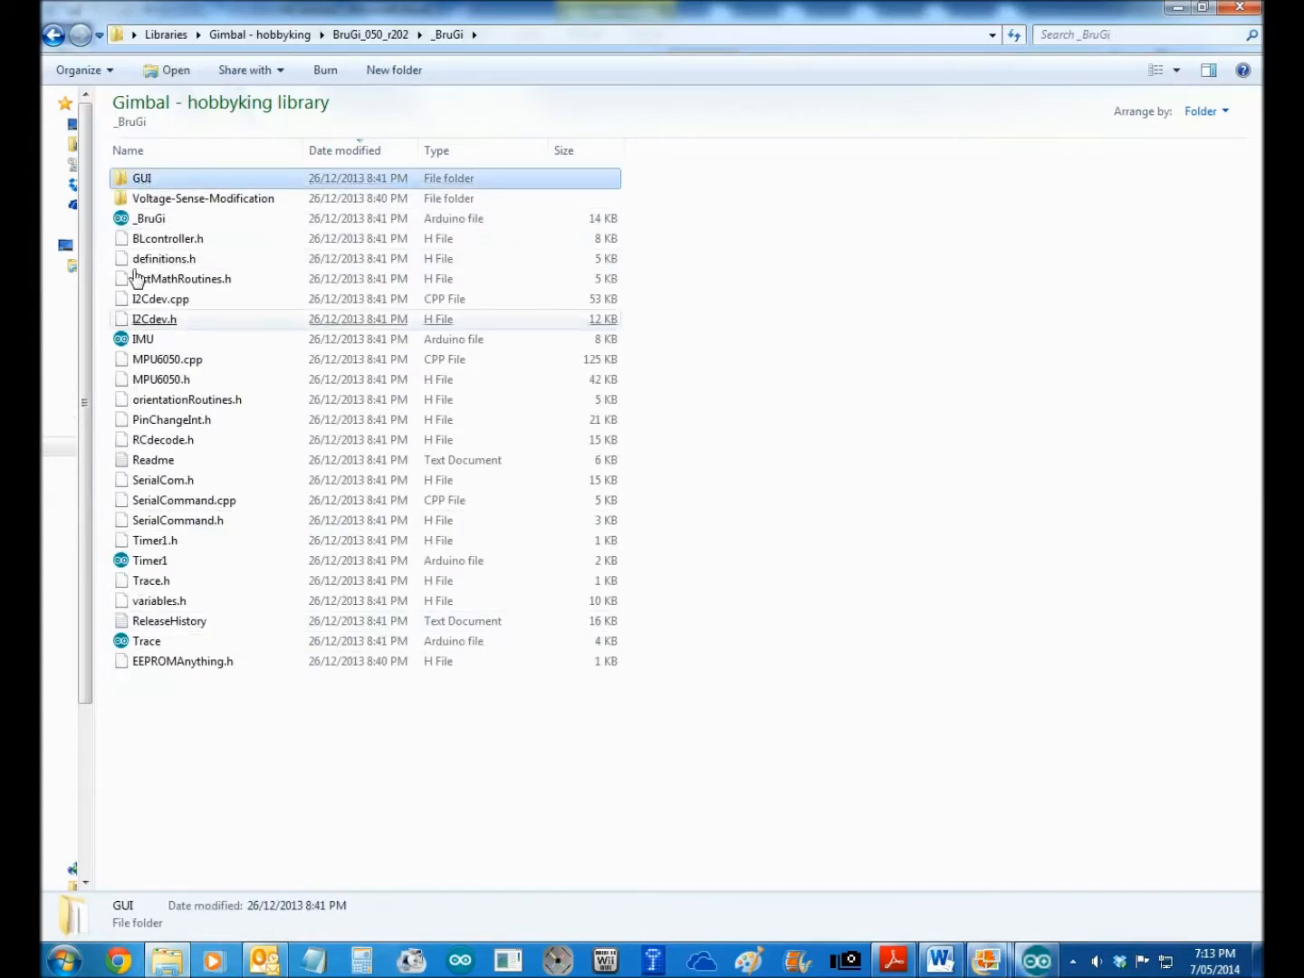
mouse_move(182, 203)
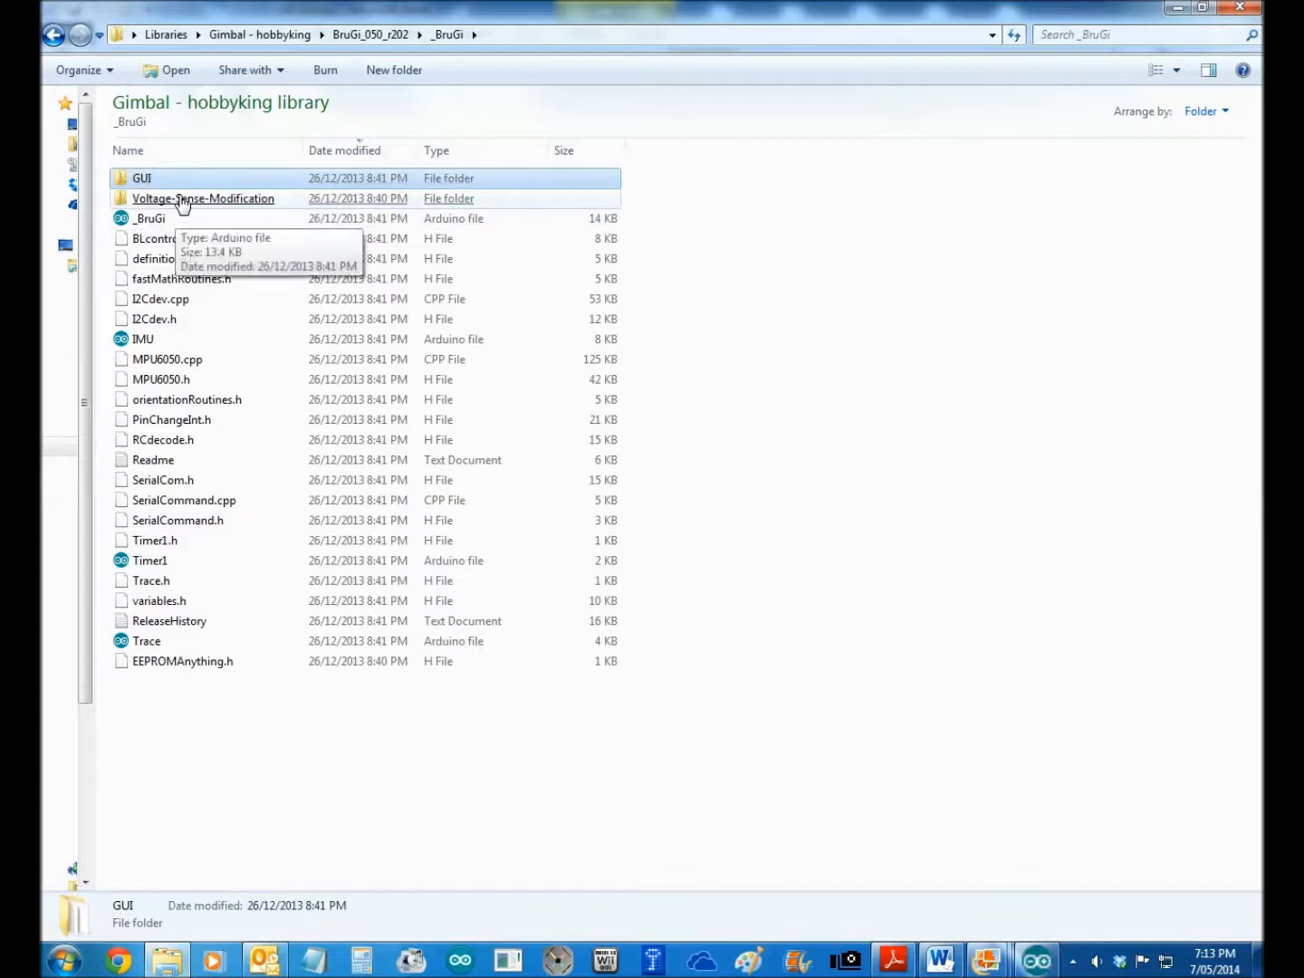
click(203, 198)
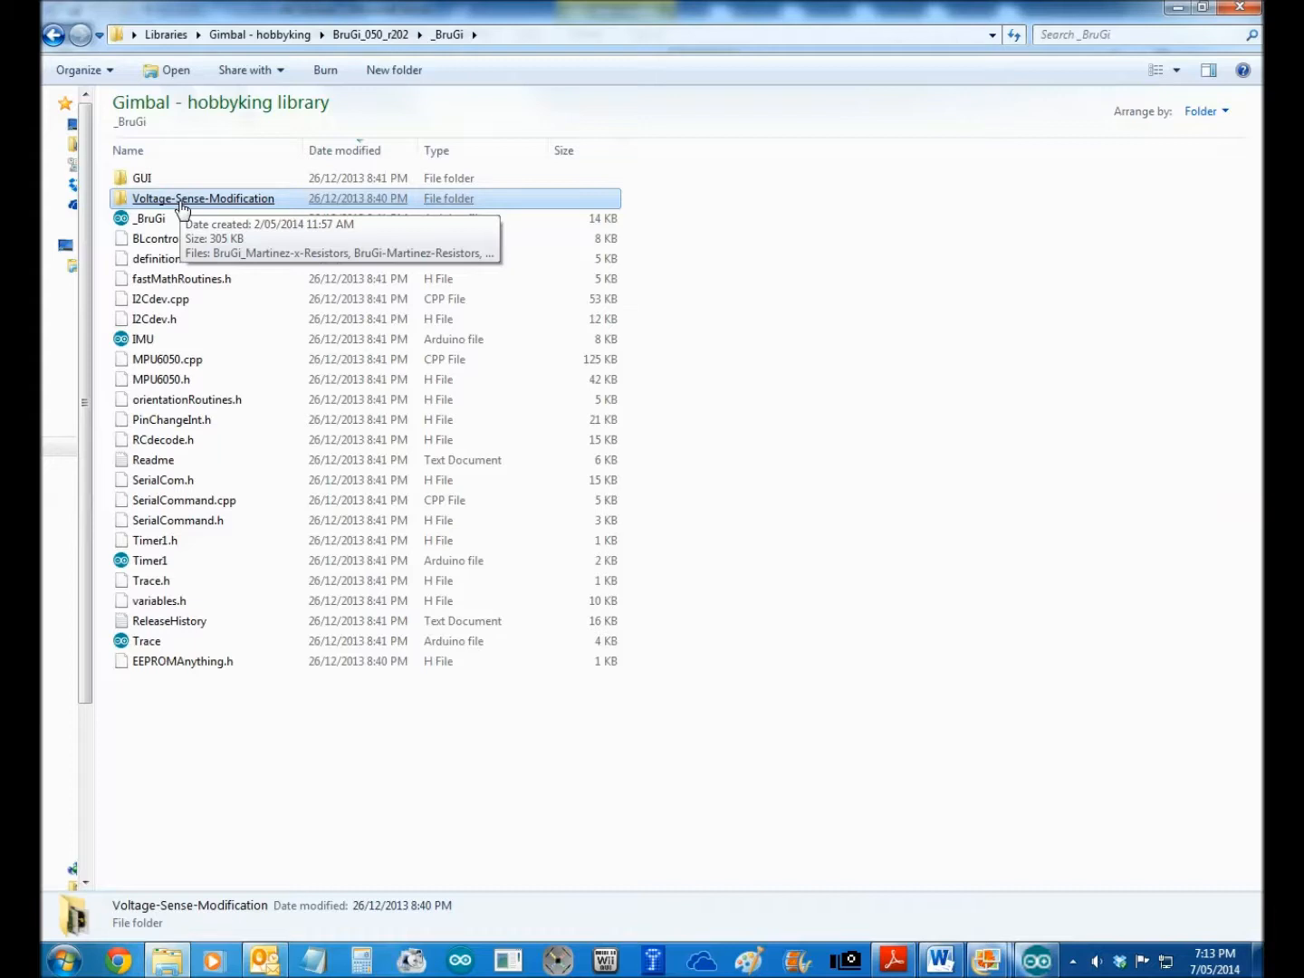
mouse_move(145, 359)
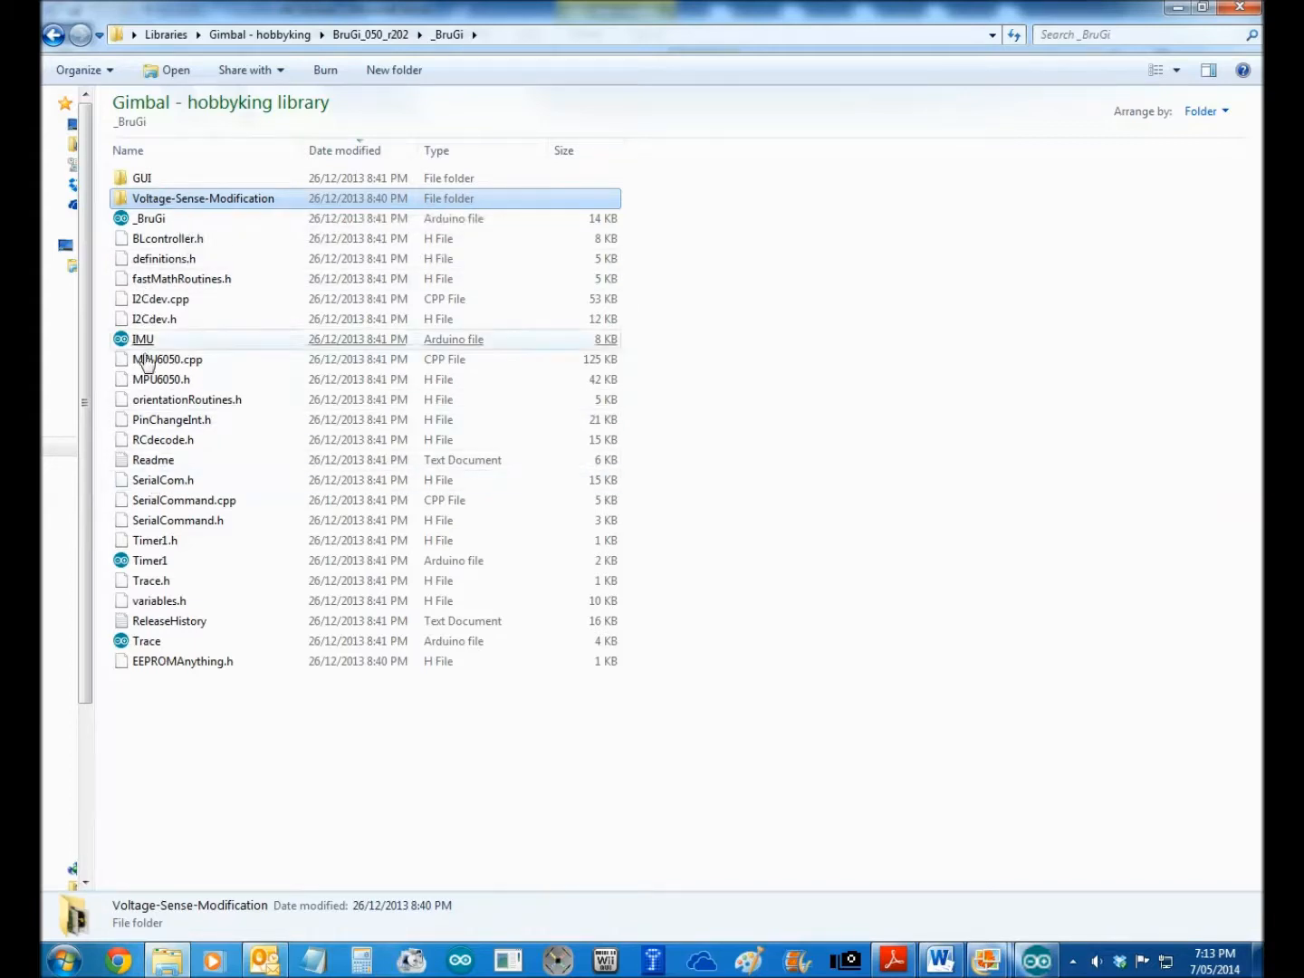
click(150, 218)
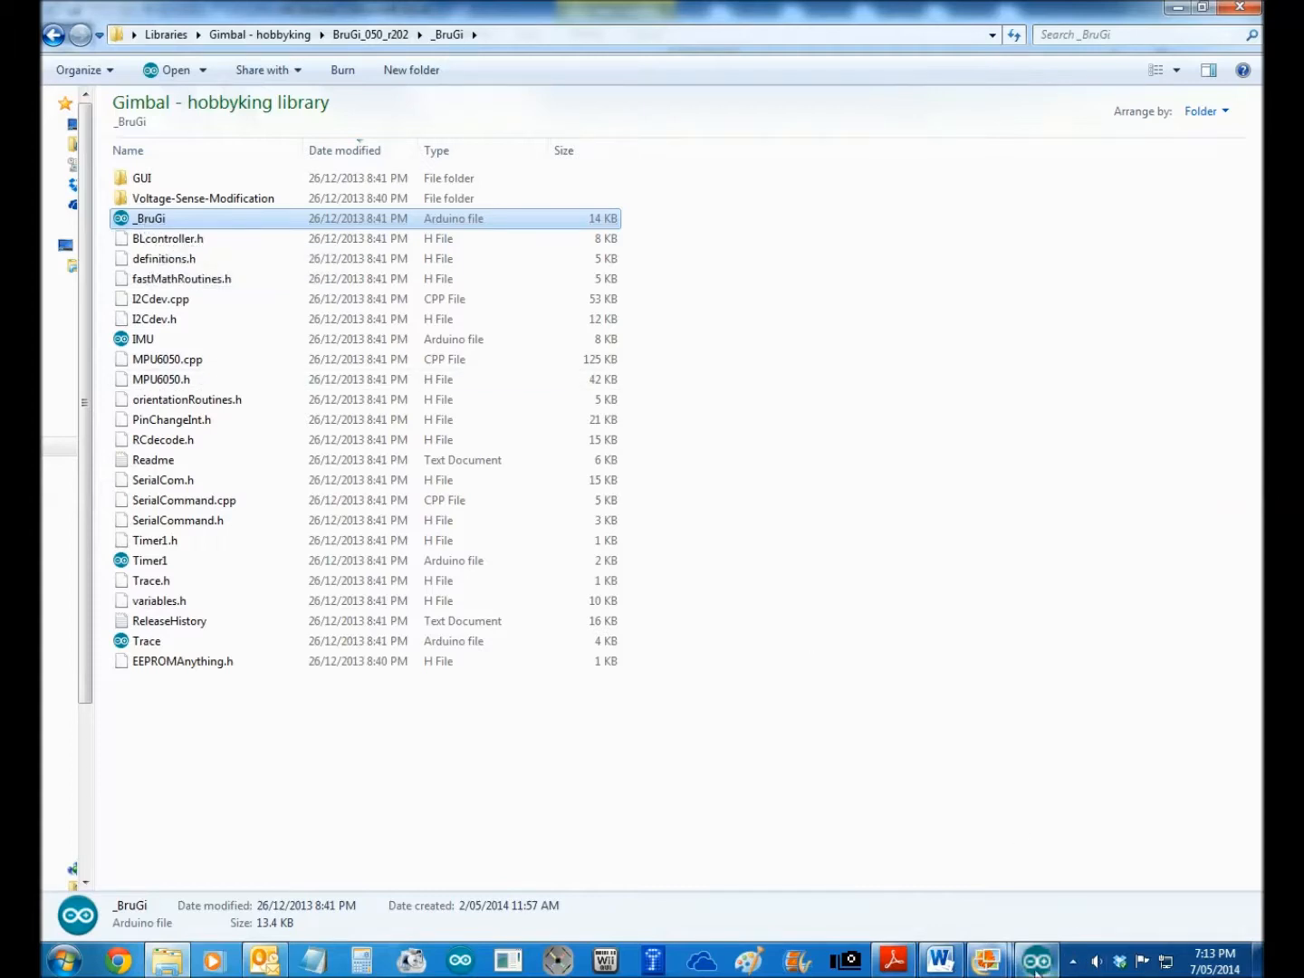
double_click(150, 218)
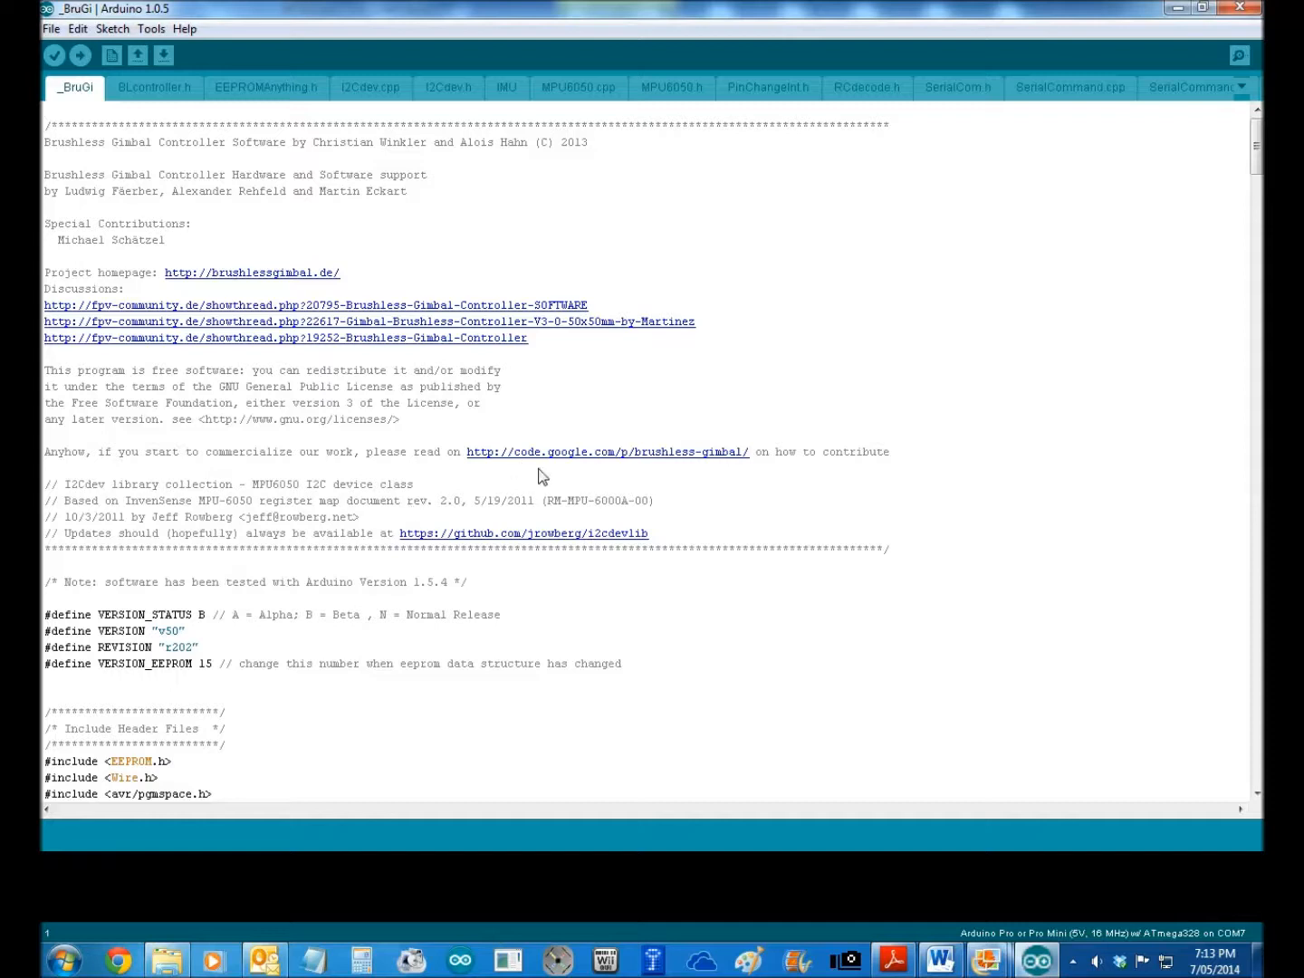
click(50, 29)
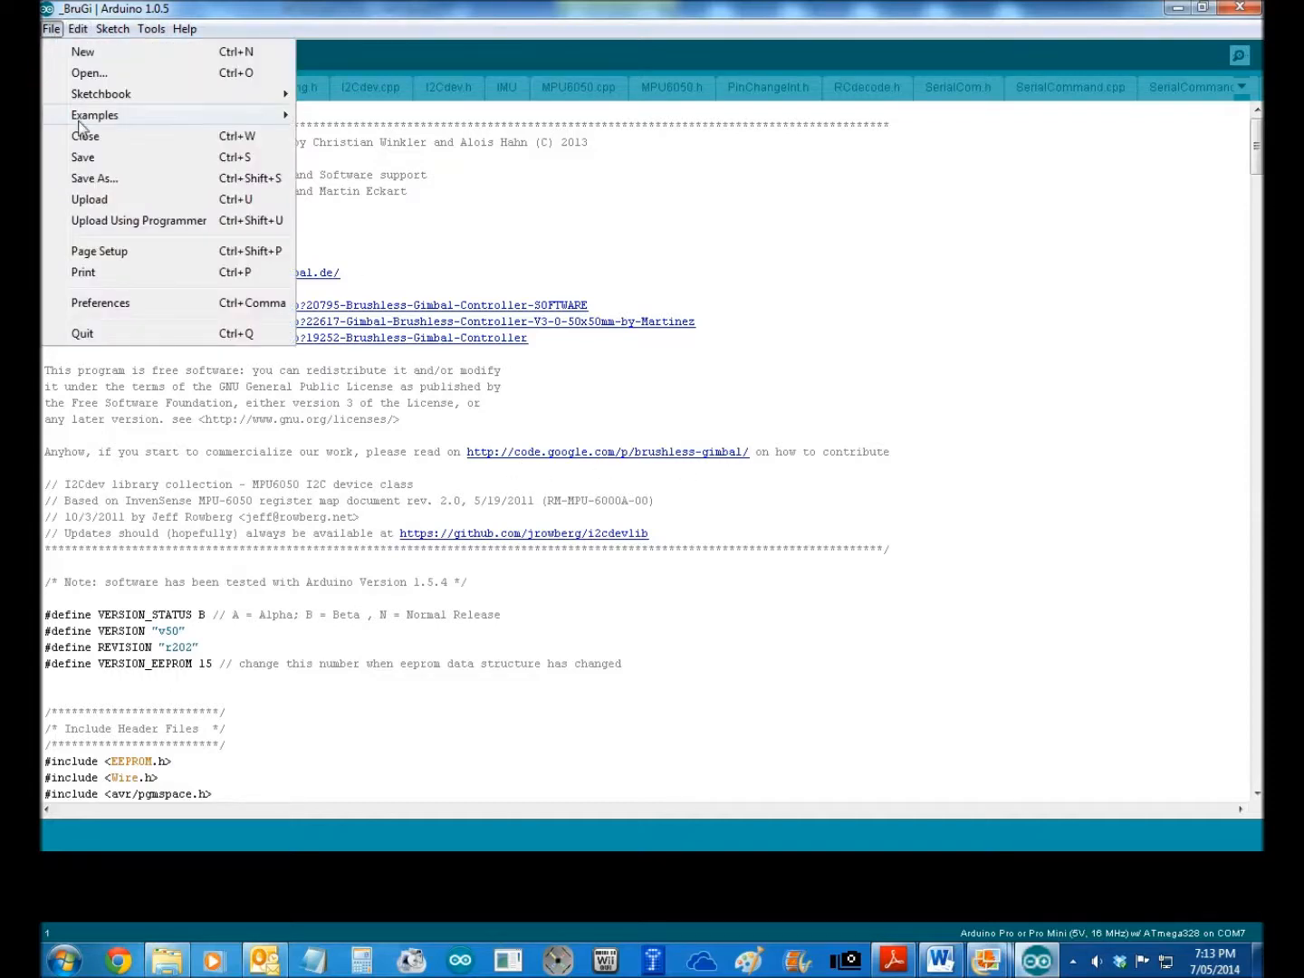
click(94, 115)
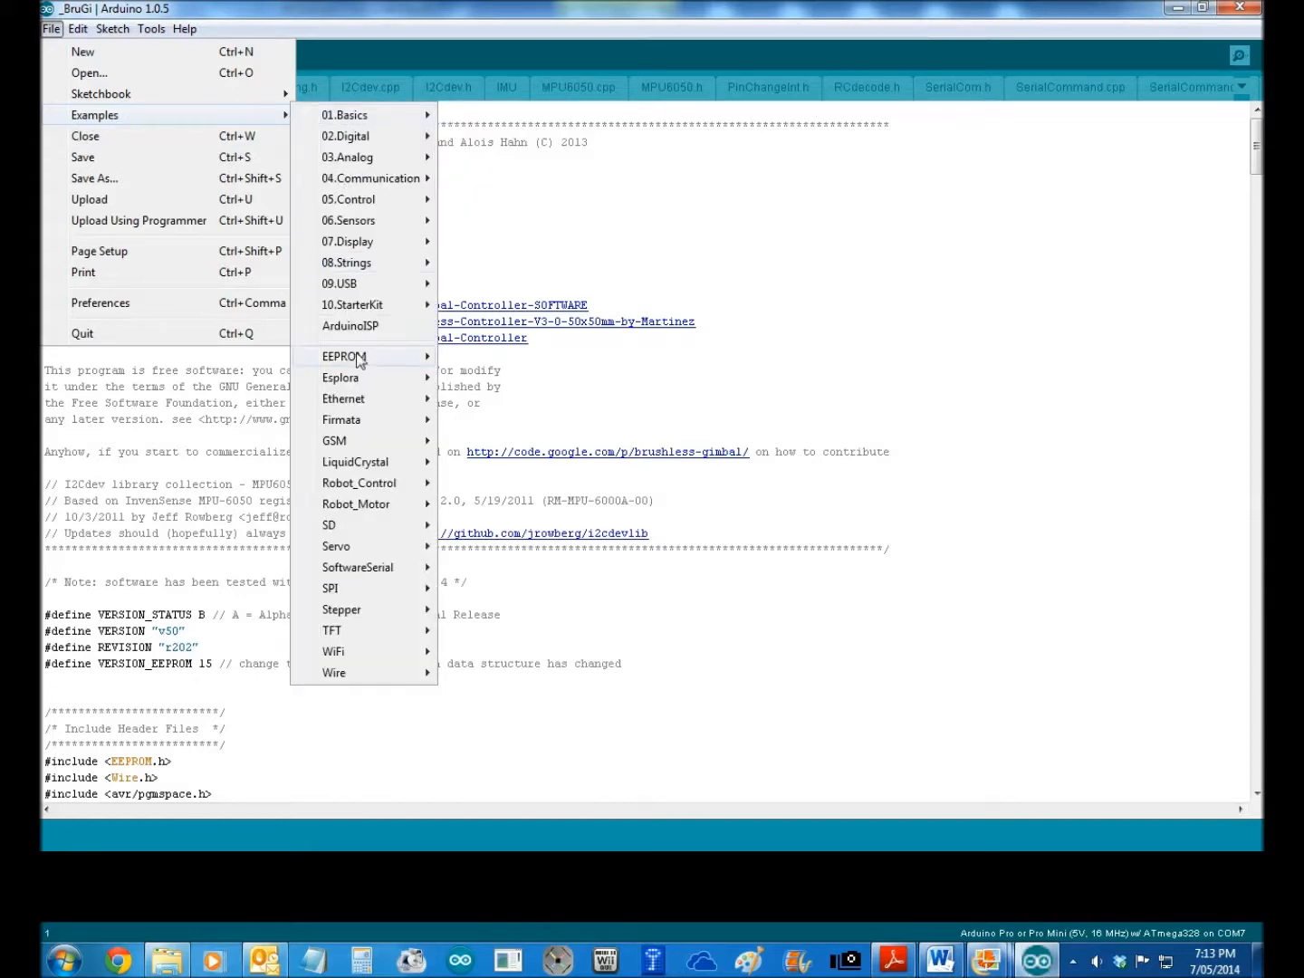
mouse_move(358, 356)
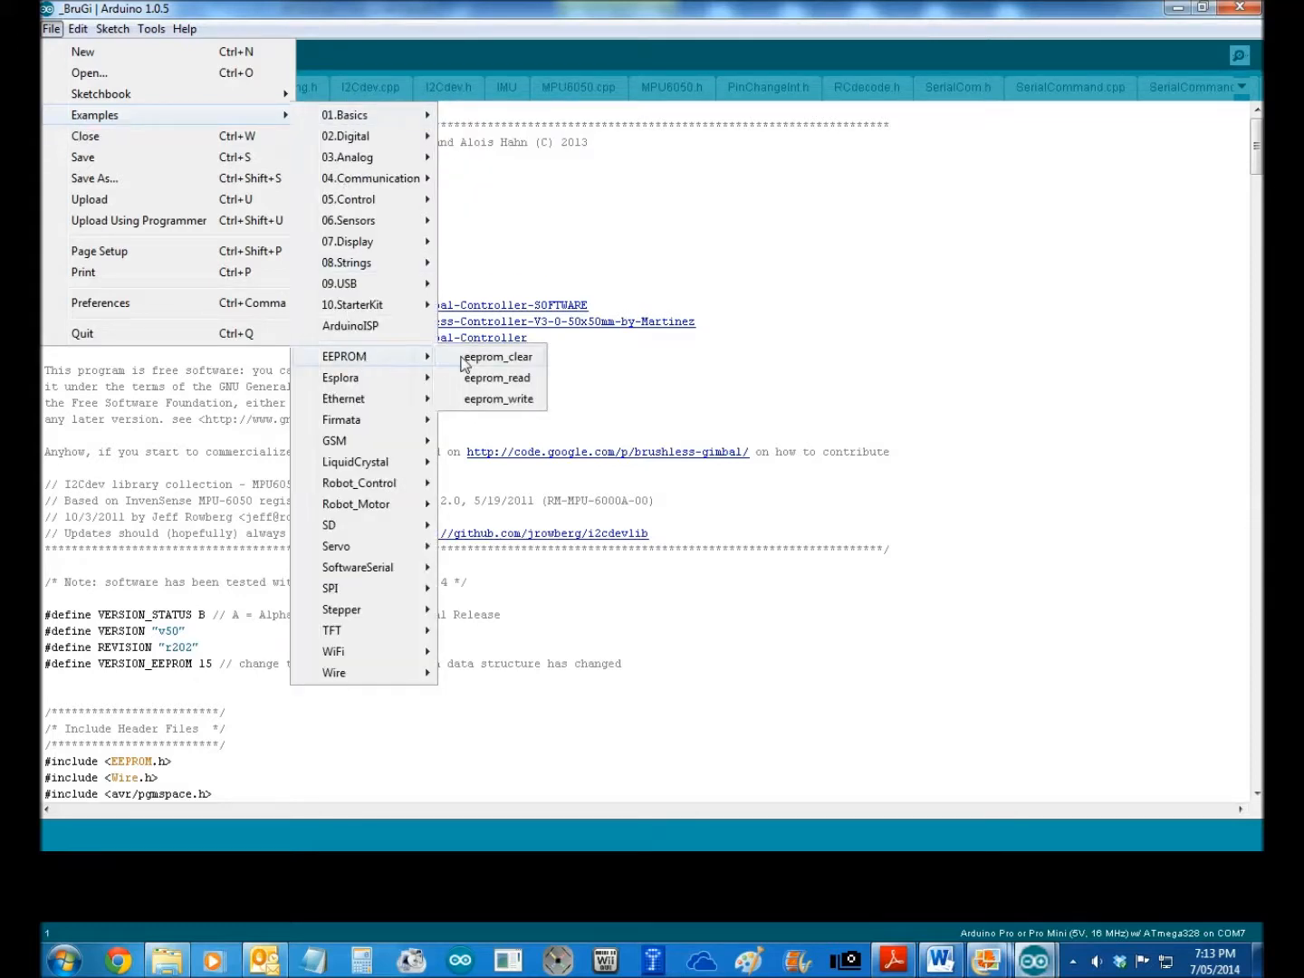
click(496, 357)
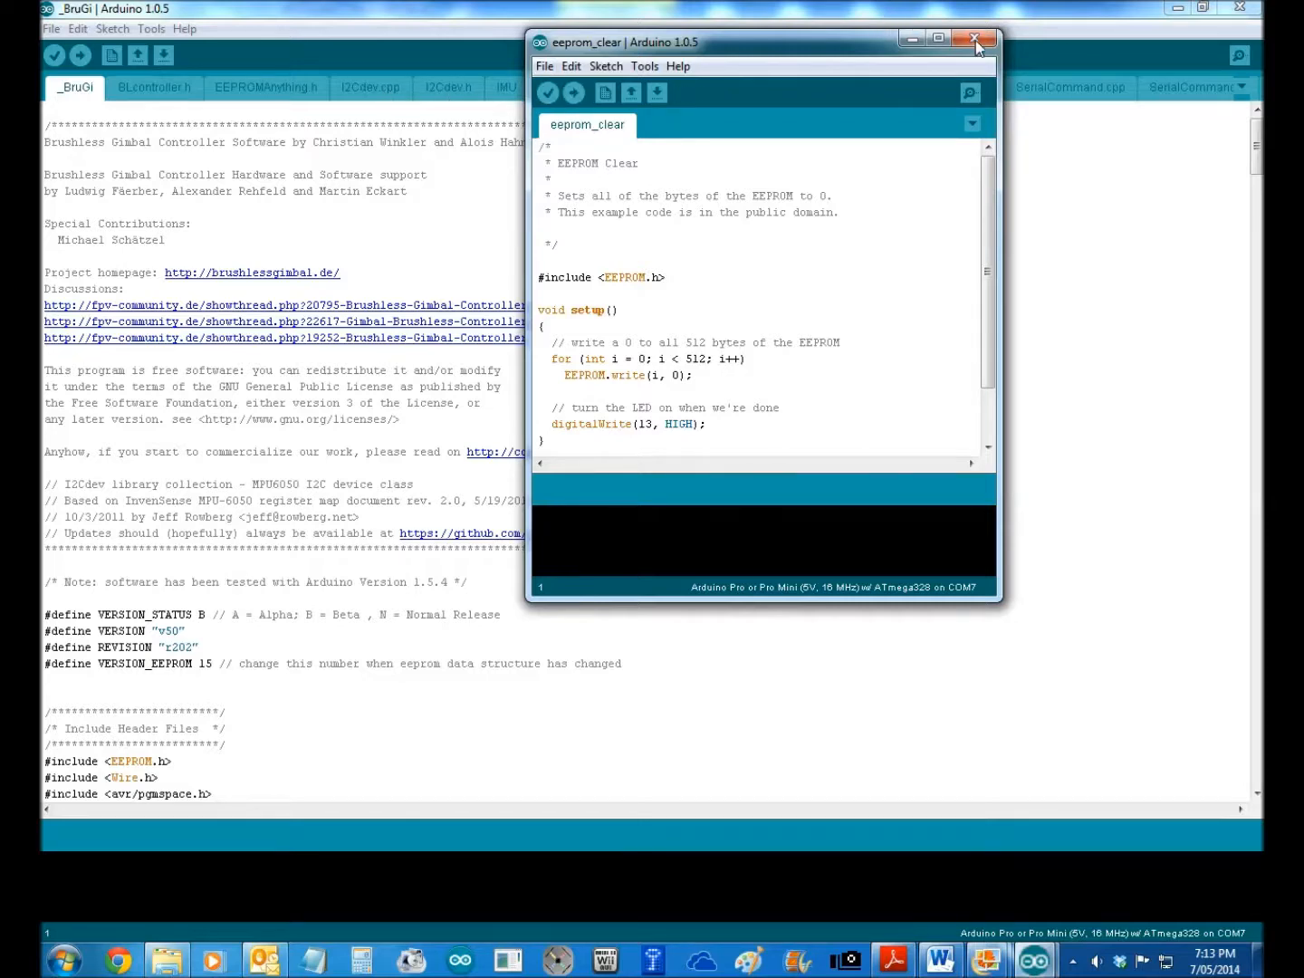
click(975, 38)
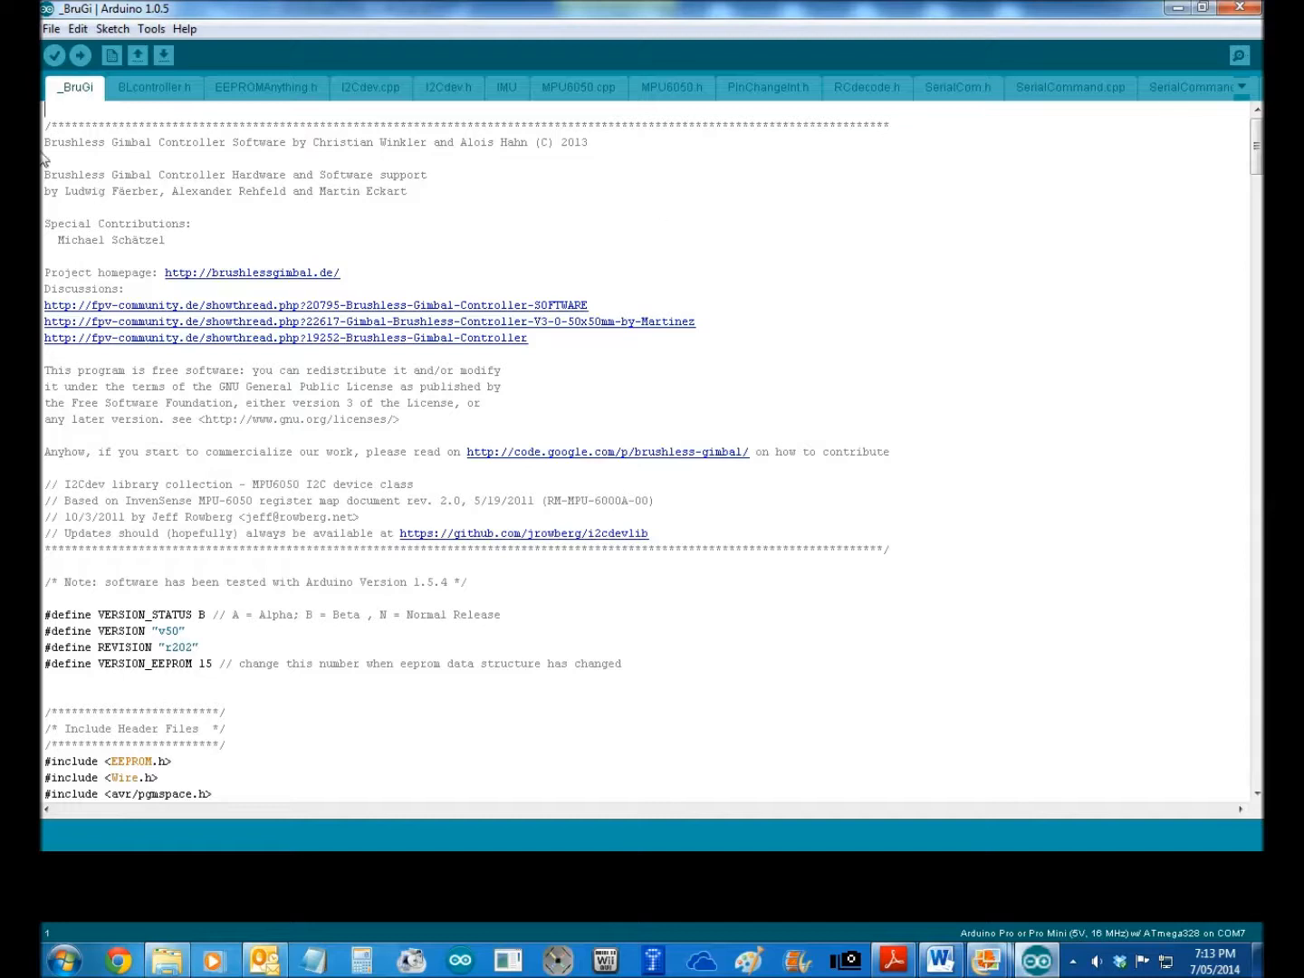
- Compile the _BruGi sketch and confirm the board is Arduino Pro or Pro Mini ATmega328
click(54, 55)
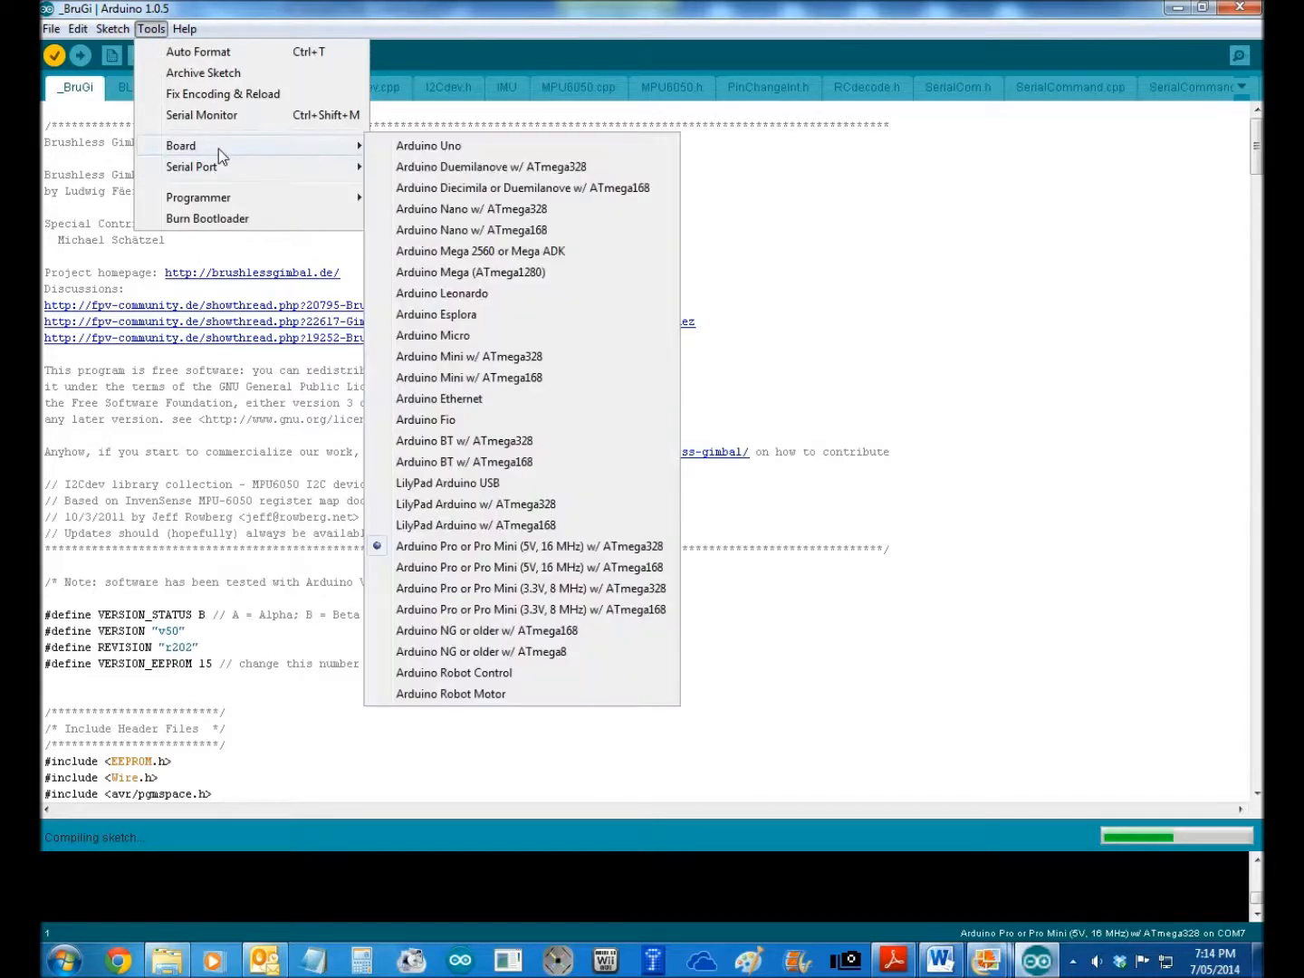
mouse_move(335, 166)
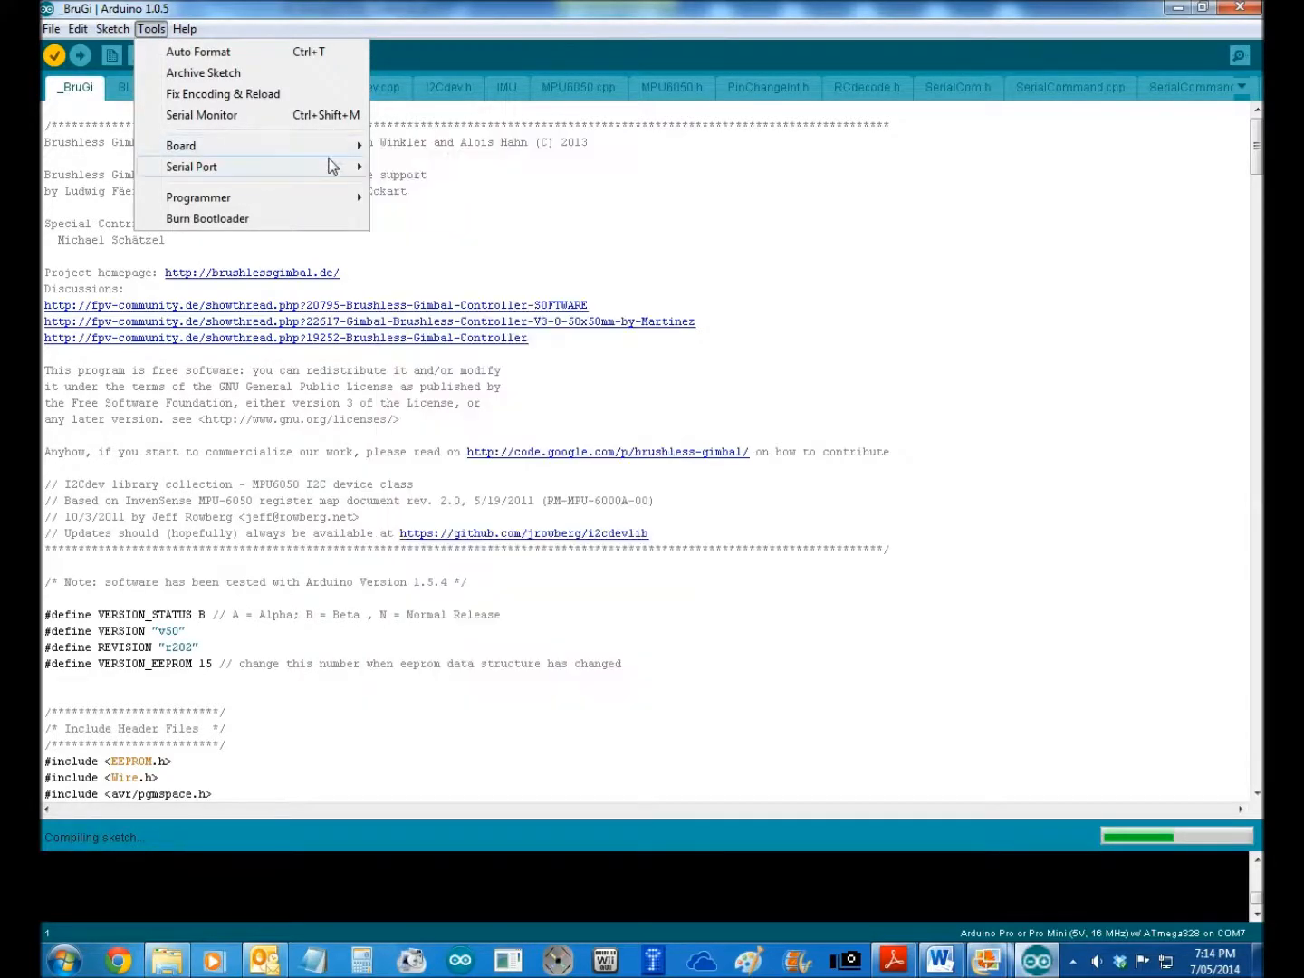
click(192, 167)
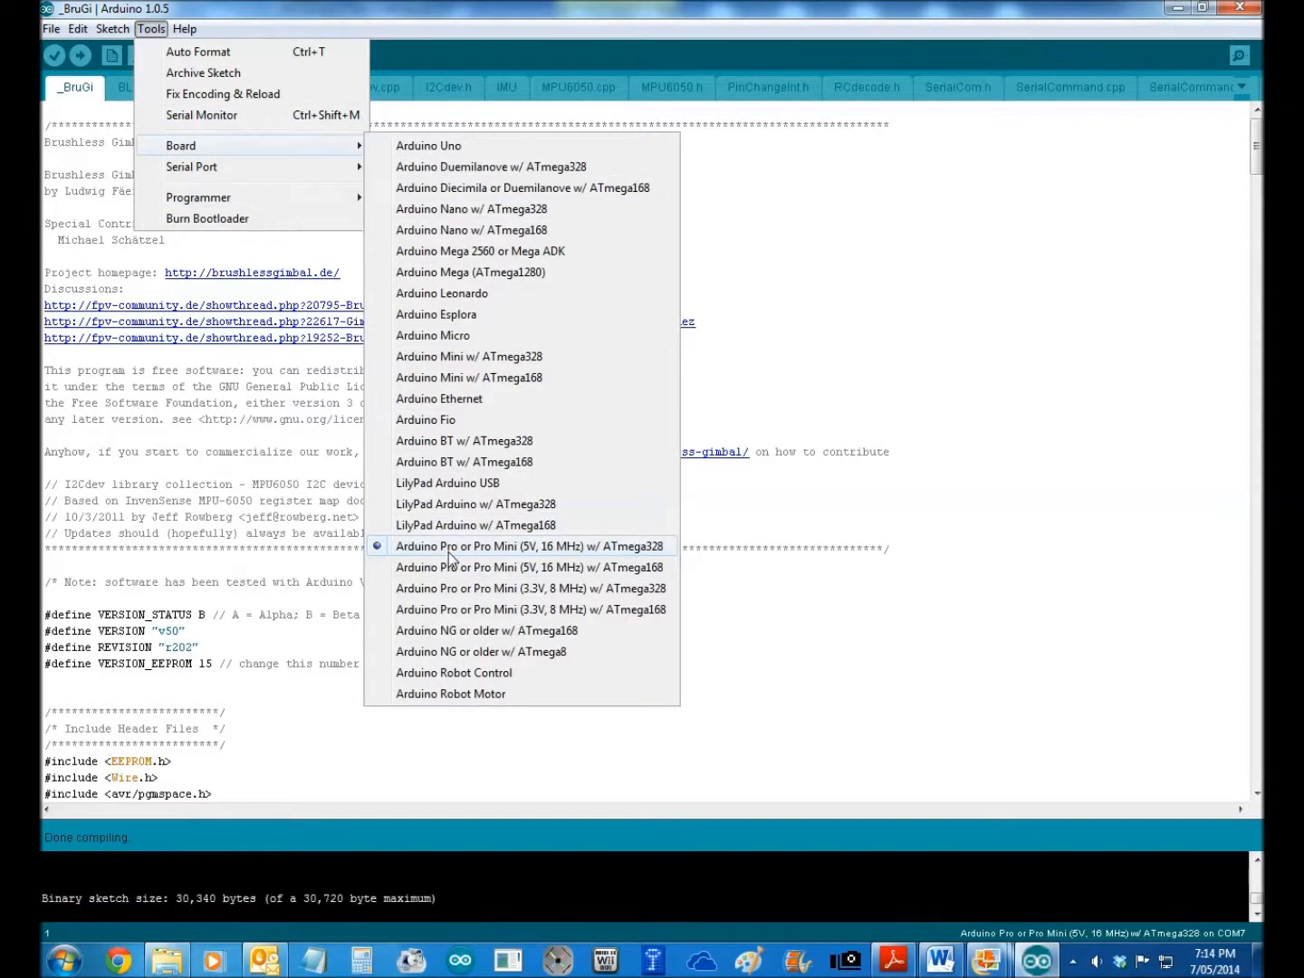
mouse_move(551, 556)
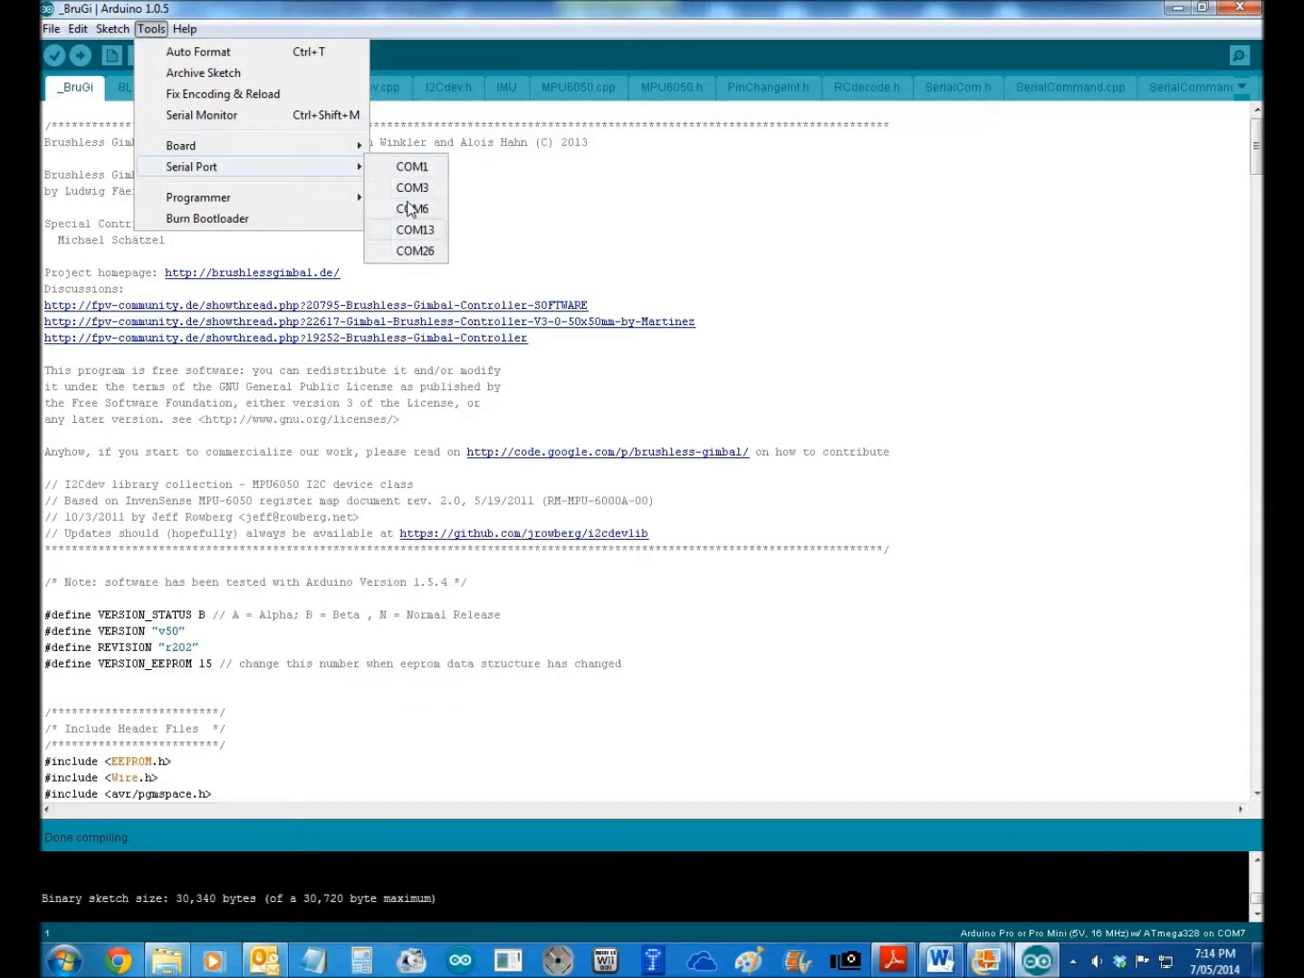
mouse_move(414, 178)
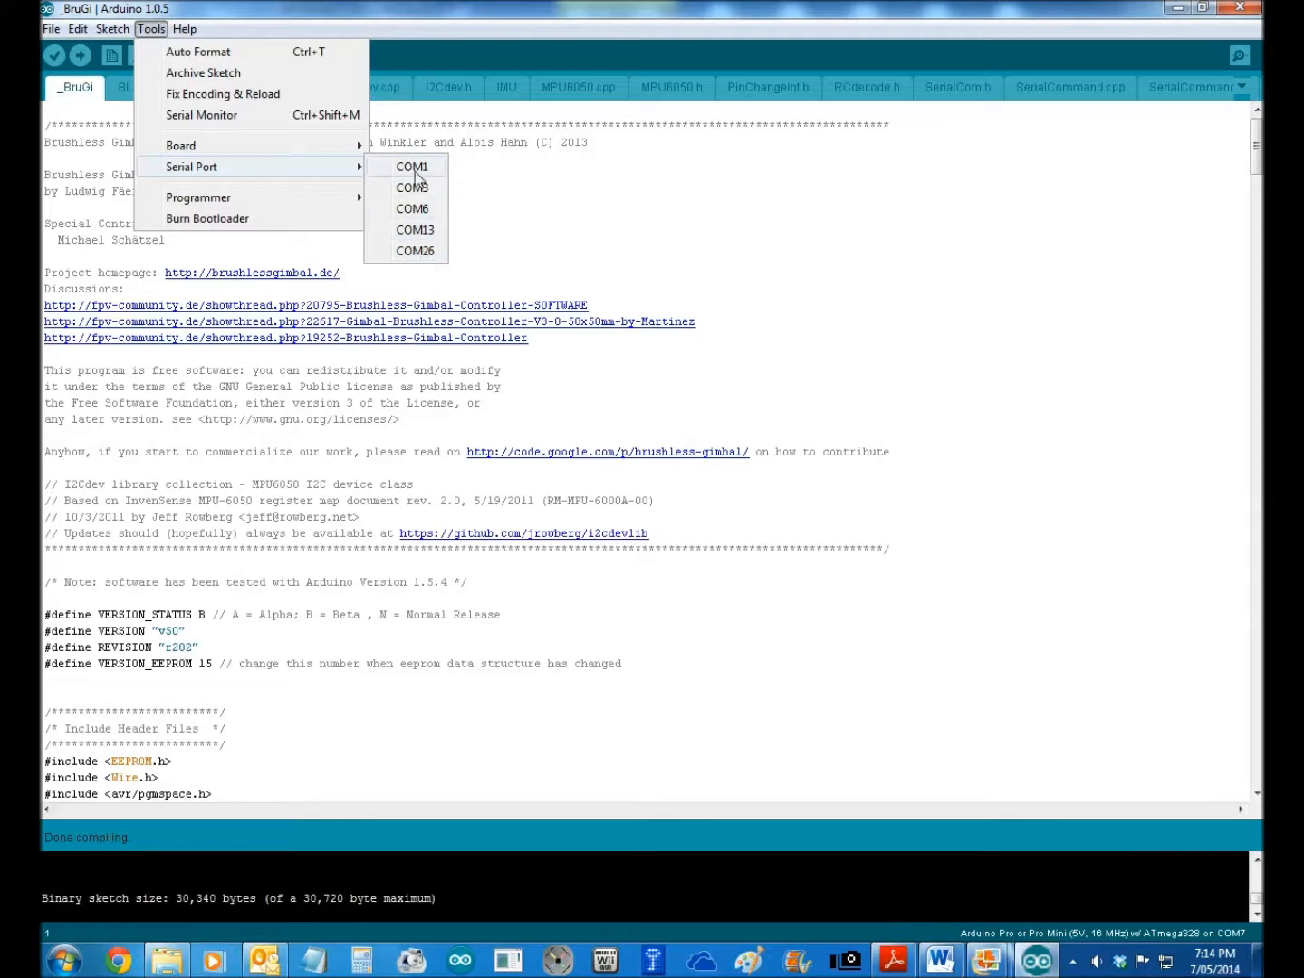
mouse_move(409, 183)
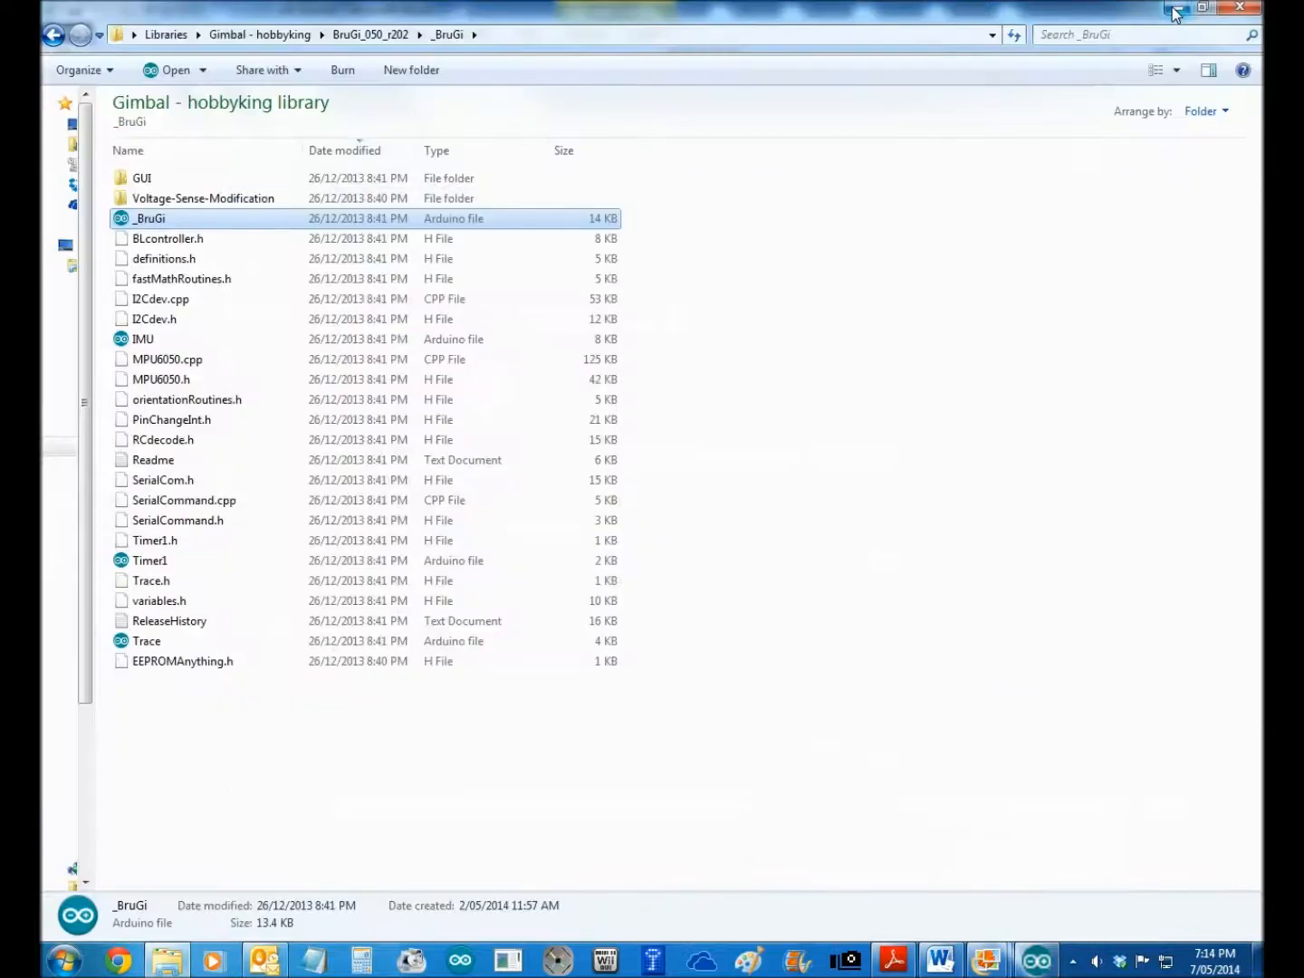
- Open the GUI folder and launch the blg-tool Brushless Gimbal Tool
double_click(140, 177)
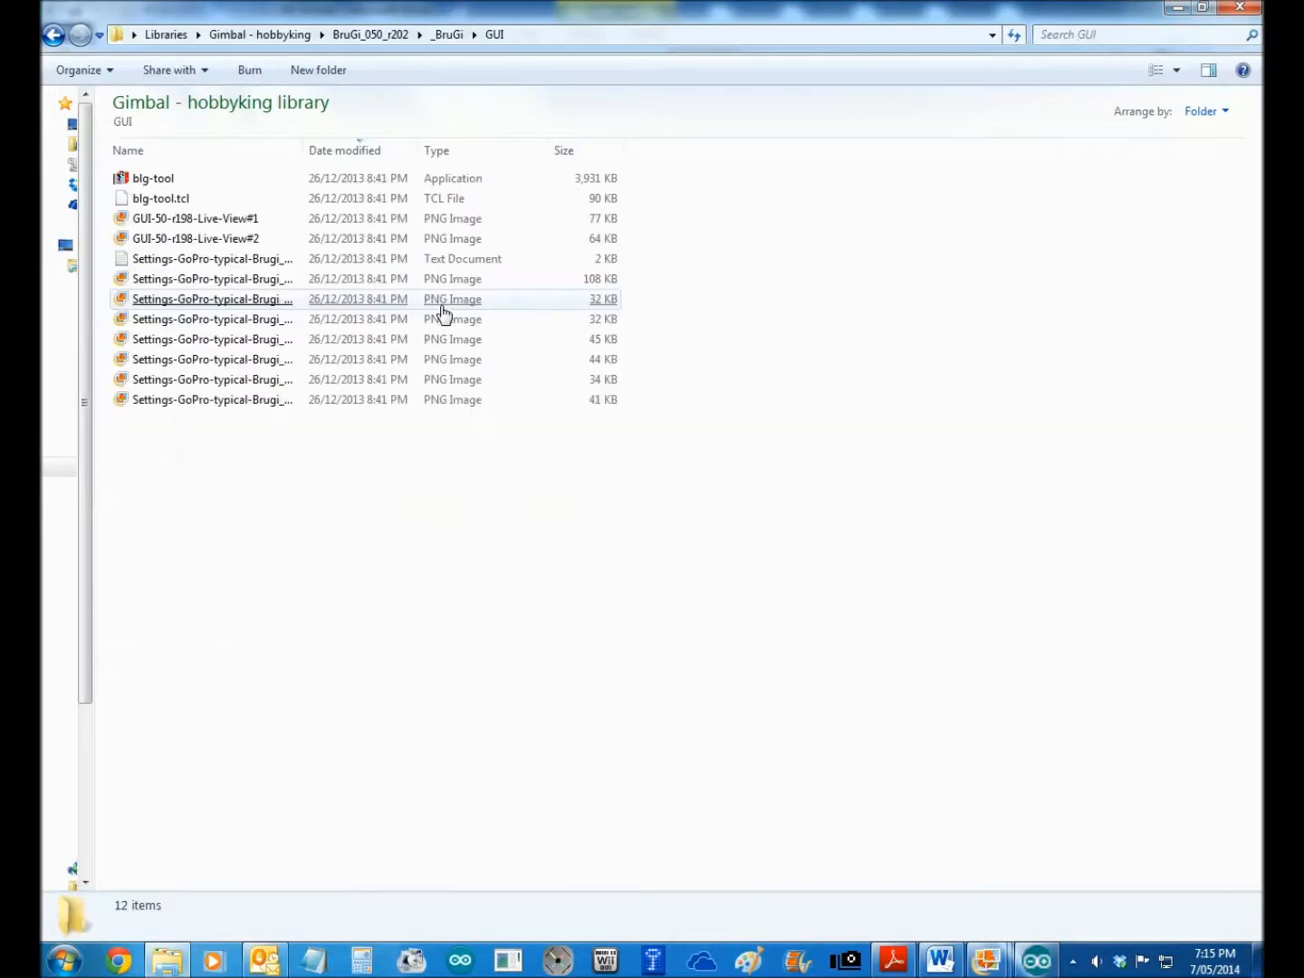
click(153, 178)
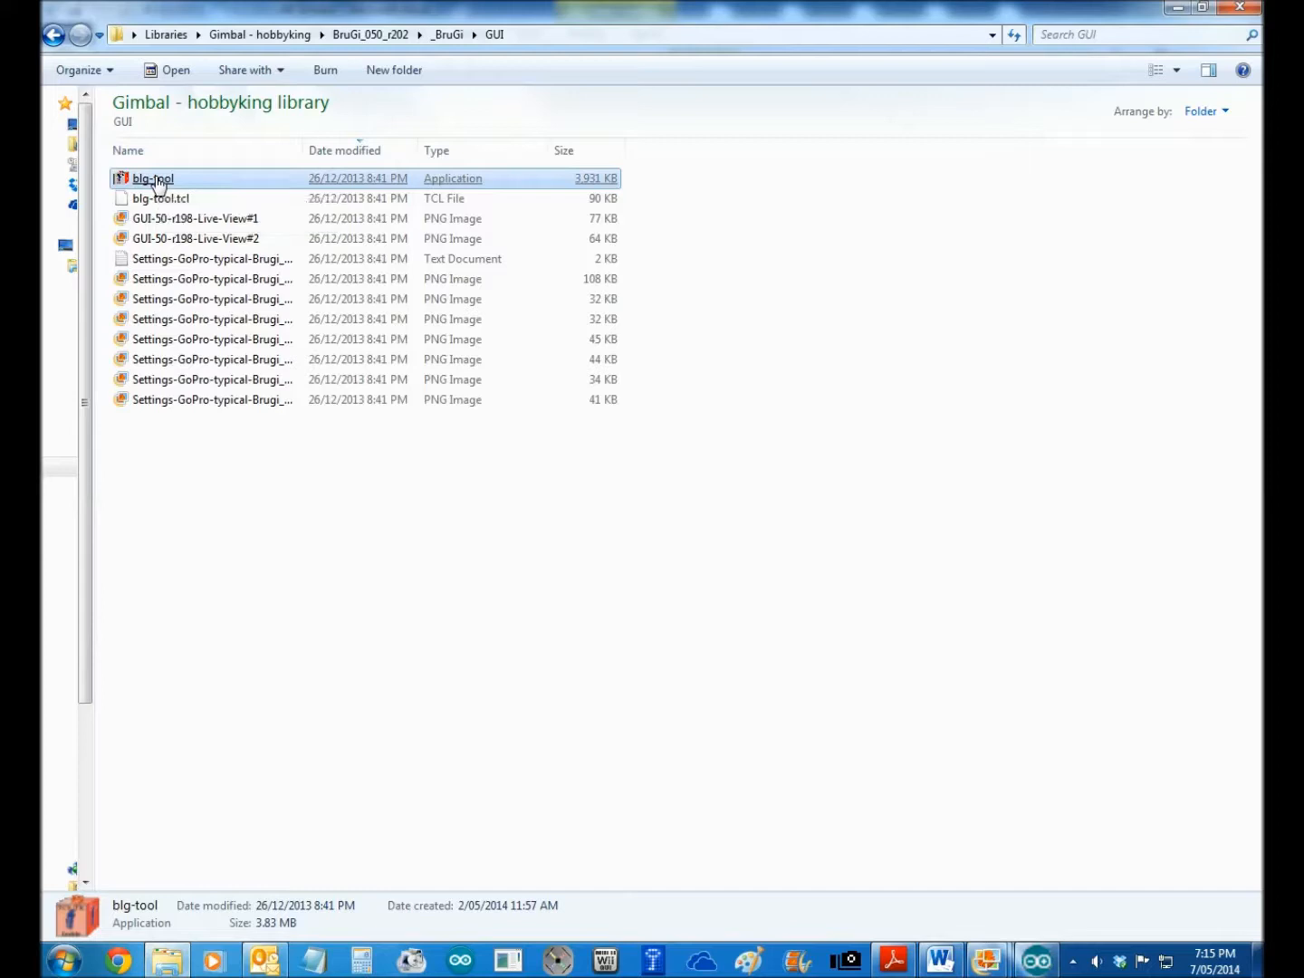
double_click(151, 179)
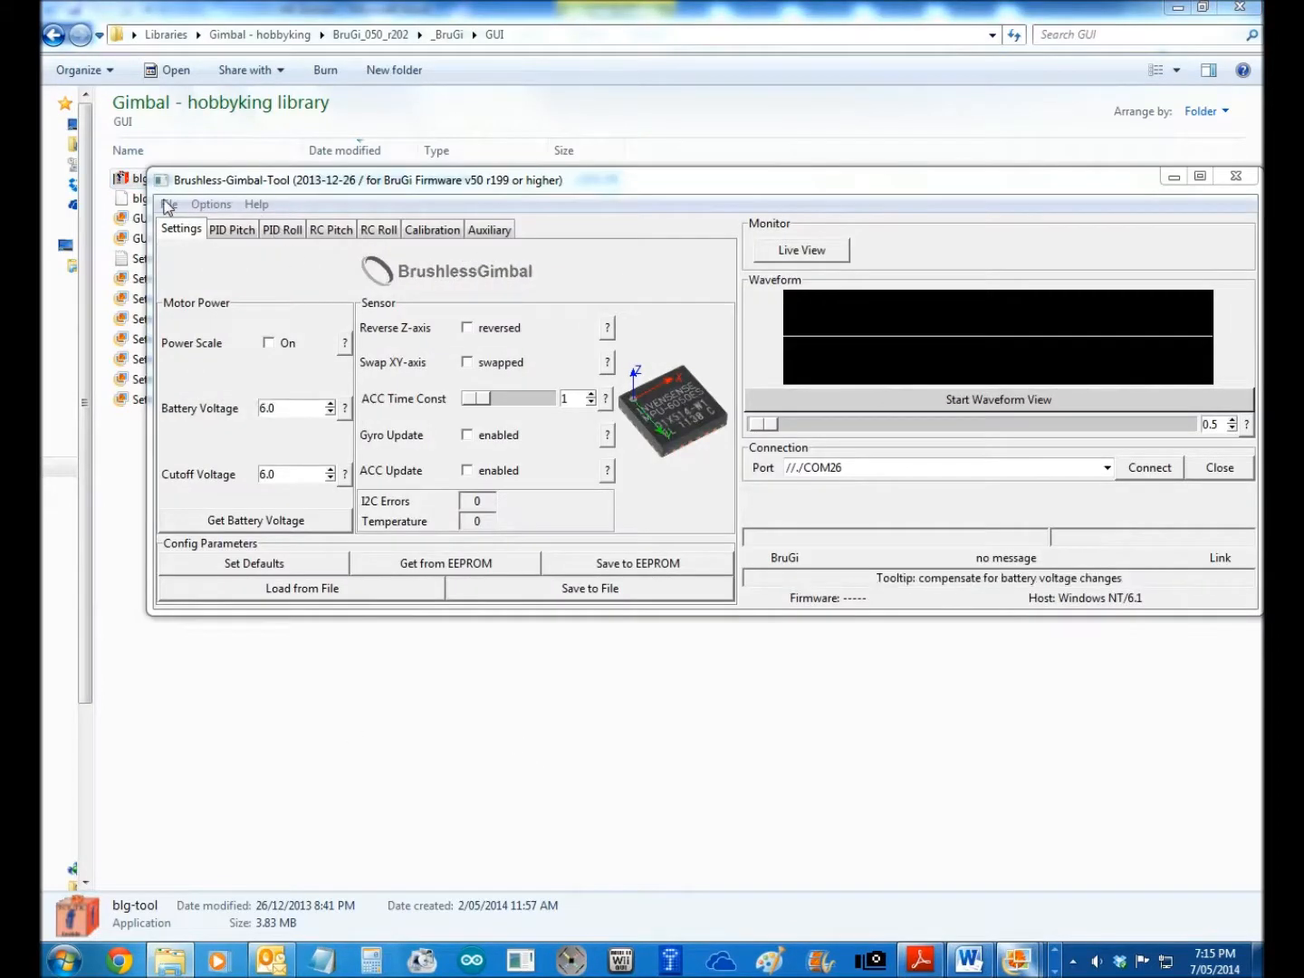
- Connect the gimbal tool to the board and view the pitch PID settings
click(168, 204)
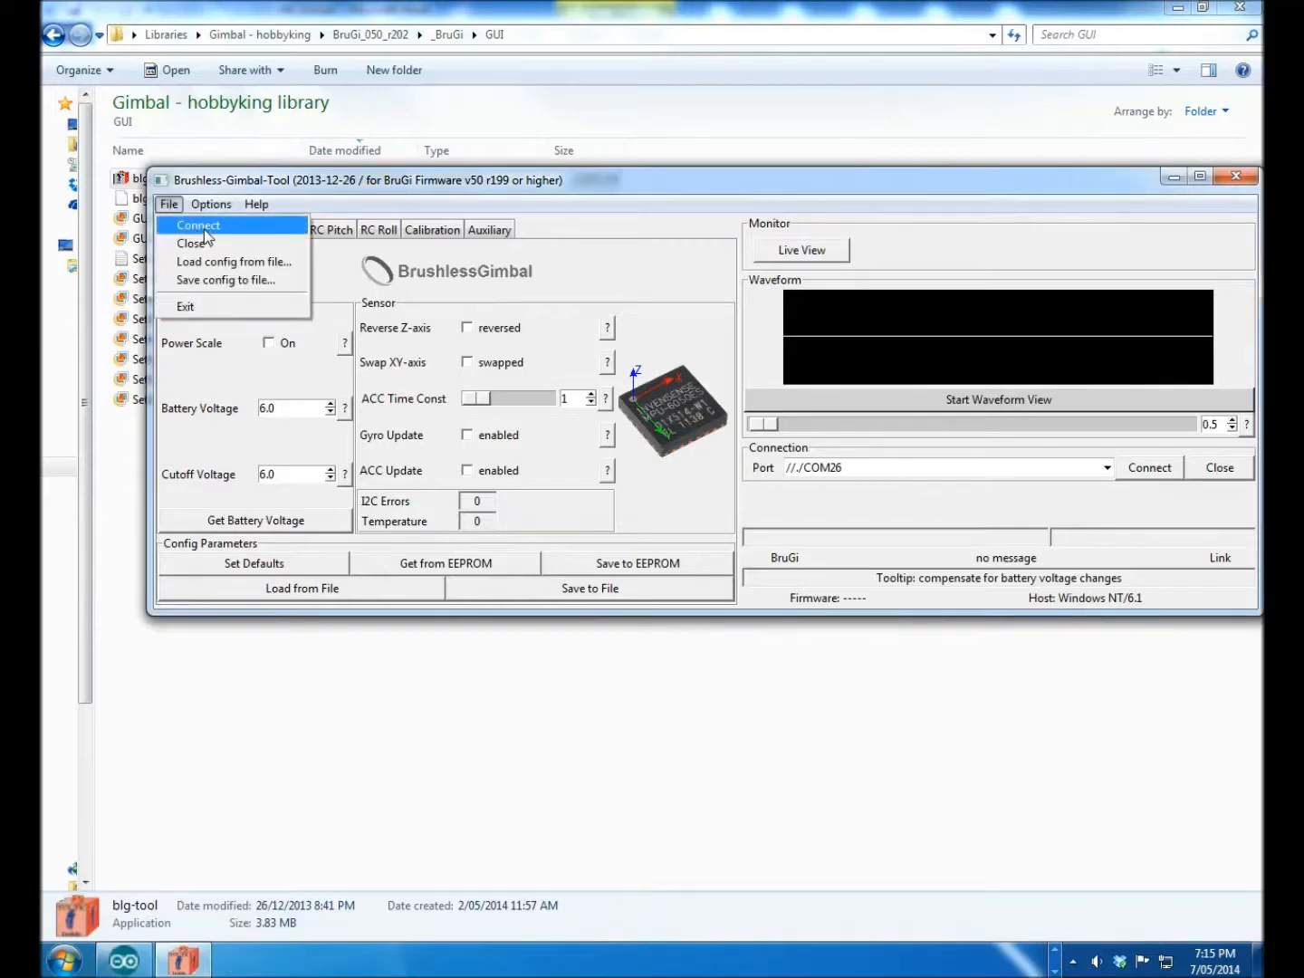
click(197, 225)
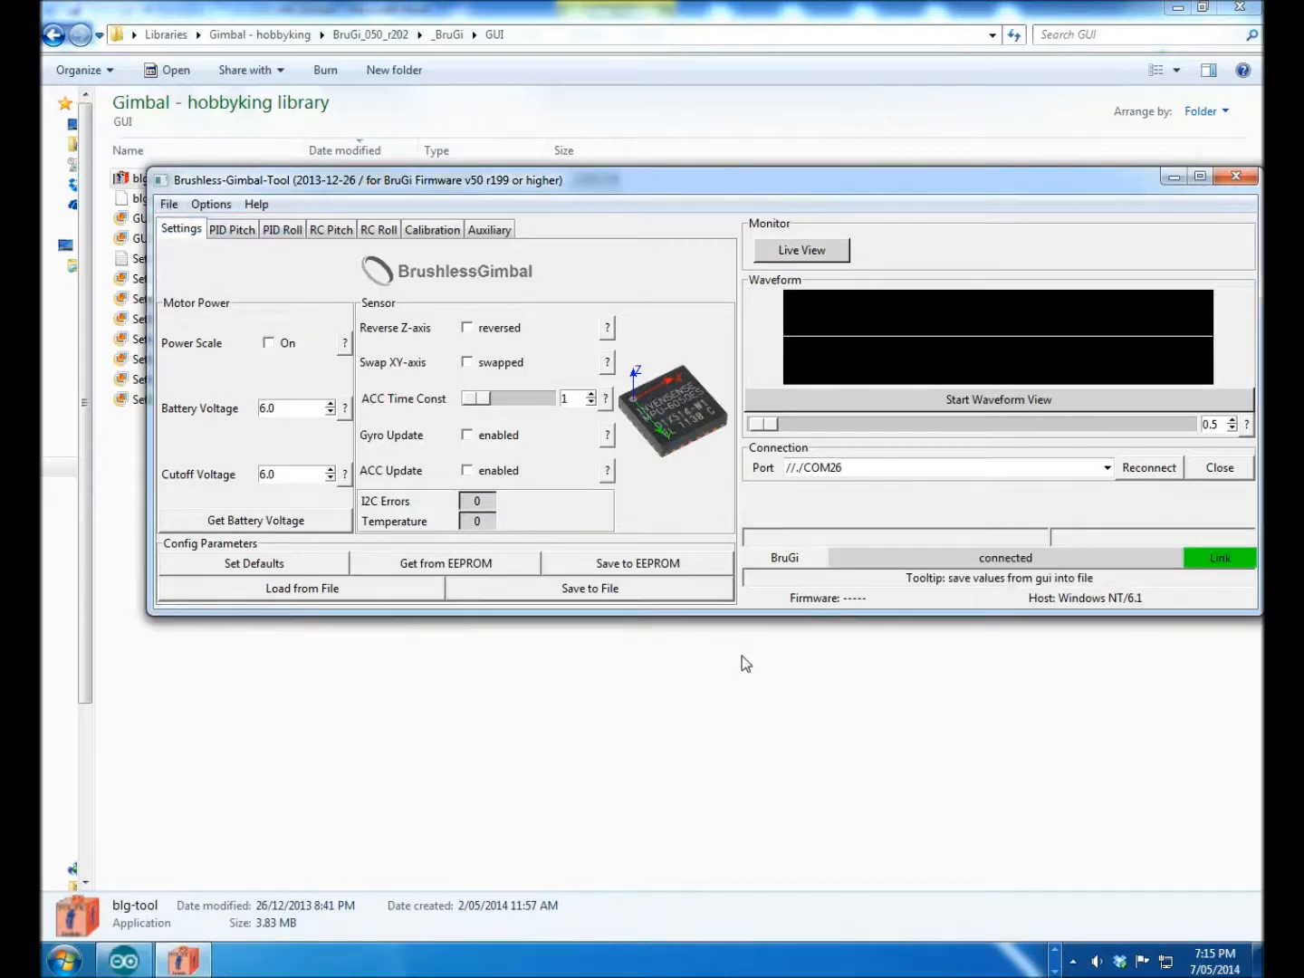
mouse_move(1000, 607)
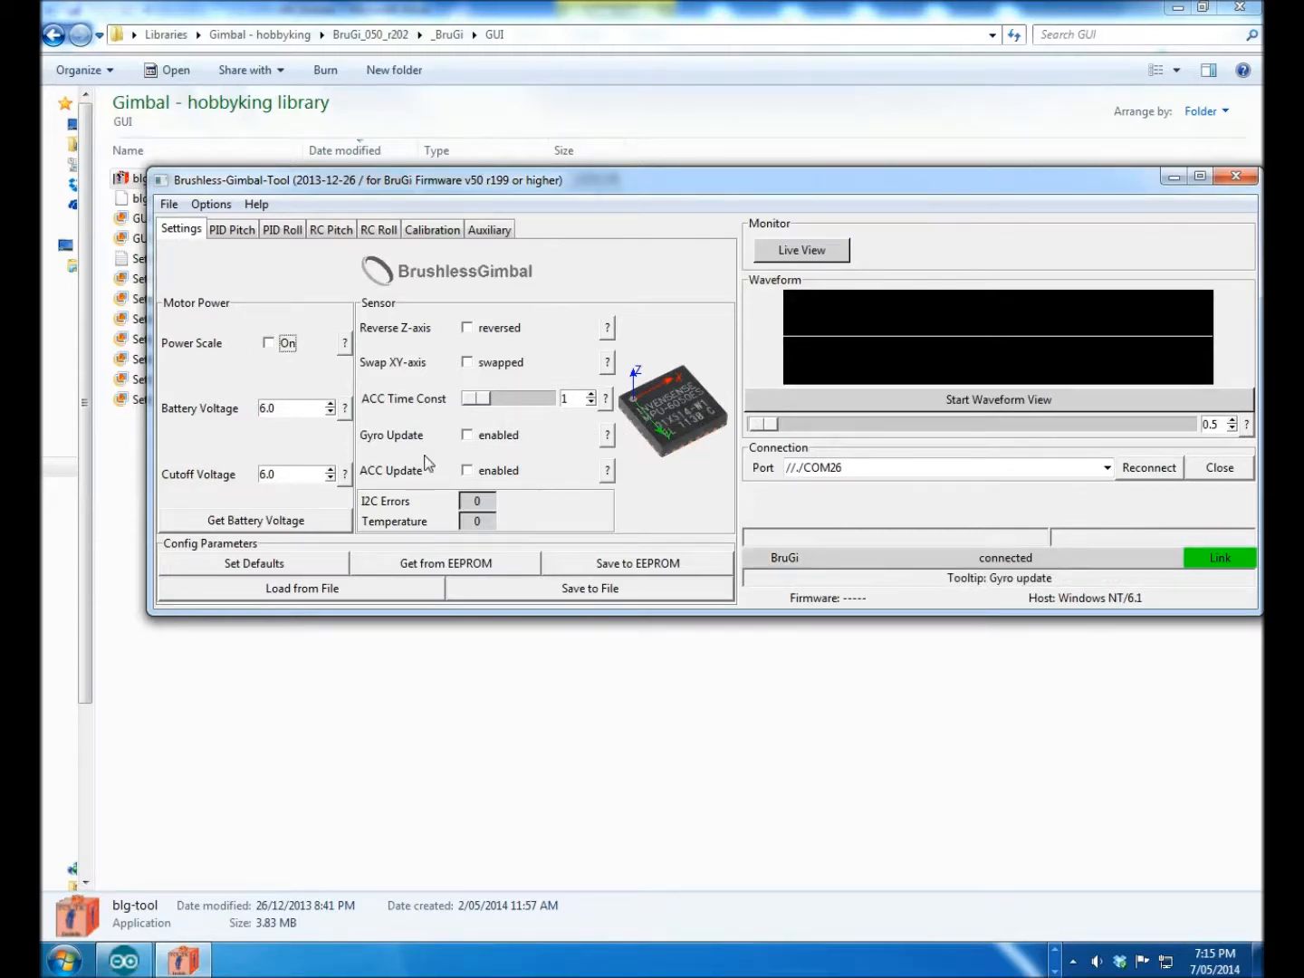
mouse_move(472, 378)
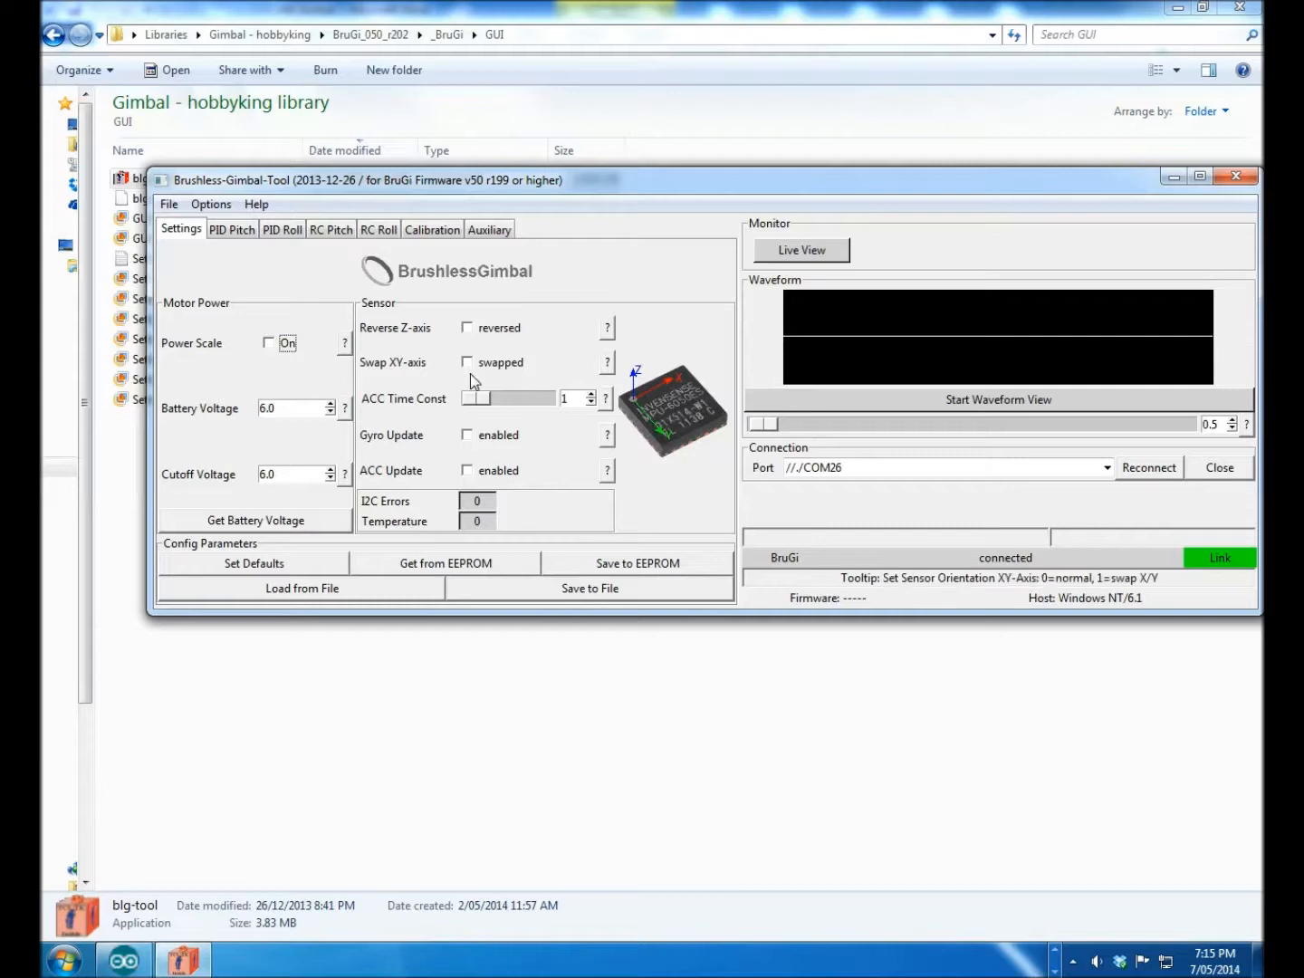
click(231, 229)
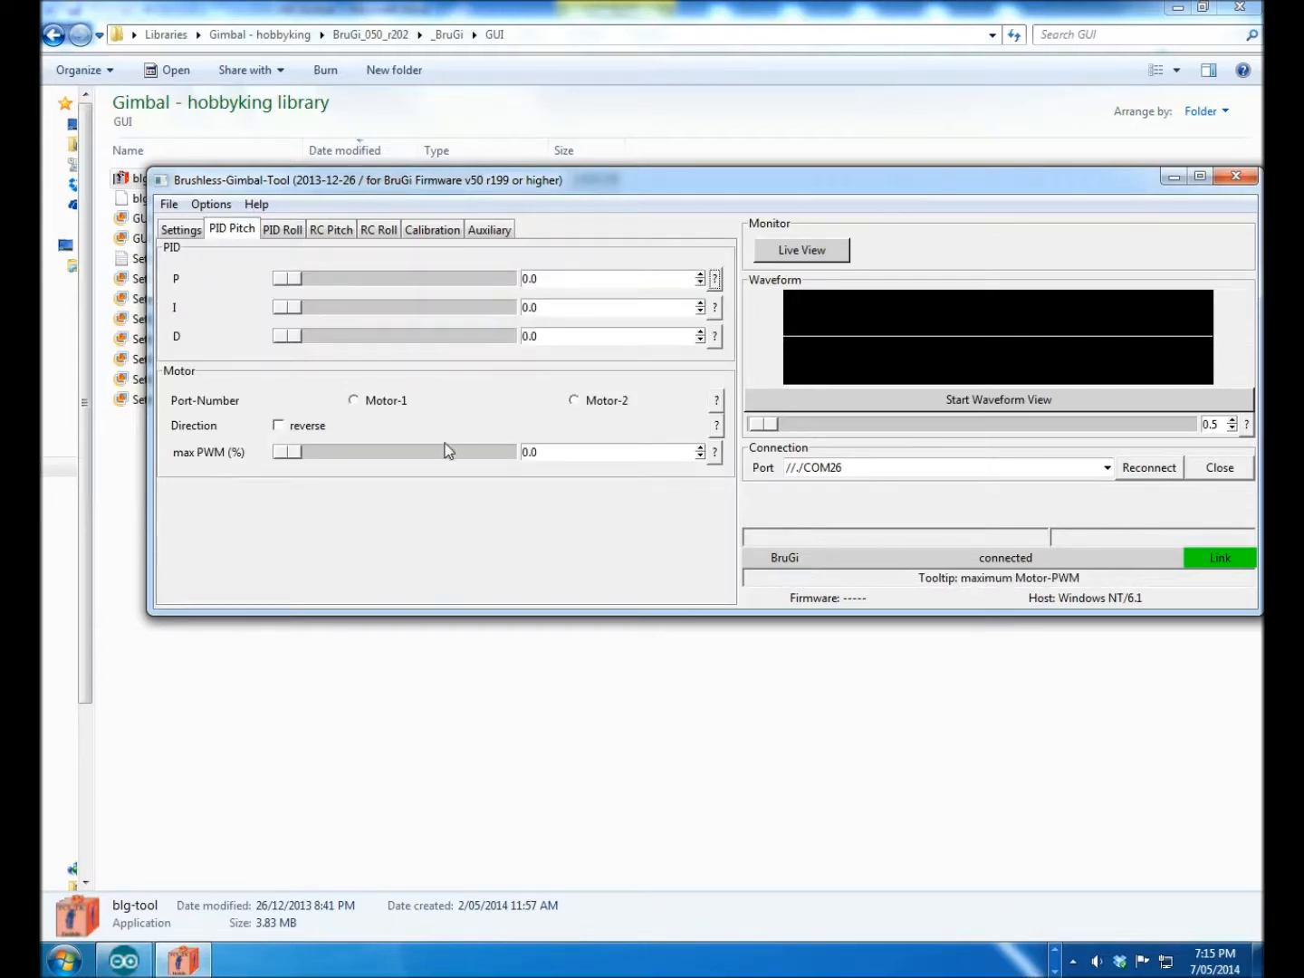
- Browse the RC Pitch, RC Roll, Calibration and auxiliary tabs, leaving the RC mode unchanged
click(331, 229)
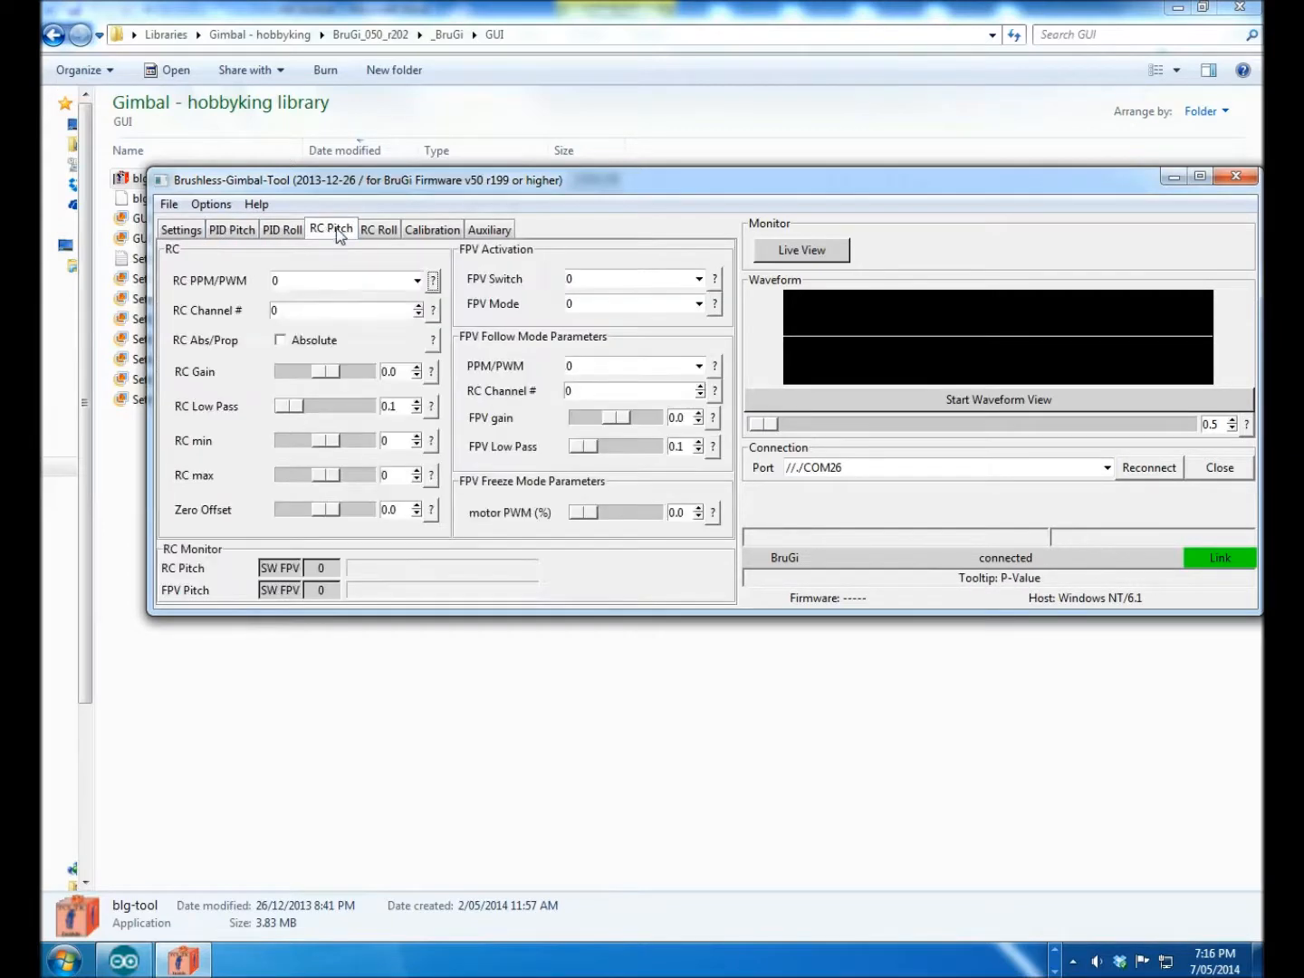
mouse_move(379, 238)
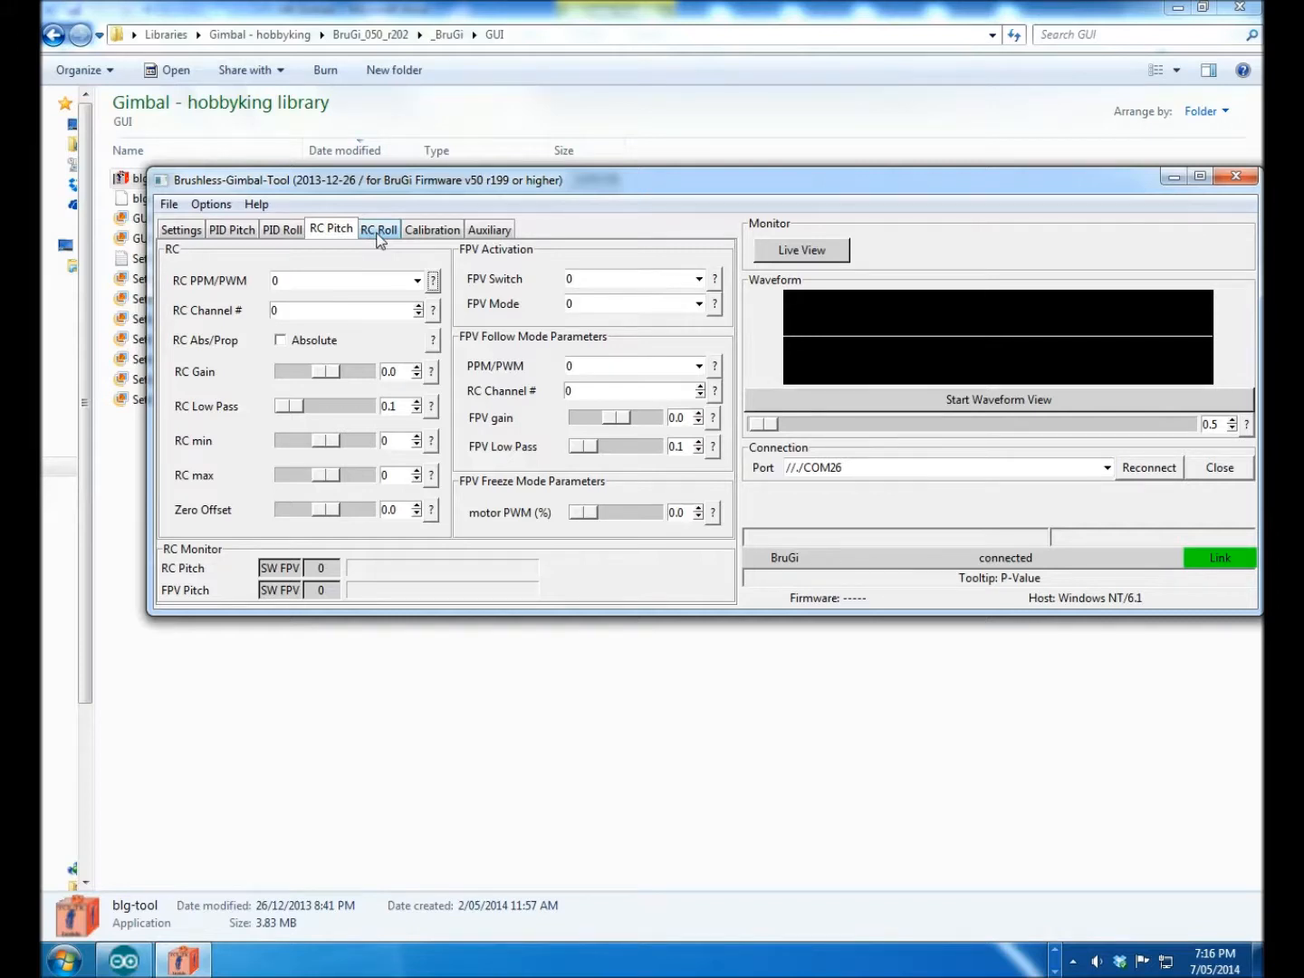
click(378, 229)
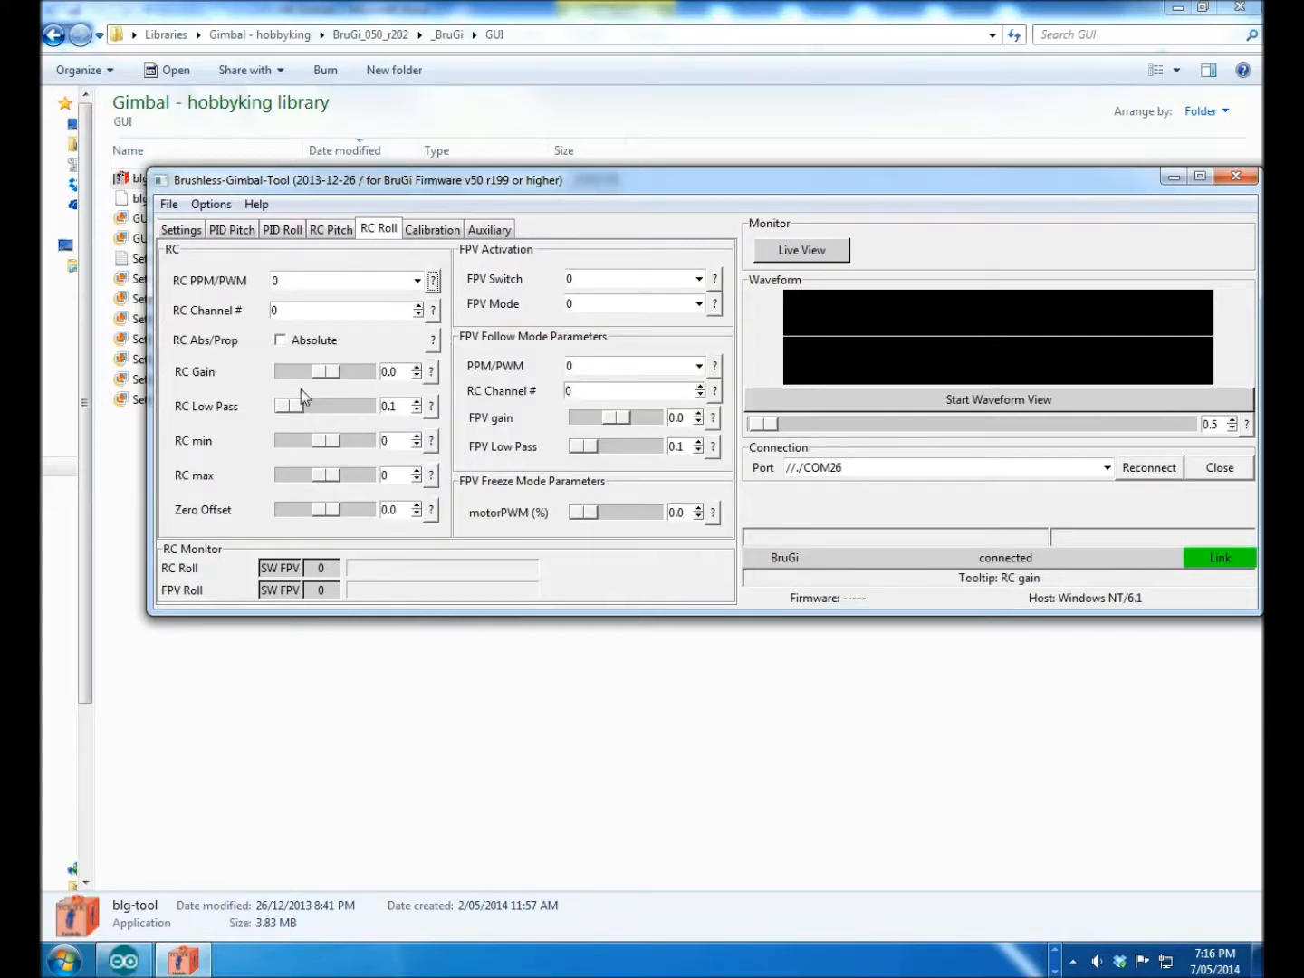
click(416, 281)
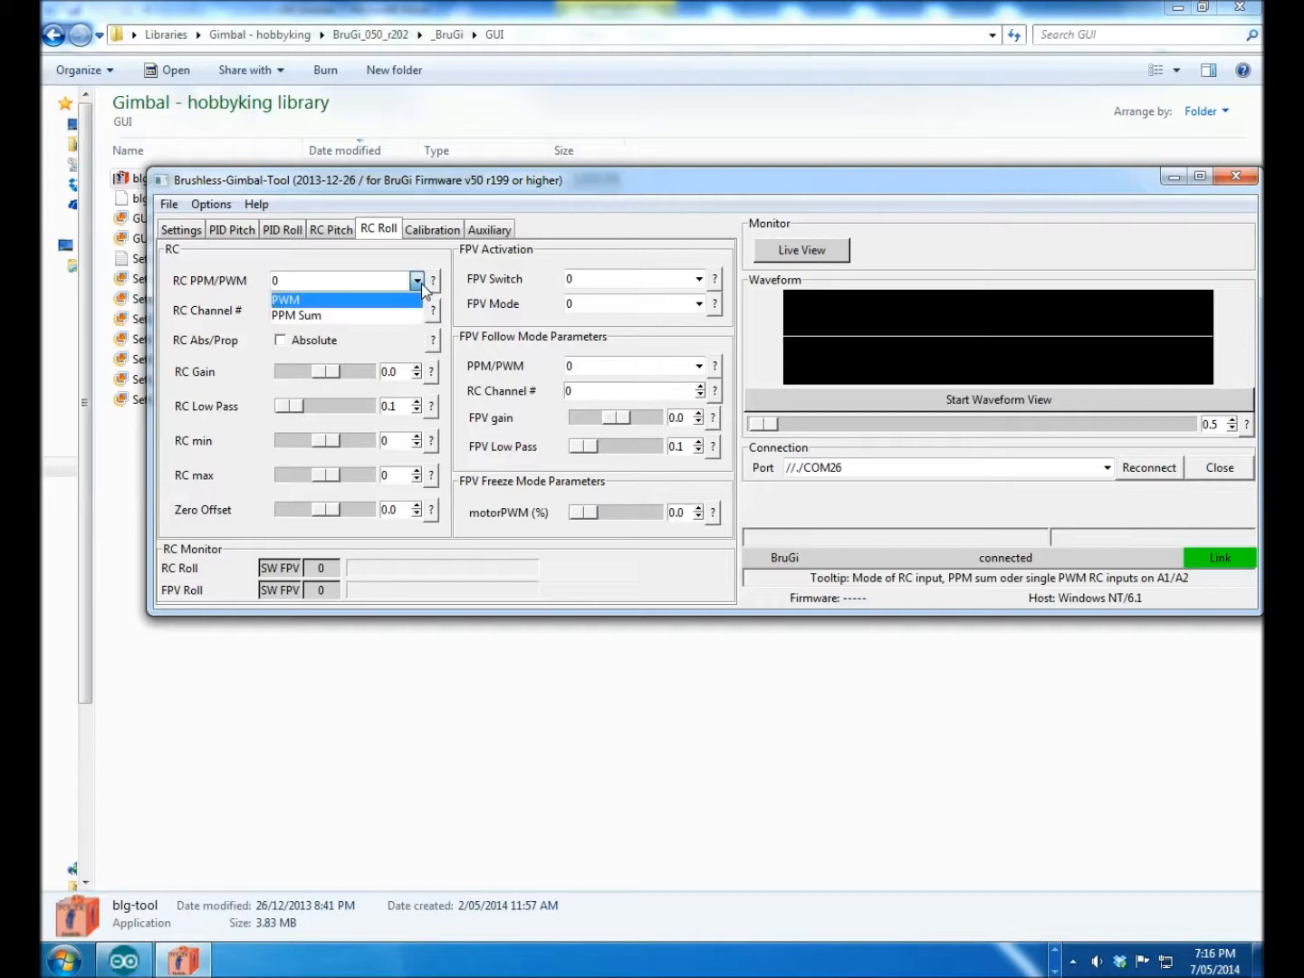
click(286, 300)
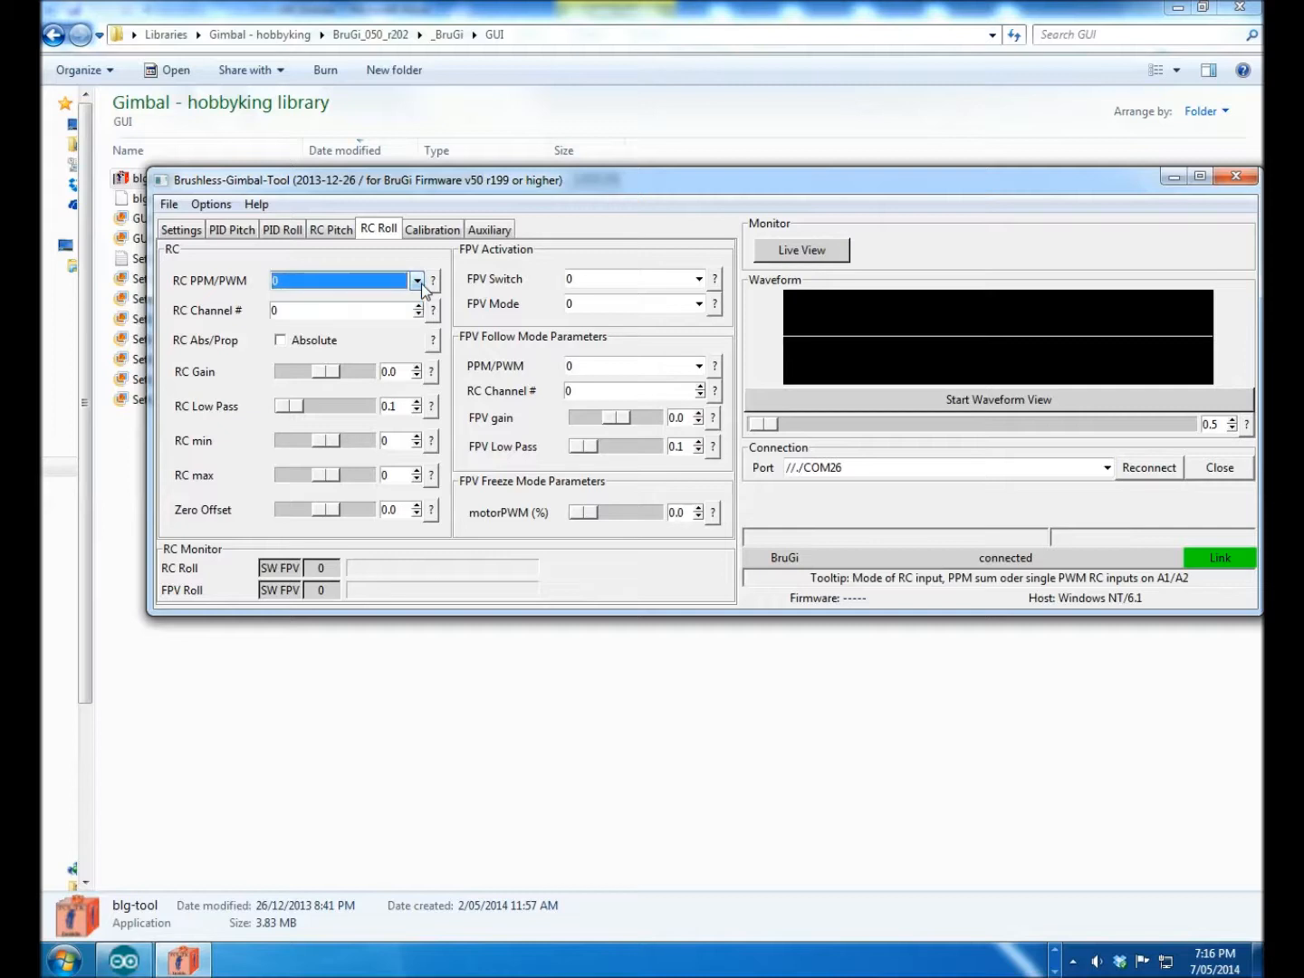
mouse_move(408, 298)
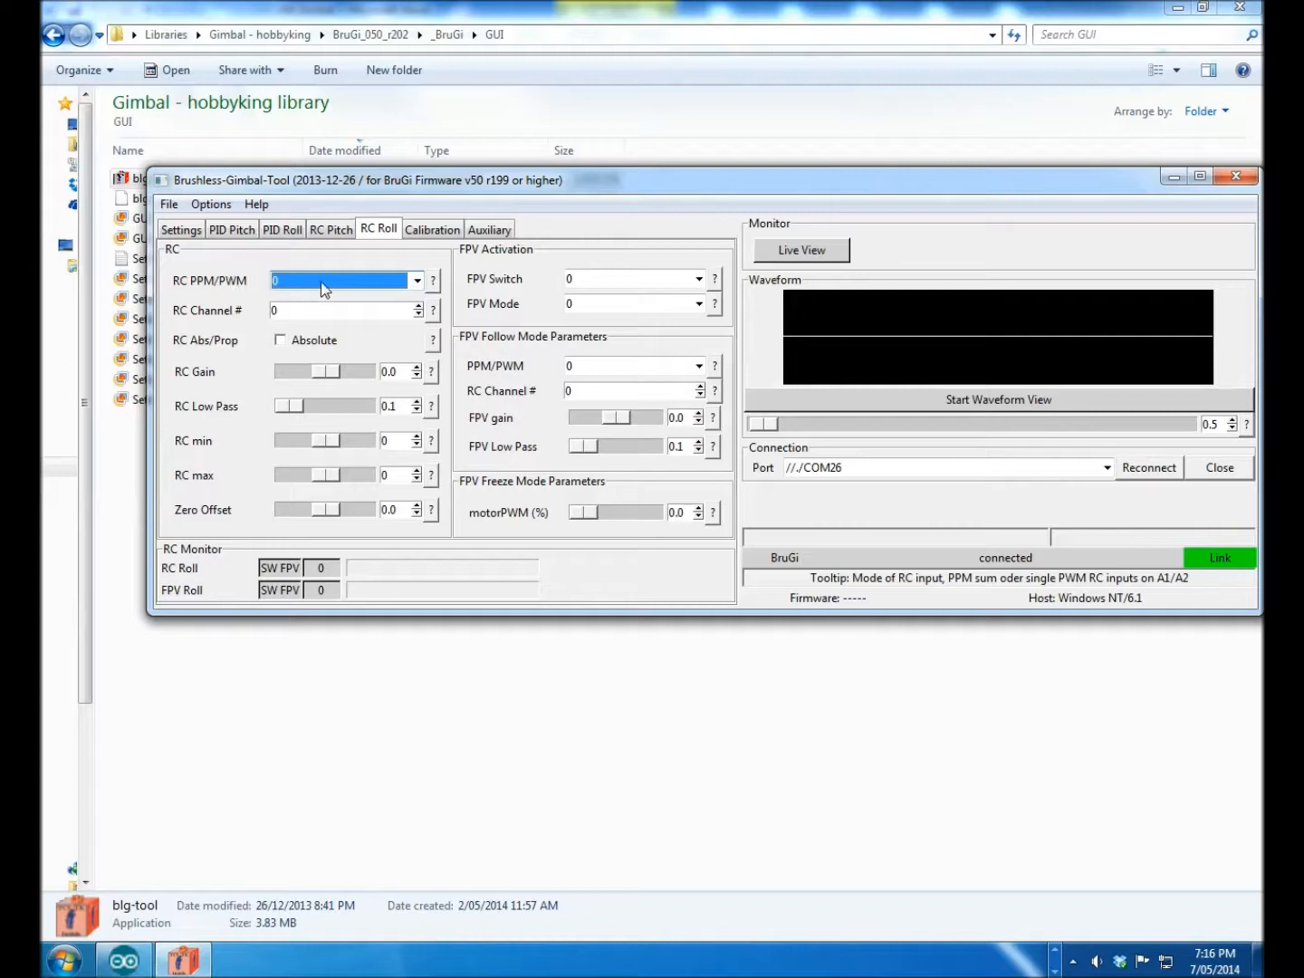
click(432, 228)
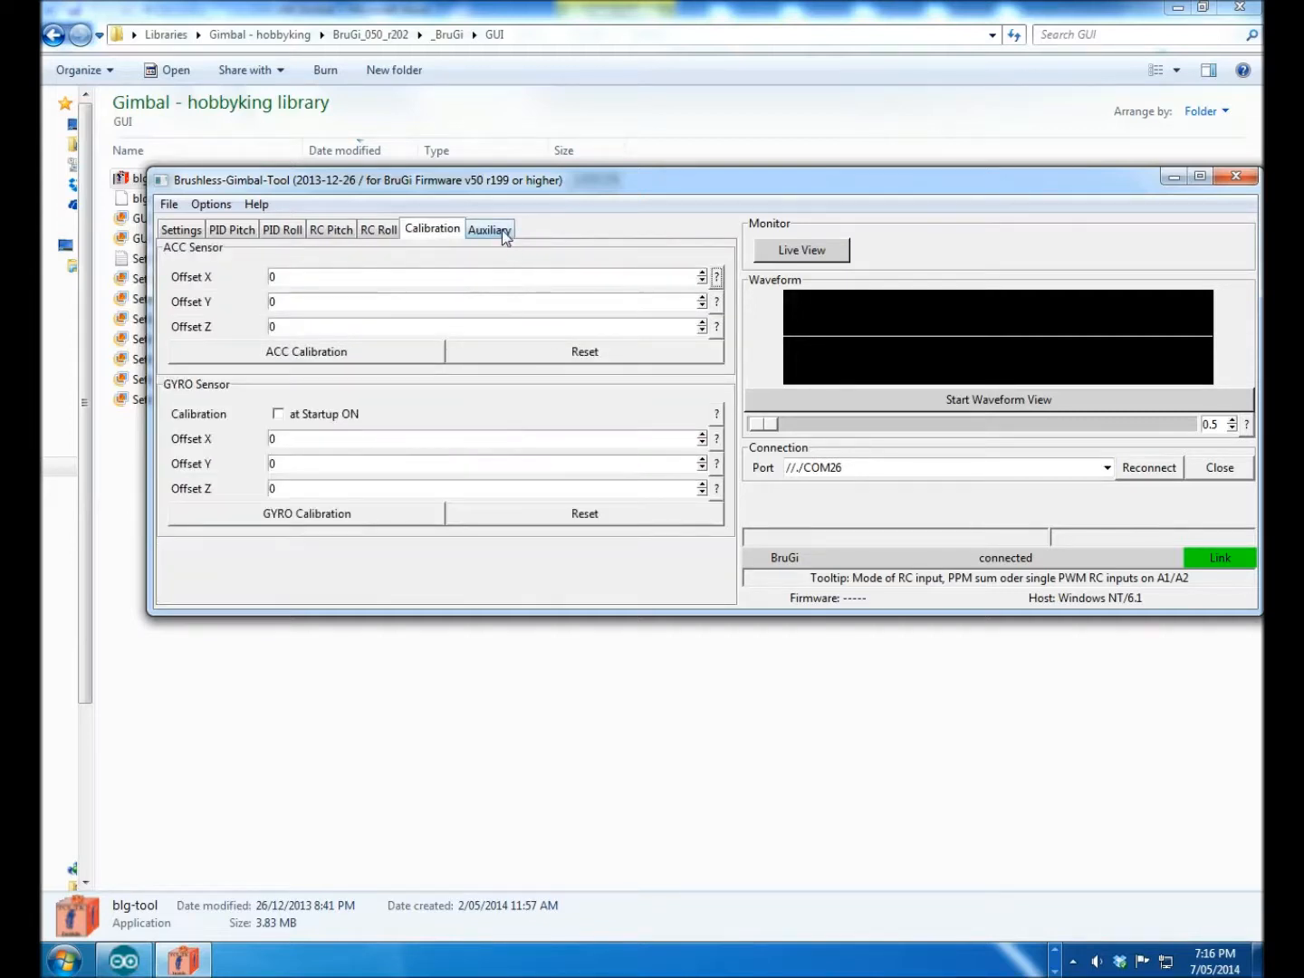
click(489, 228)
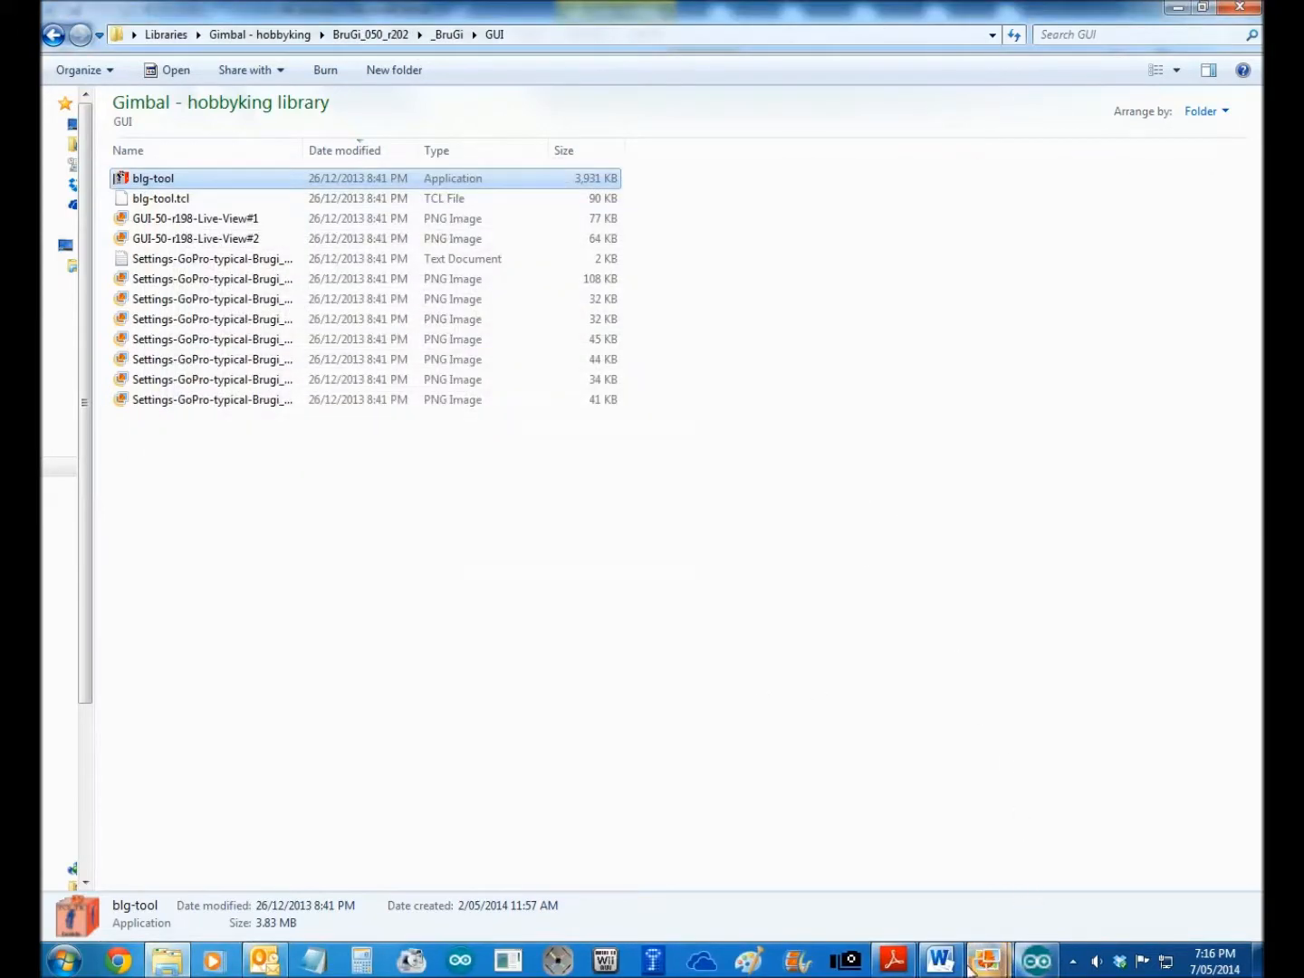
mouse_move(988, 959)
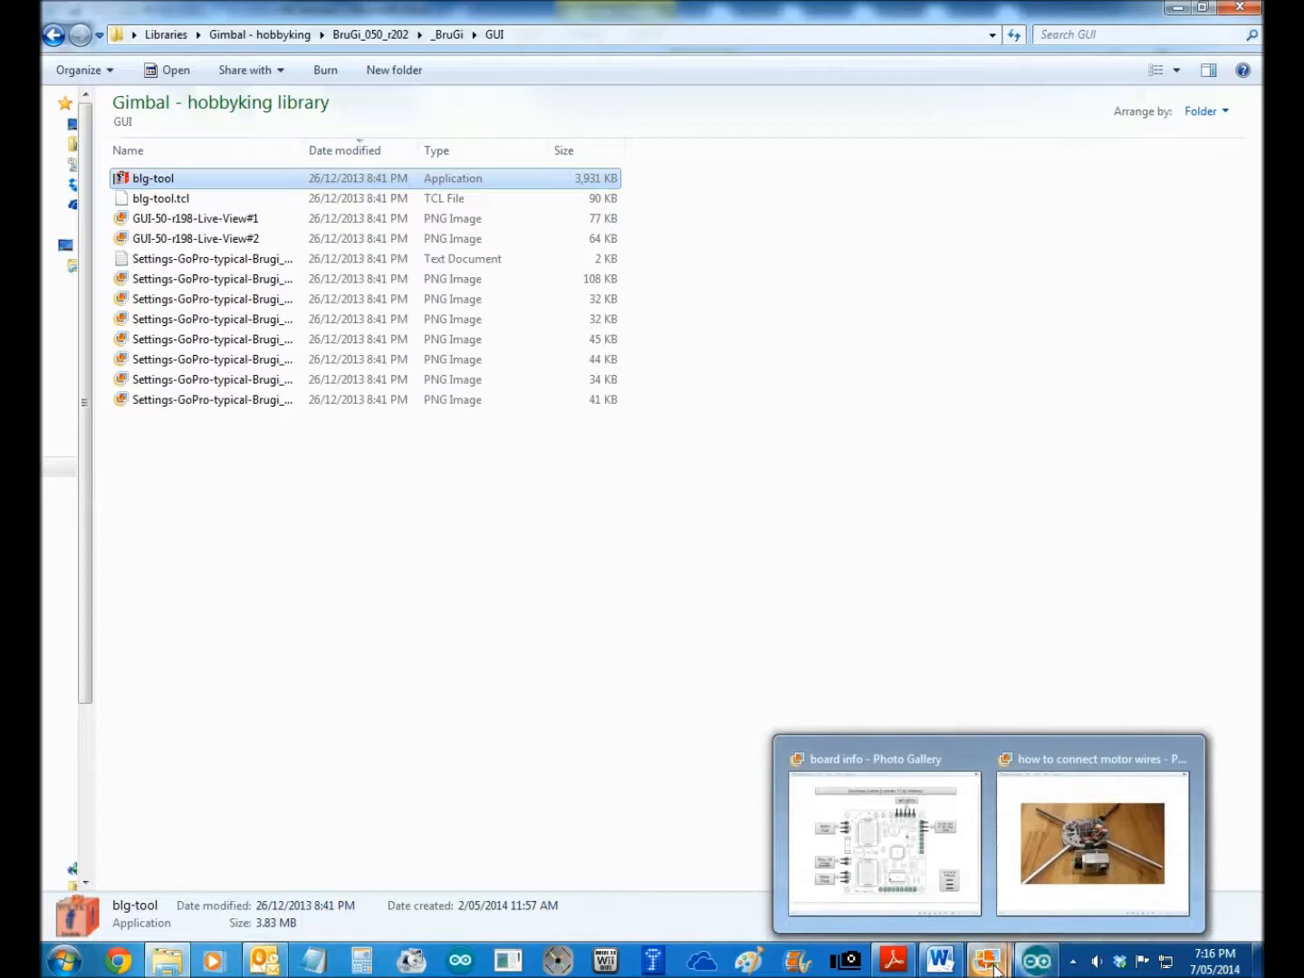
- Show the Brushless Gimbal Controller V3 'board info' wiring diagram in Photo Gallery
click(1089, 851)
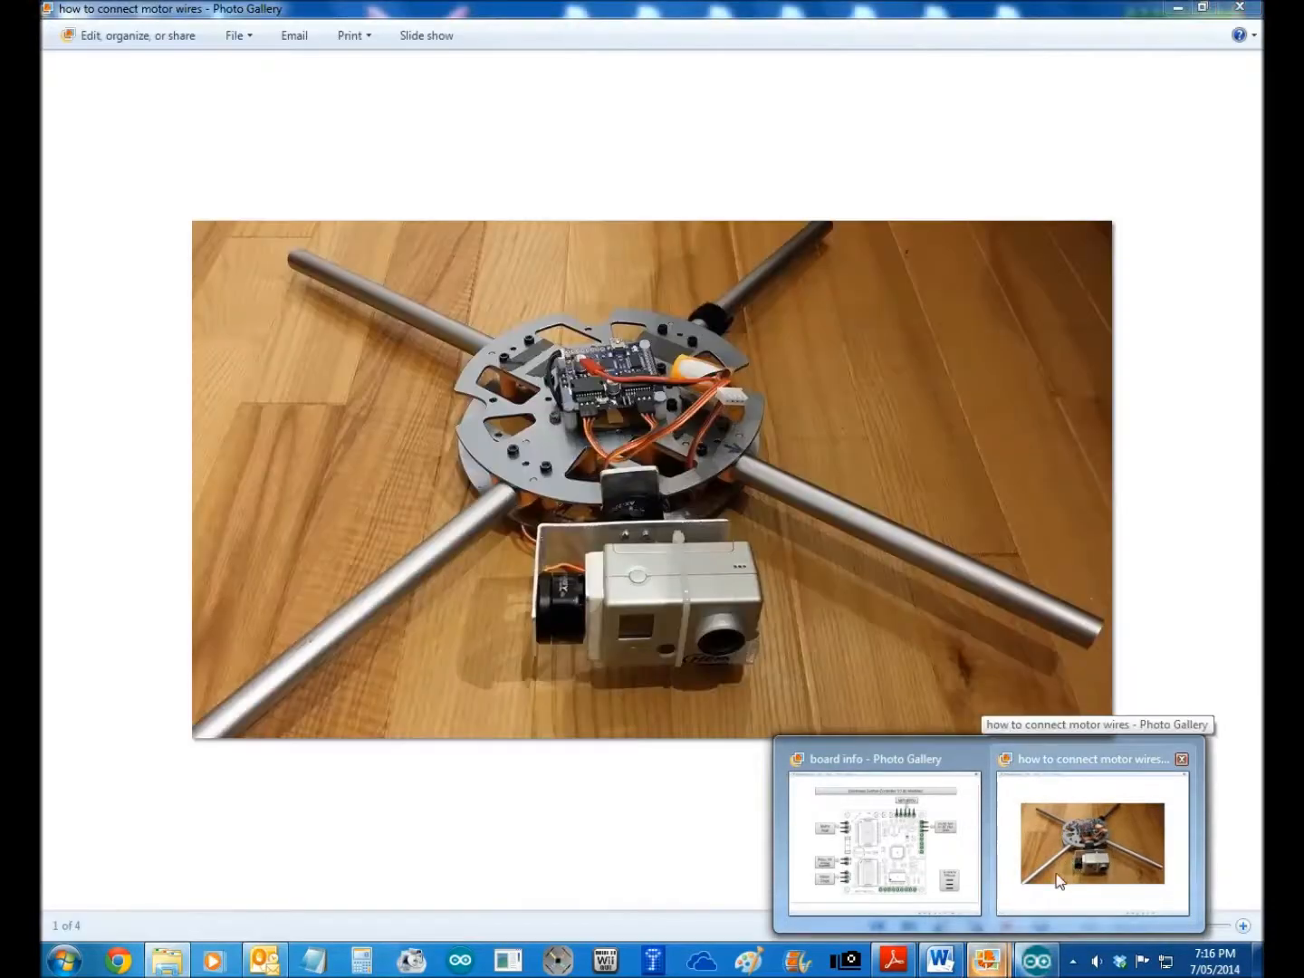
click(883, 843)
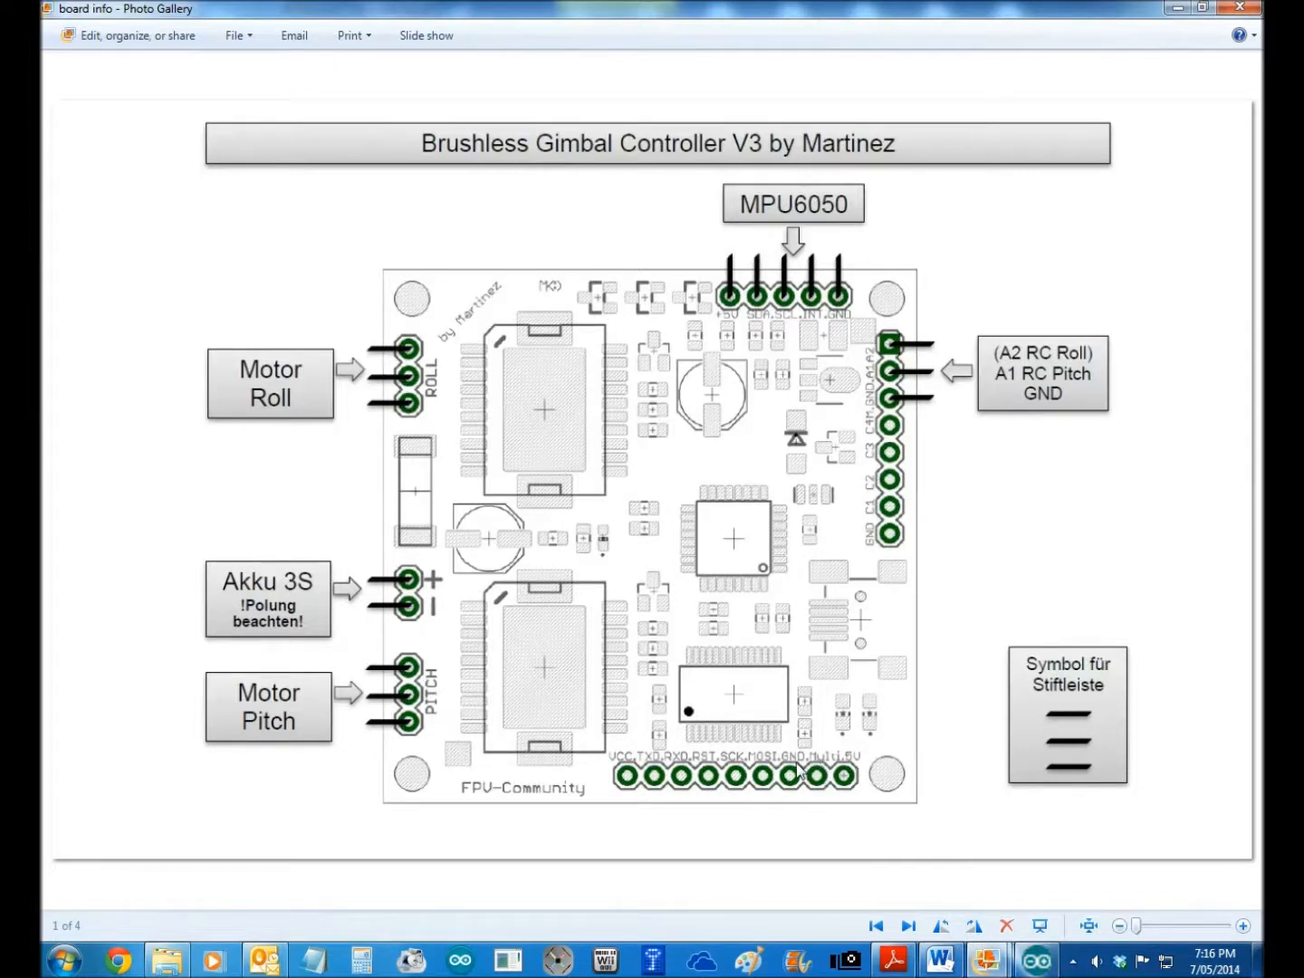
mouse_move(737, 774)
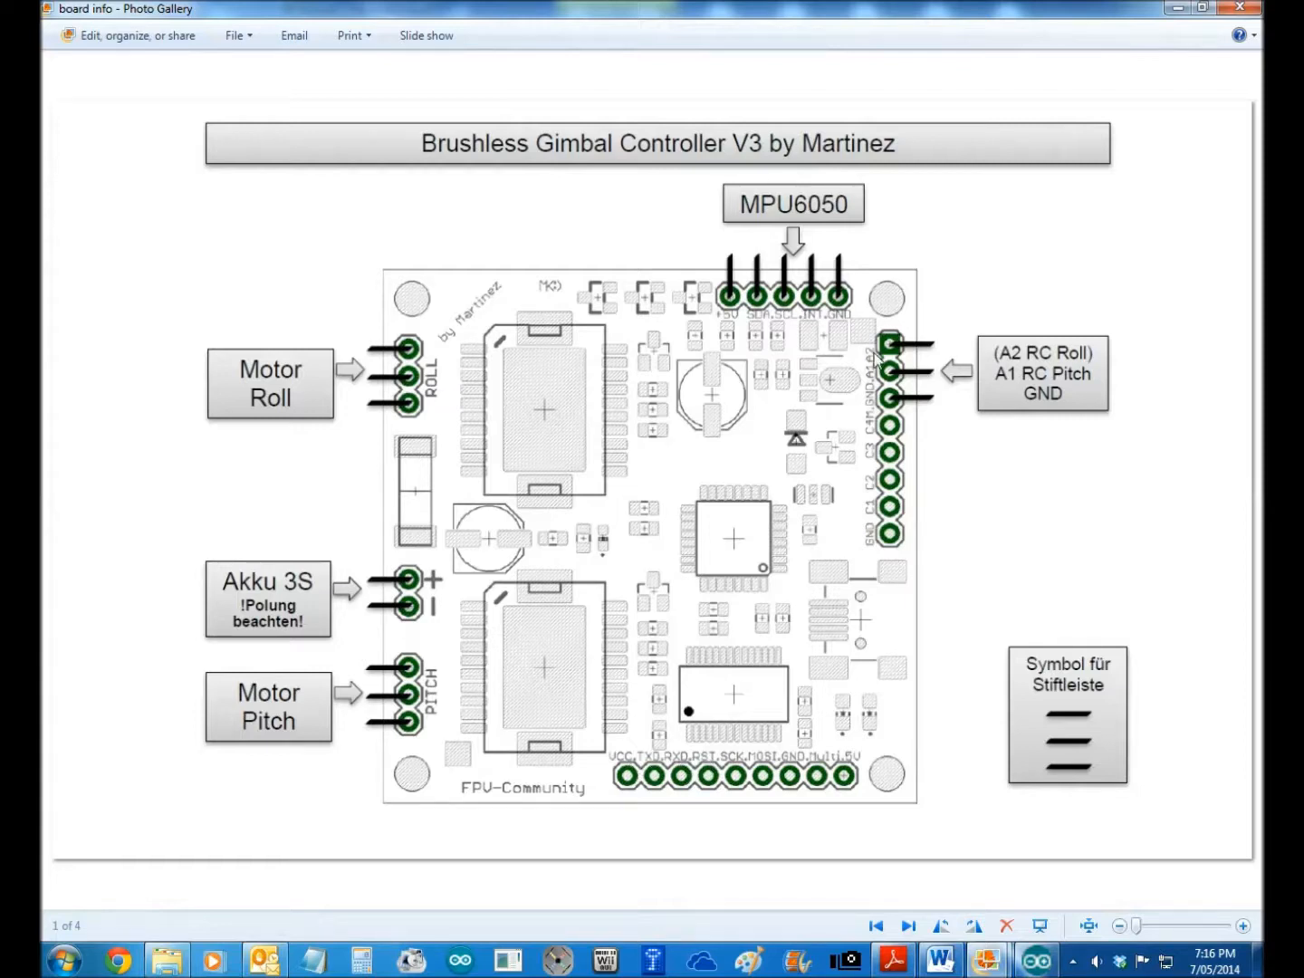
mouse_move(802, 211)
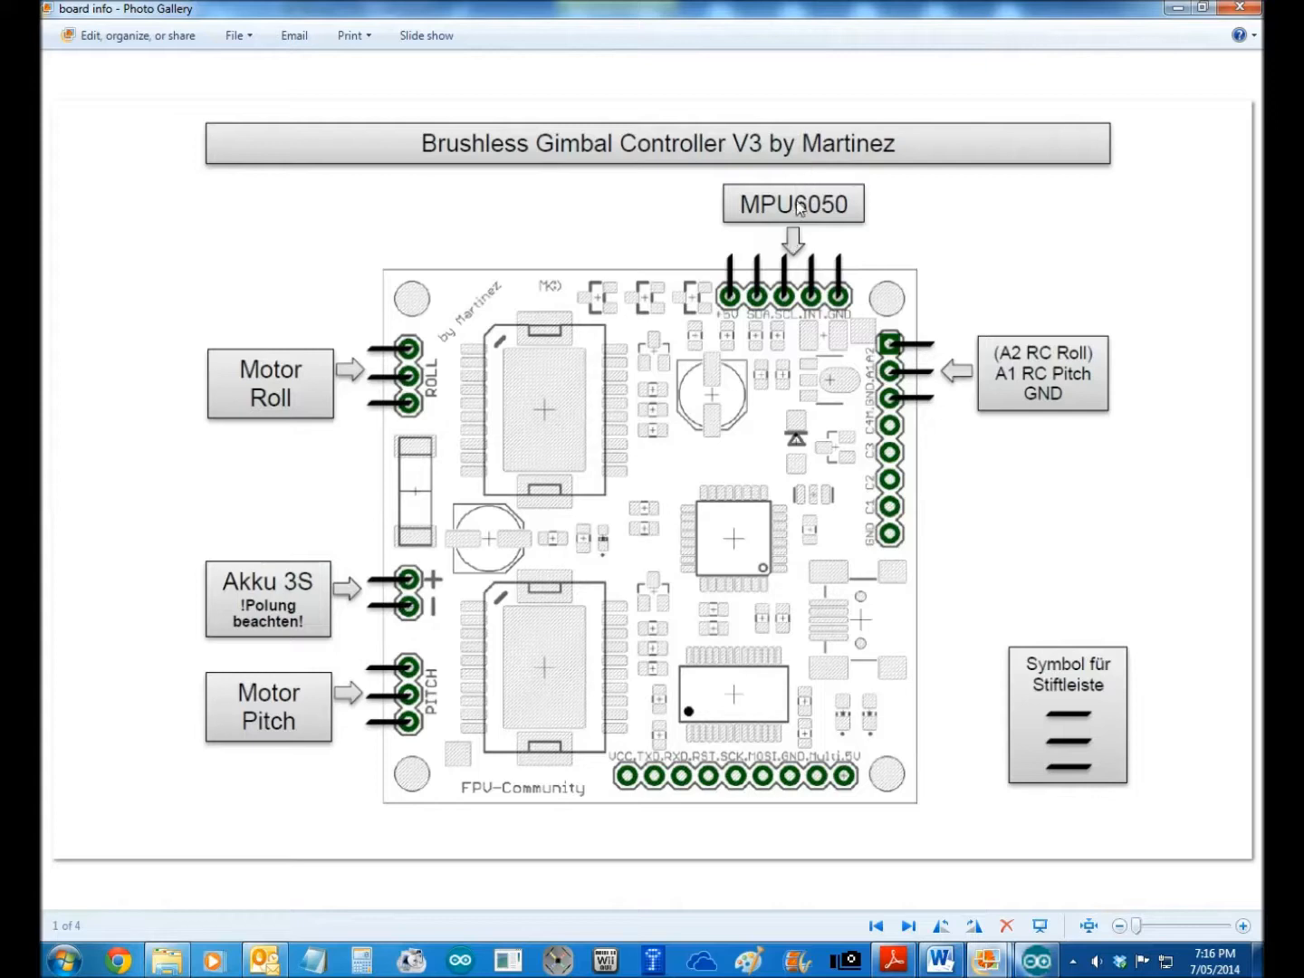
mouse_move(847, 475)
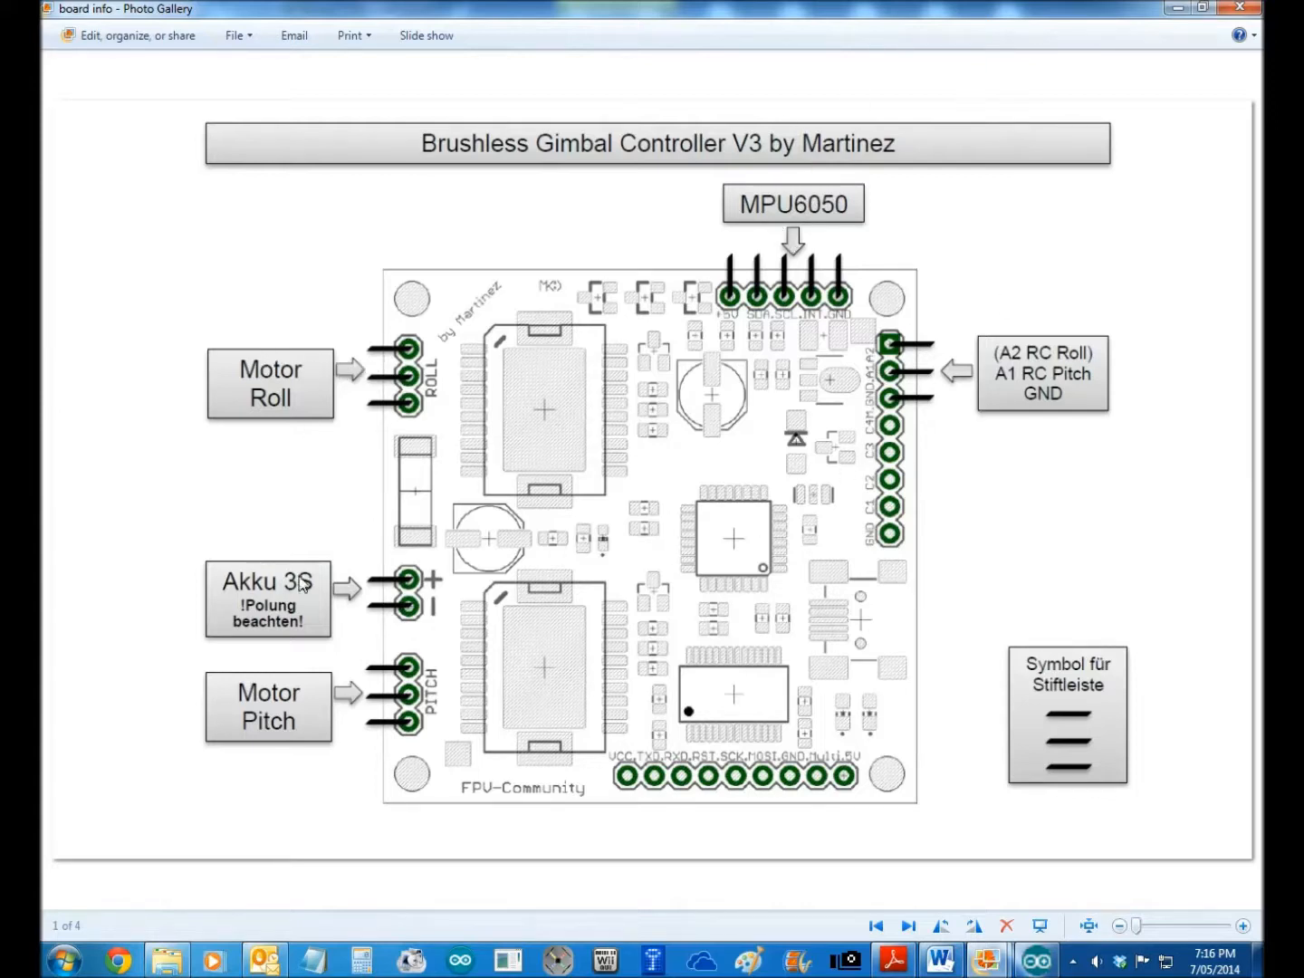
mouse_move(369, 364)
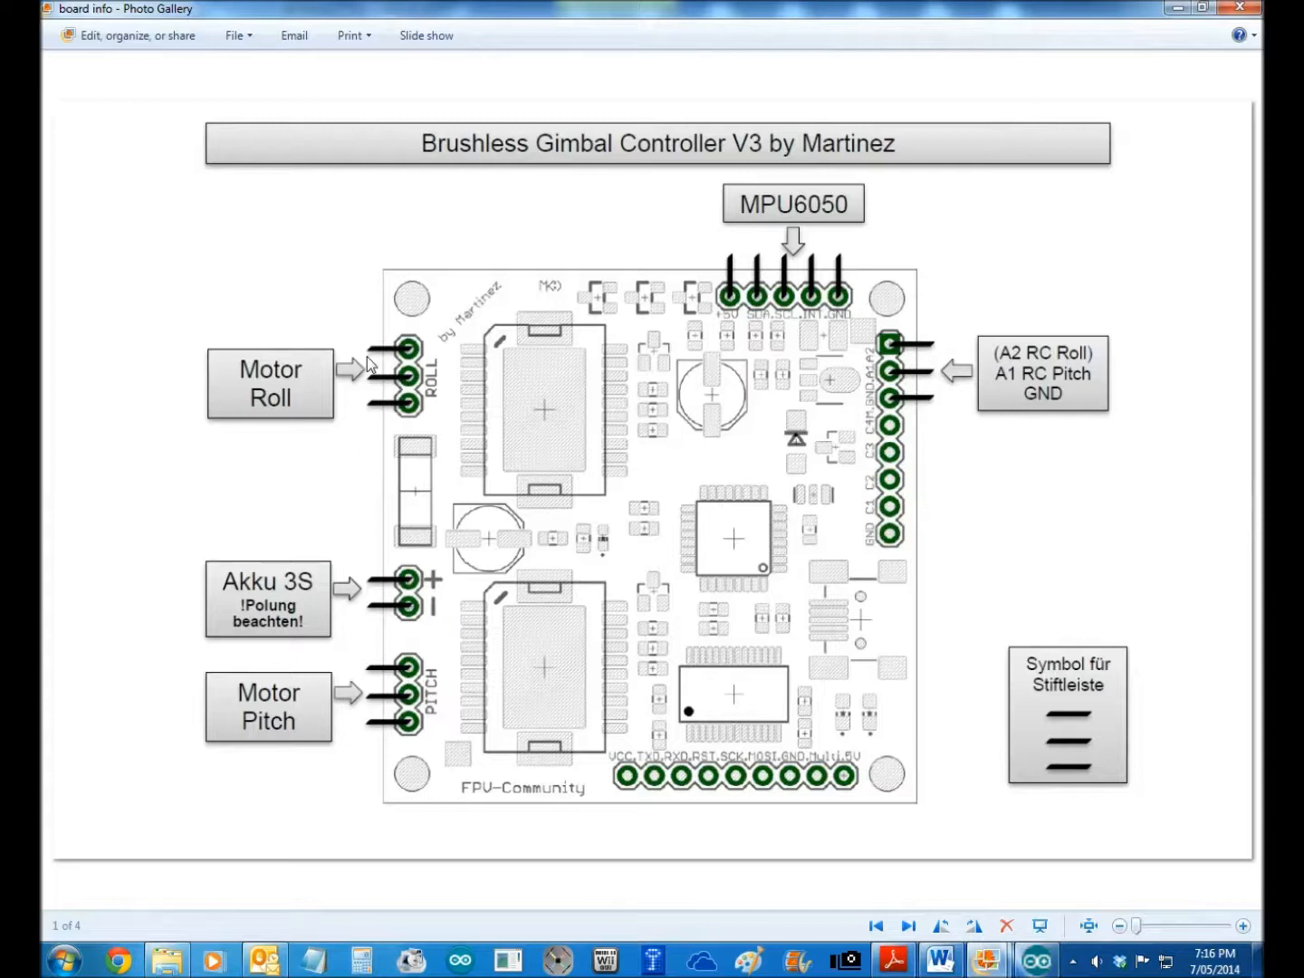
mouse_move(894, 652)
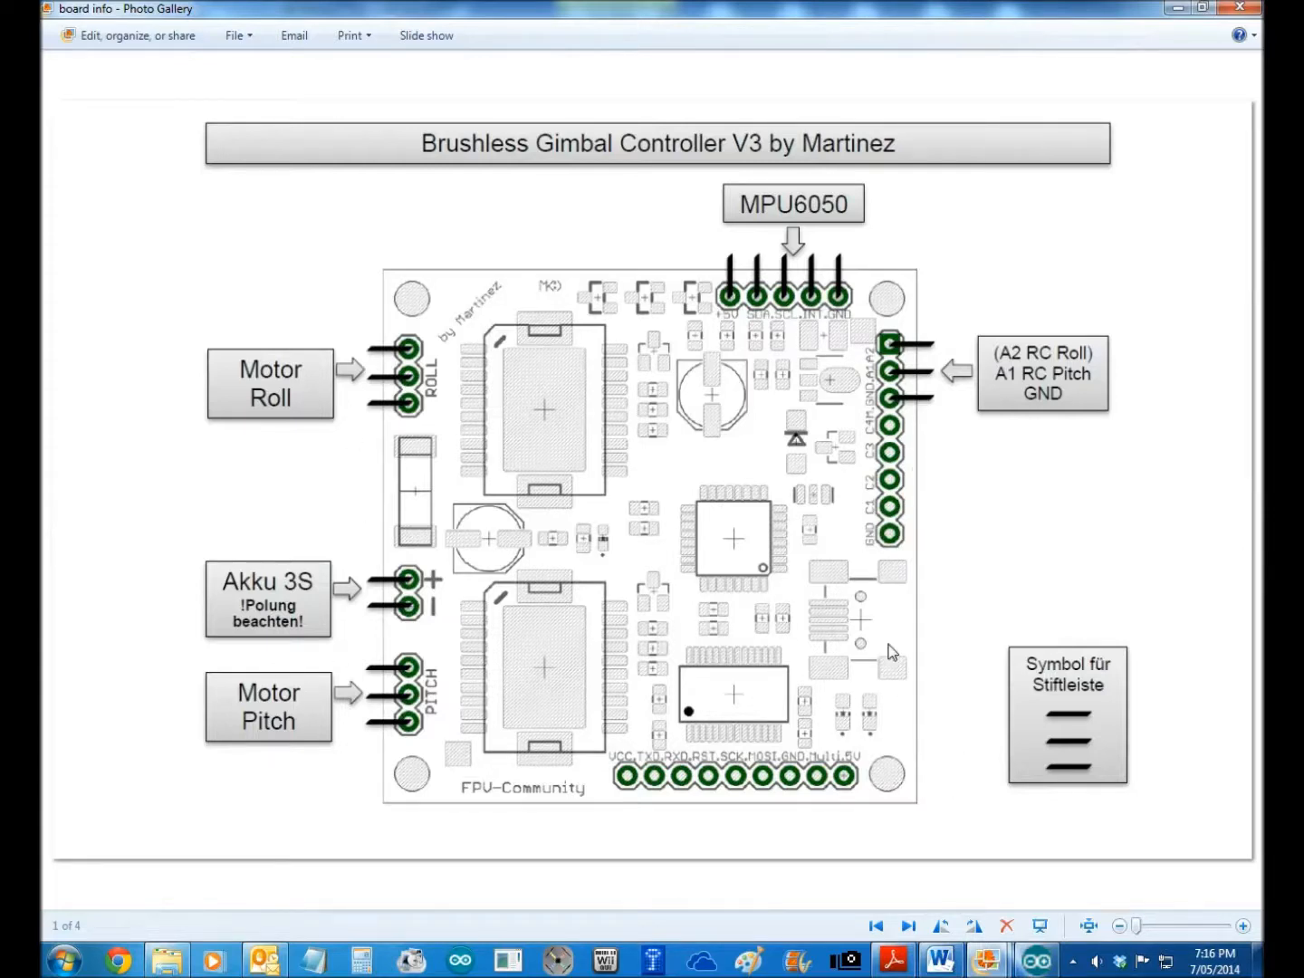
mouse_move(831, 639)
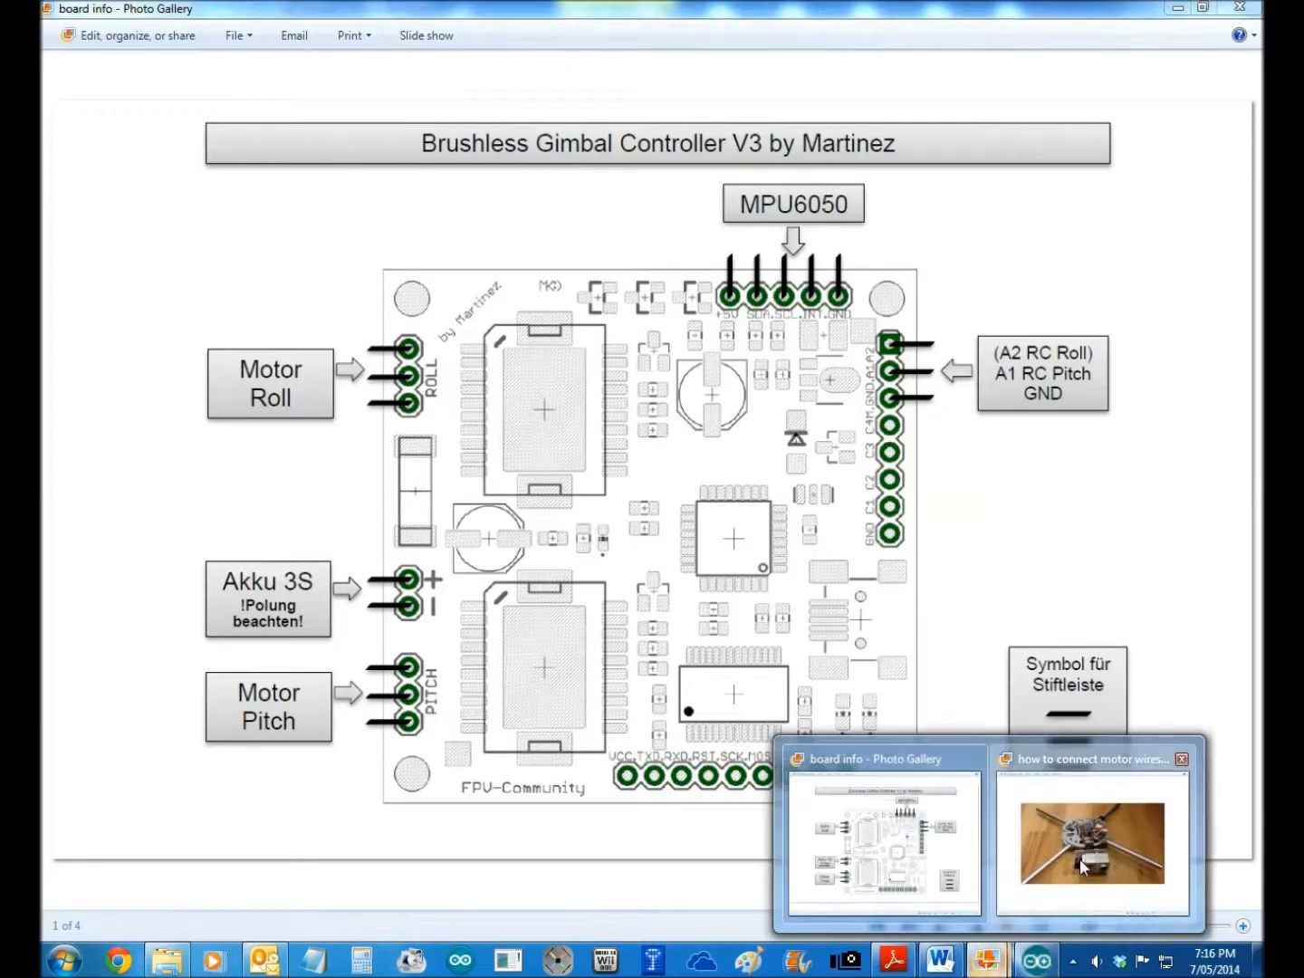
- Switch Photo Gallery to the photo of the assembled gimbal with a camera mounted
click(1087, 842)
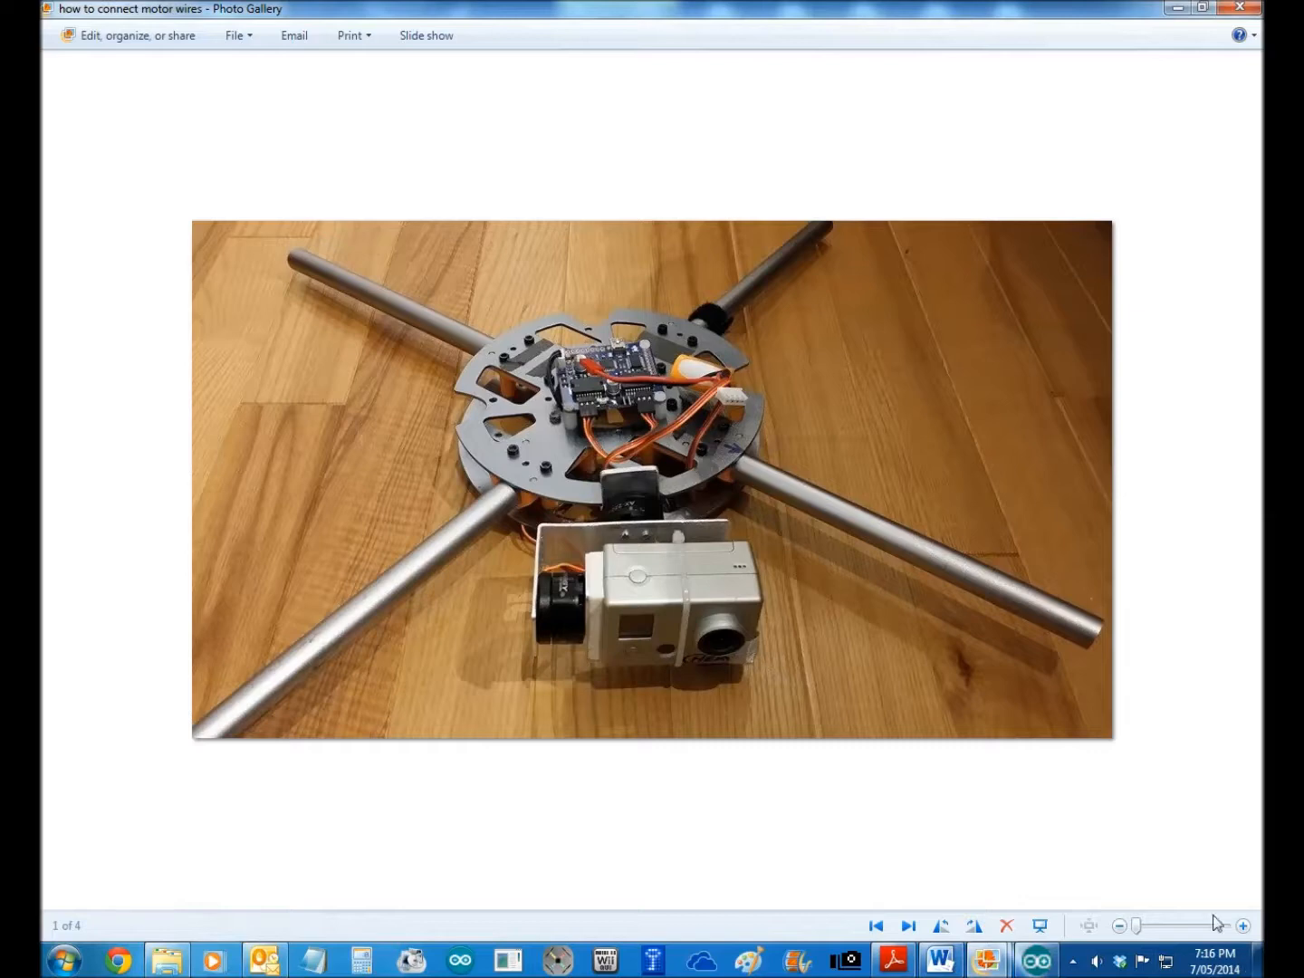
drag(1135, 926, 1171, 926)
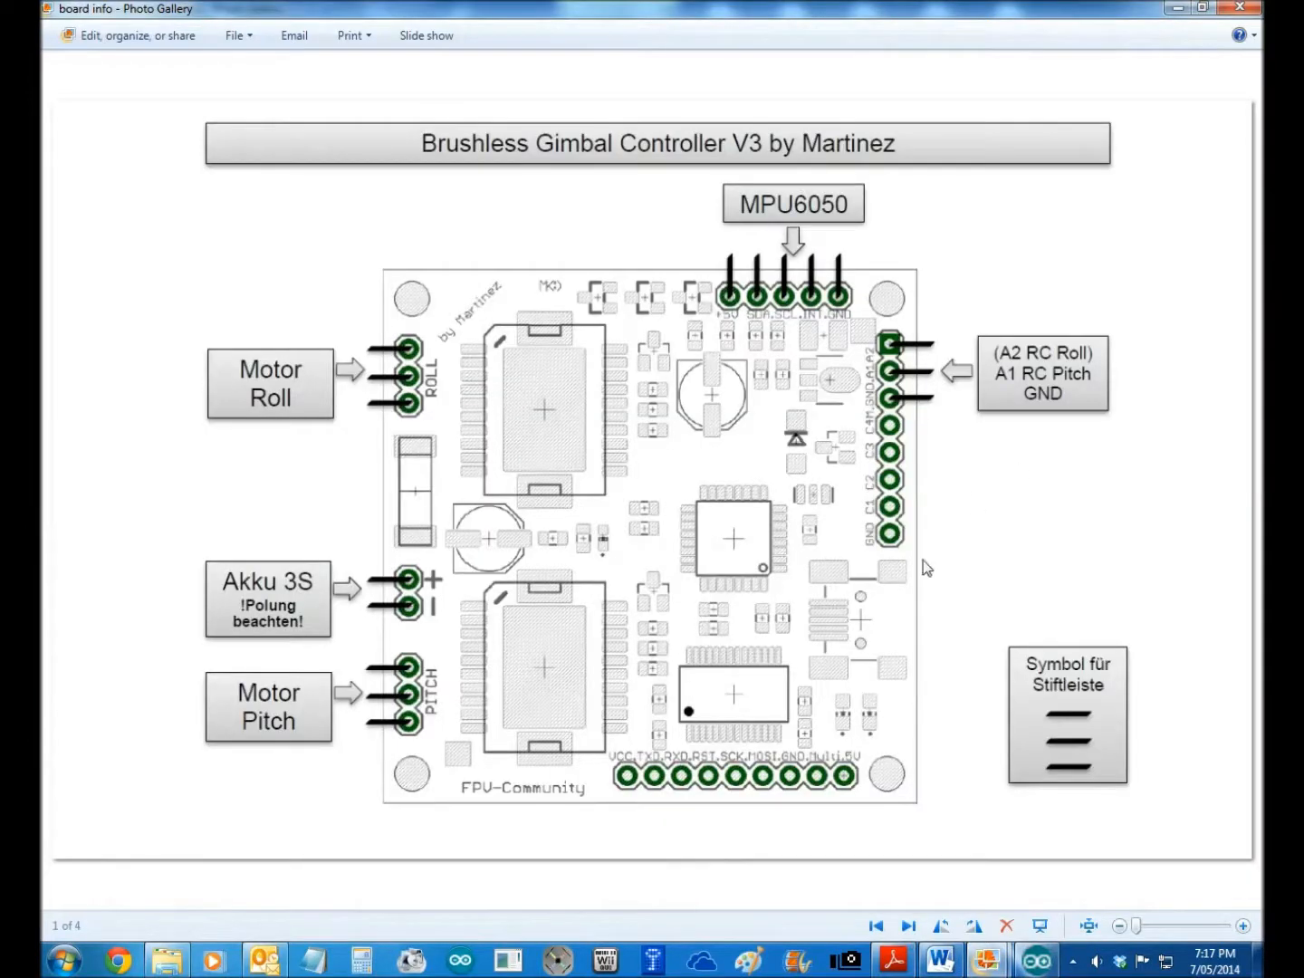
mouse_move(402, 350)
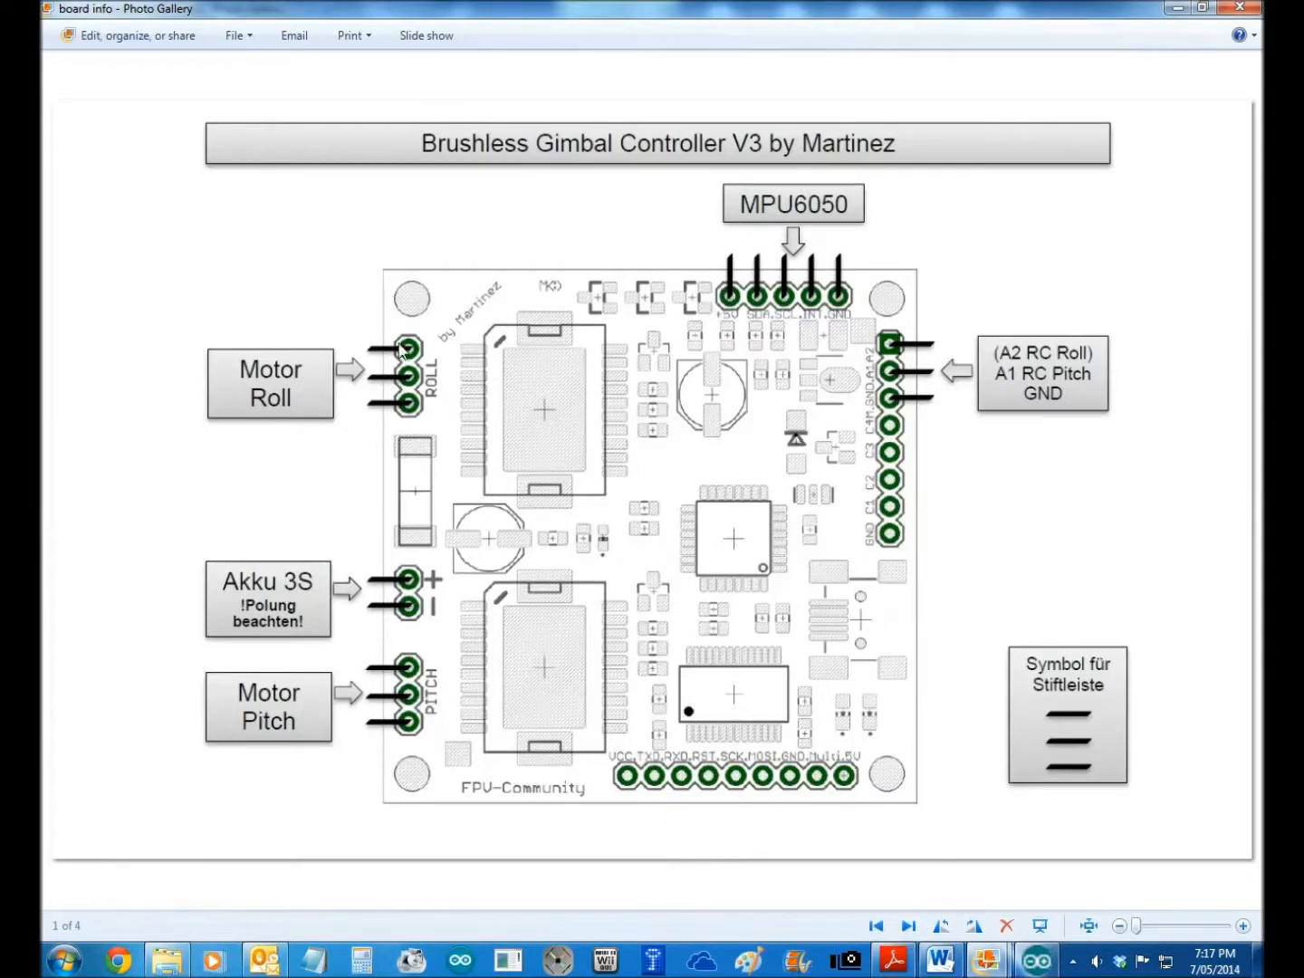
mouse_move(402, 406)
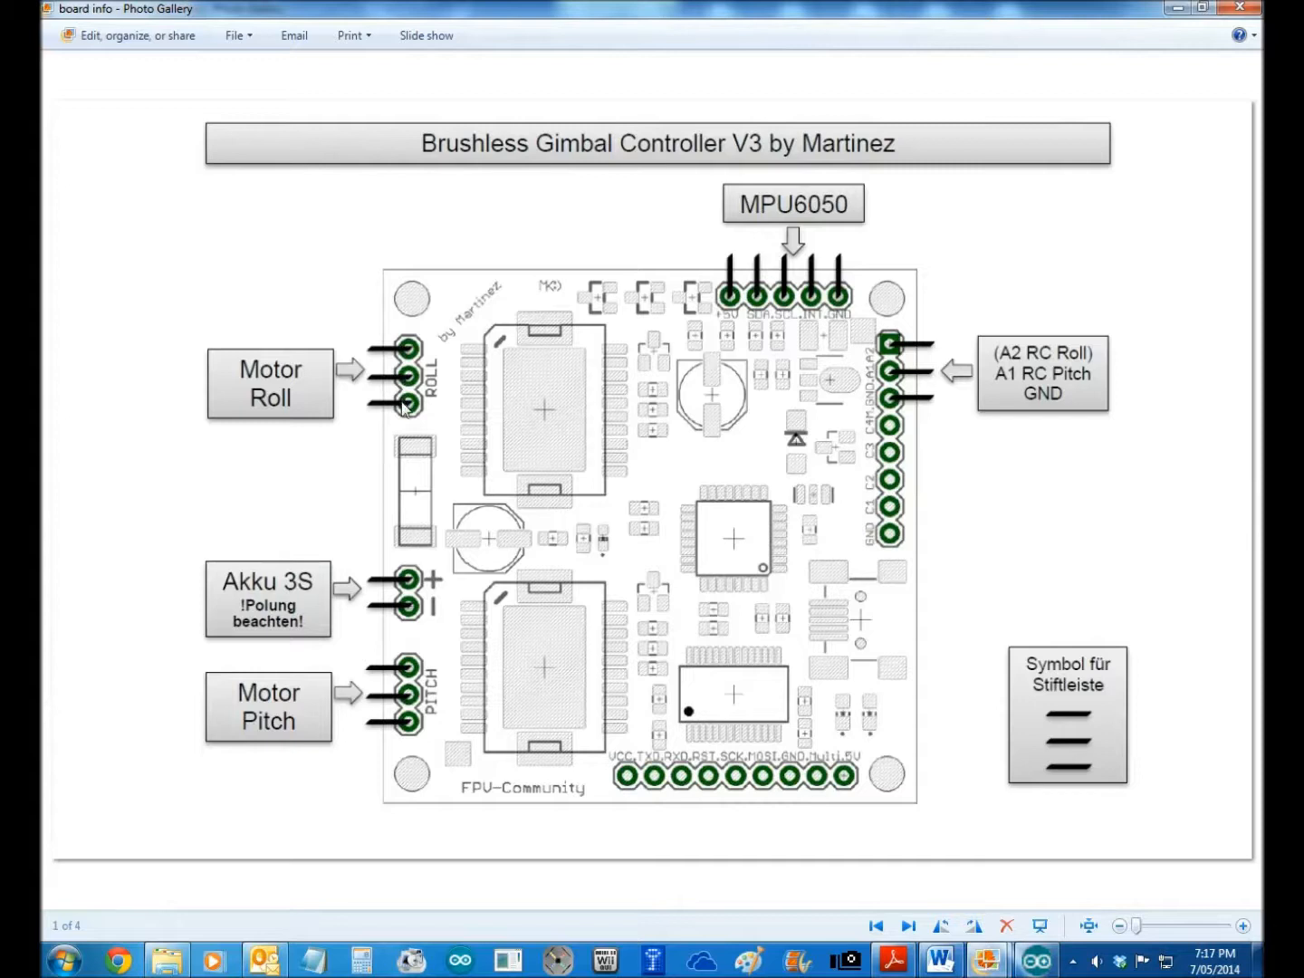
mouse_move(379, 382)
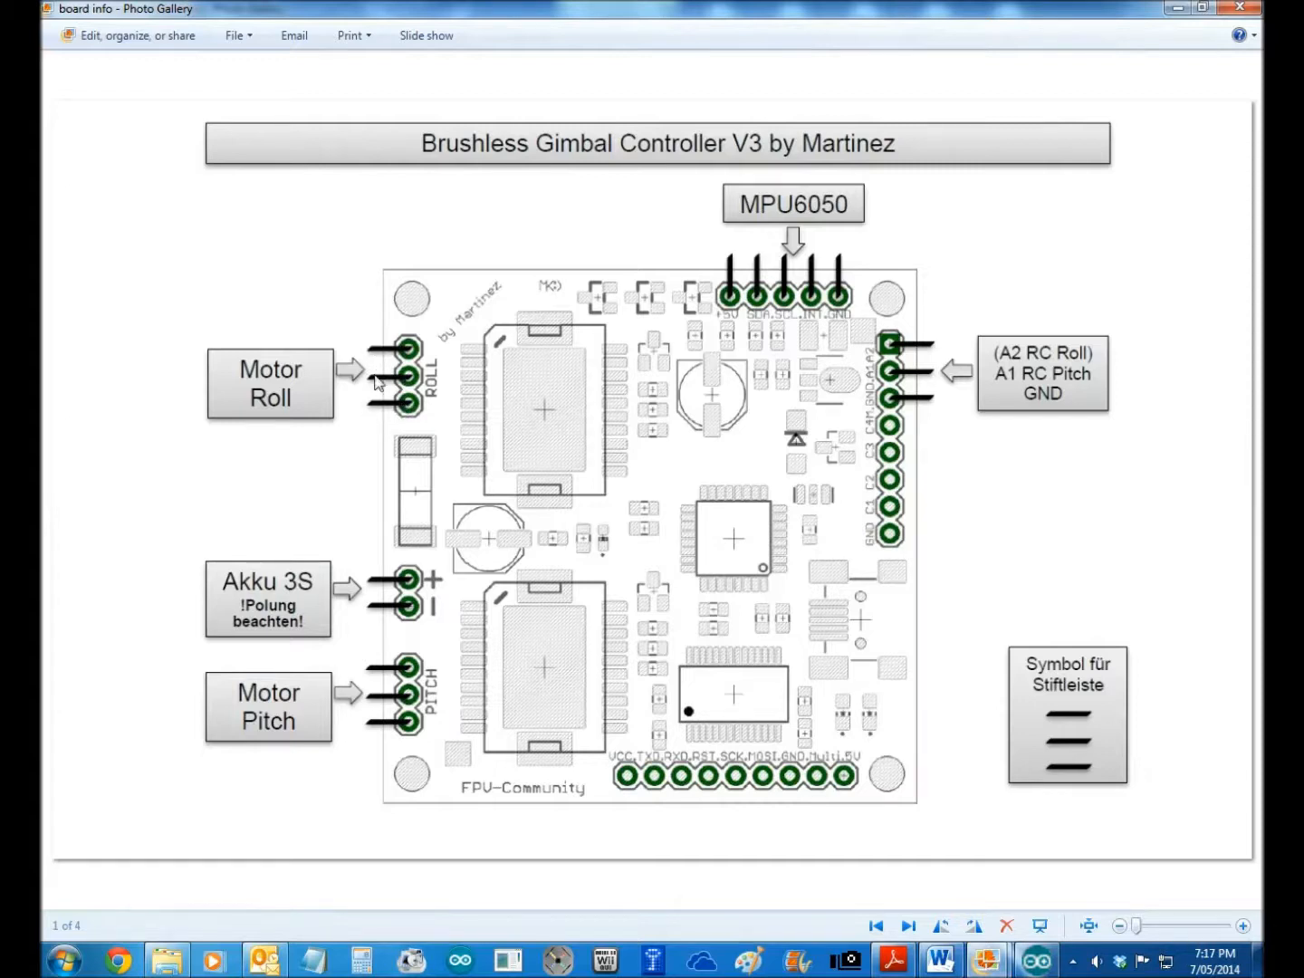
mouse_move(394, 673)
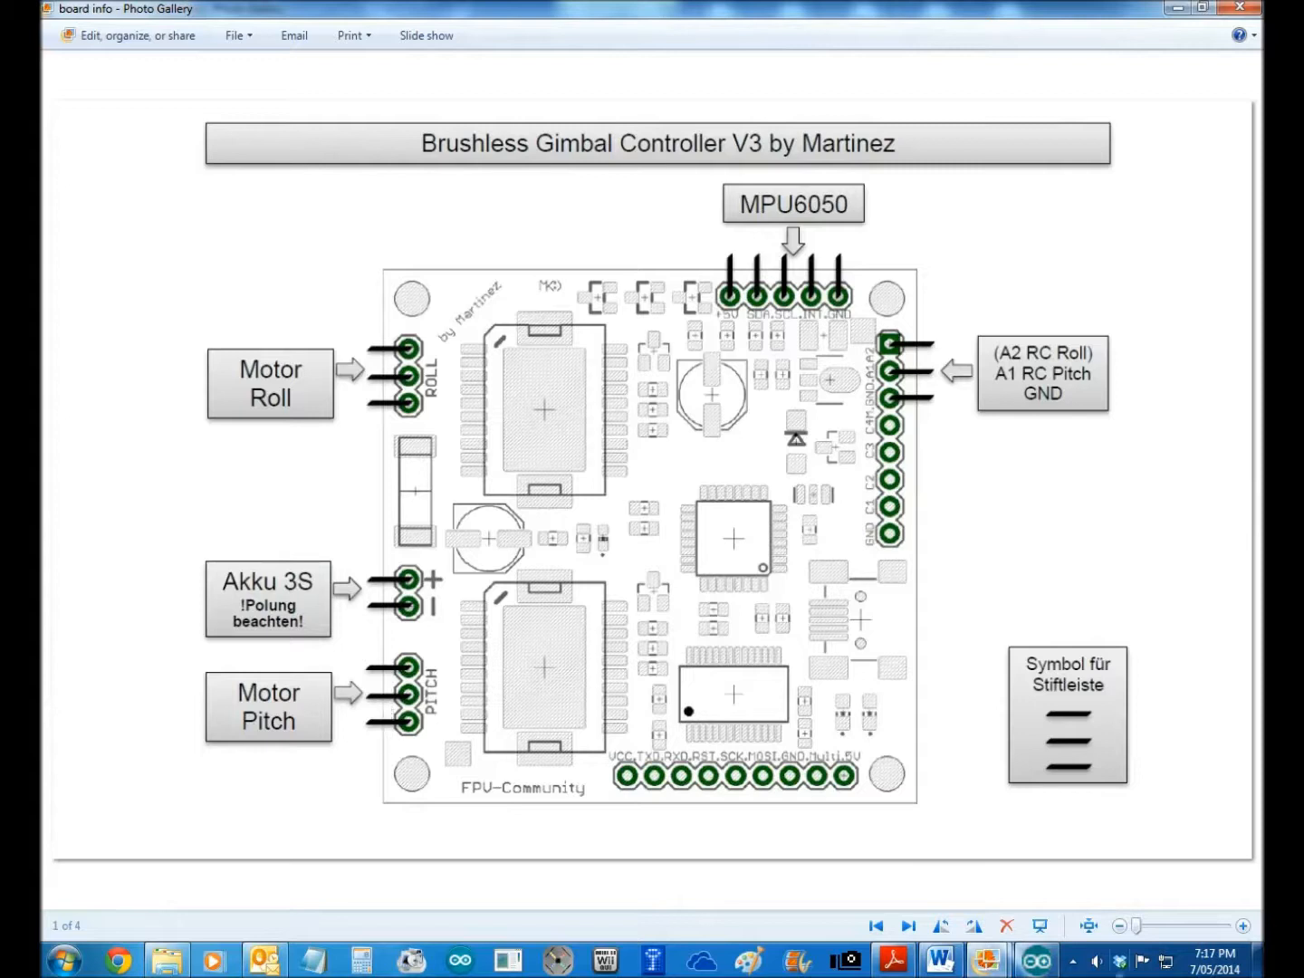
mouse_move(881, 888)
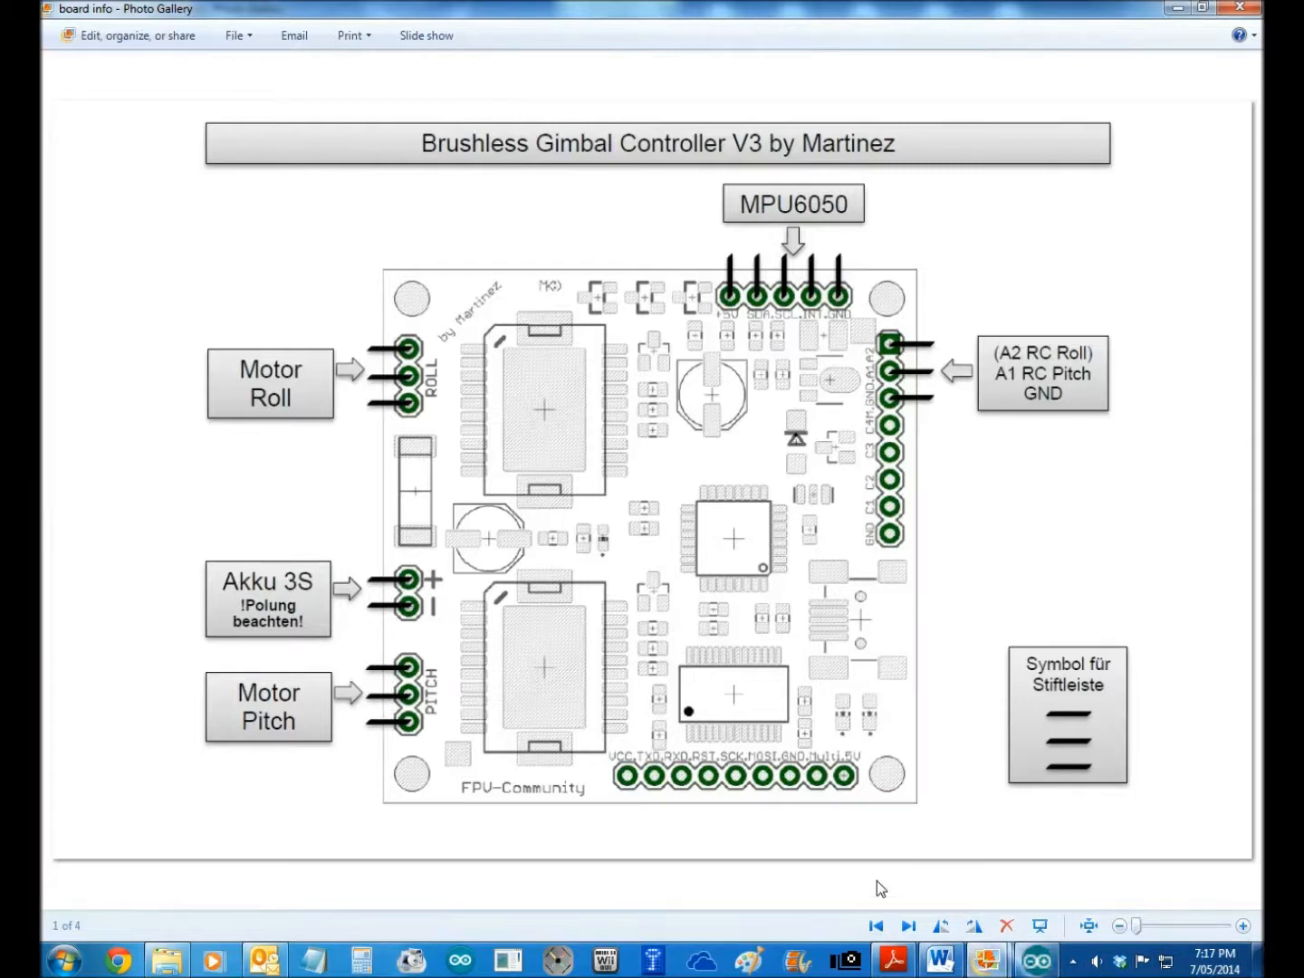
mouse_move(409, 616)
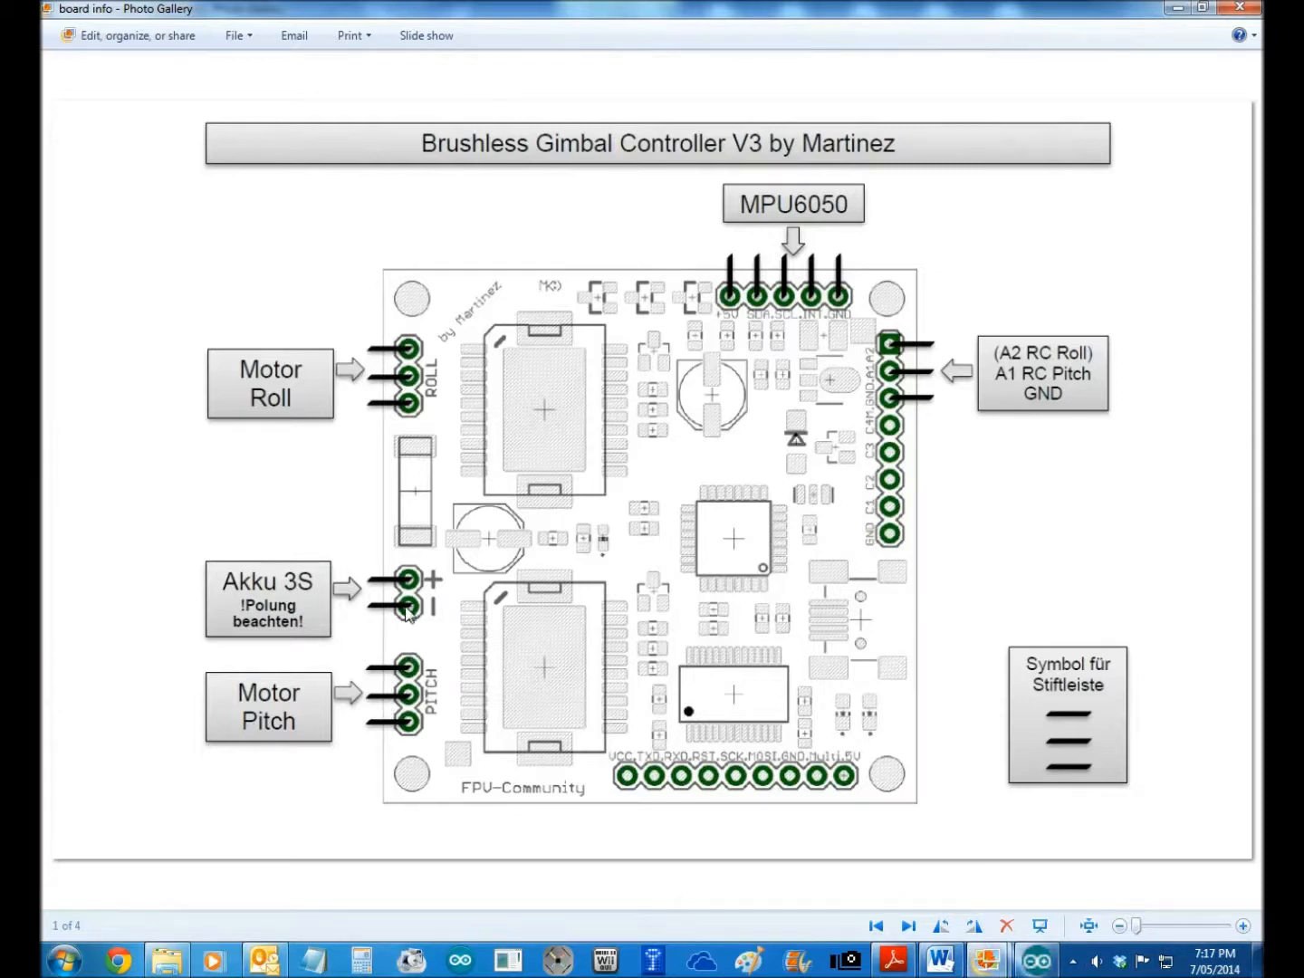
mouse_move(447, 611)
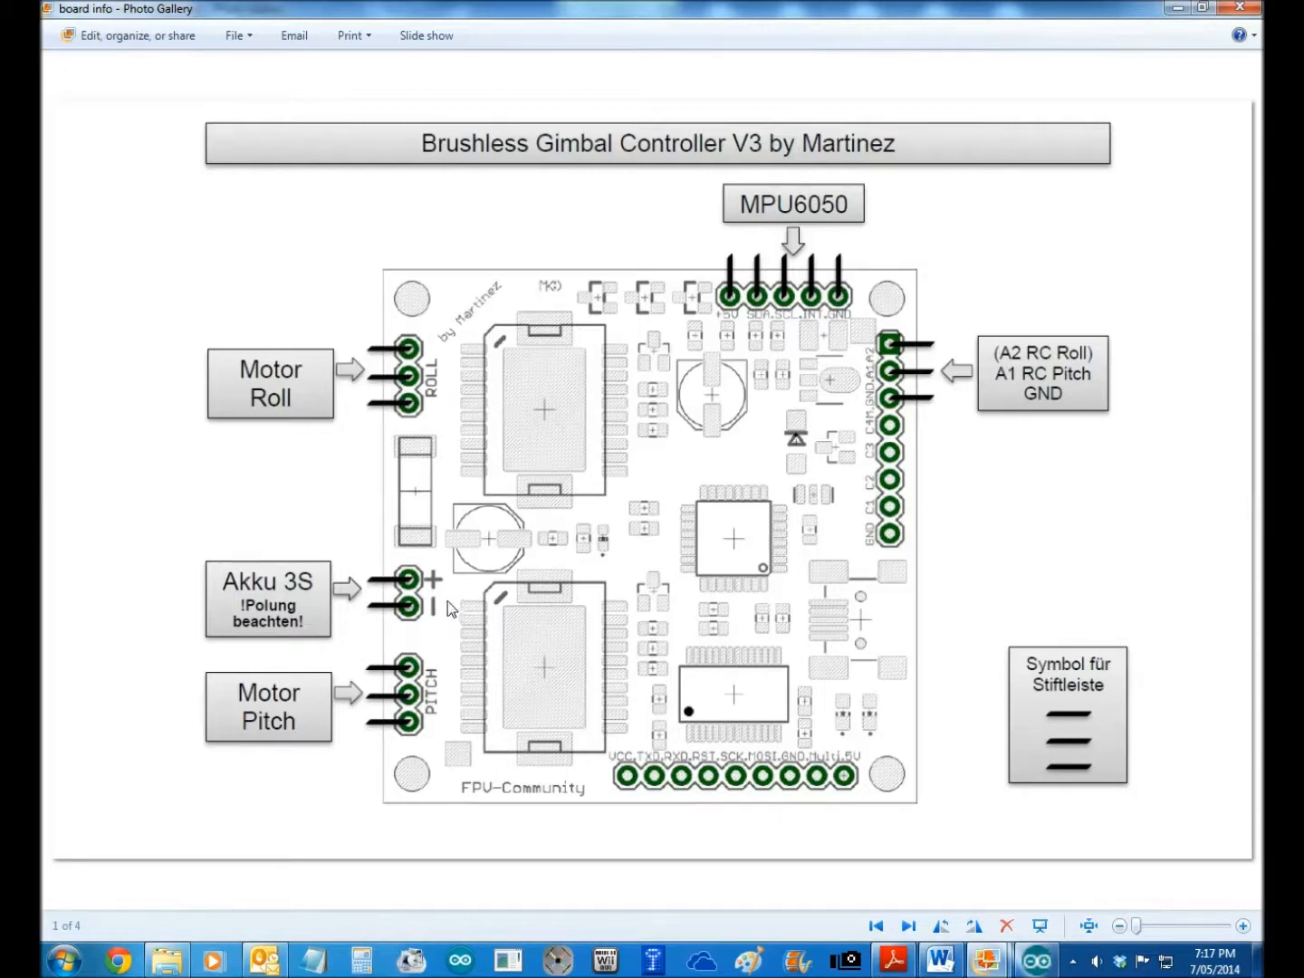
mouse_move(409, 568)
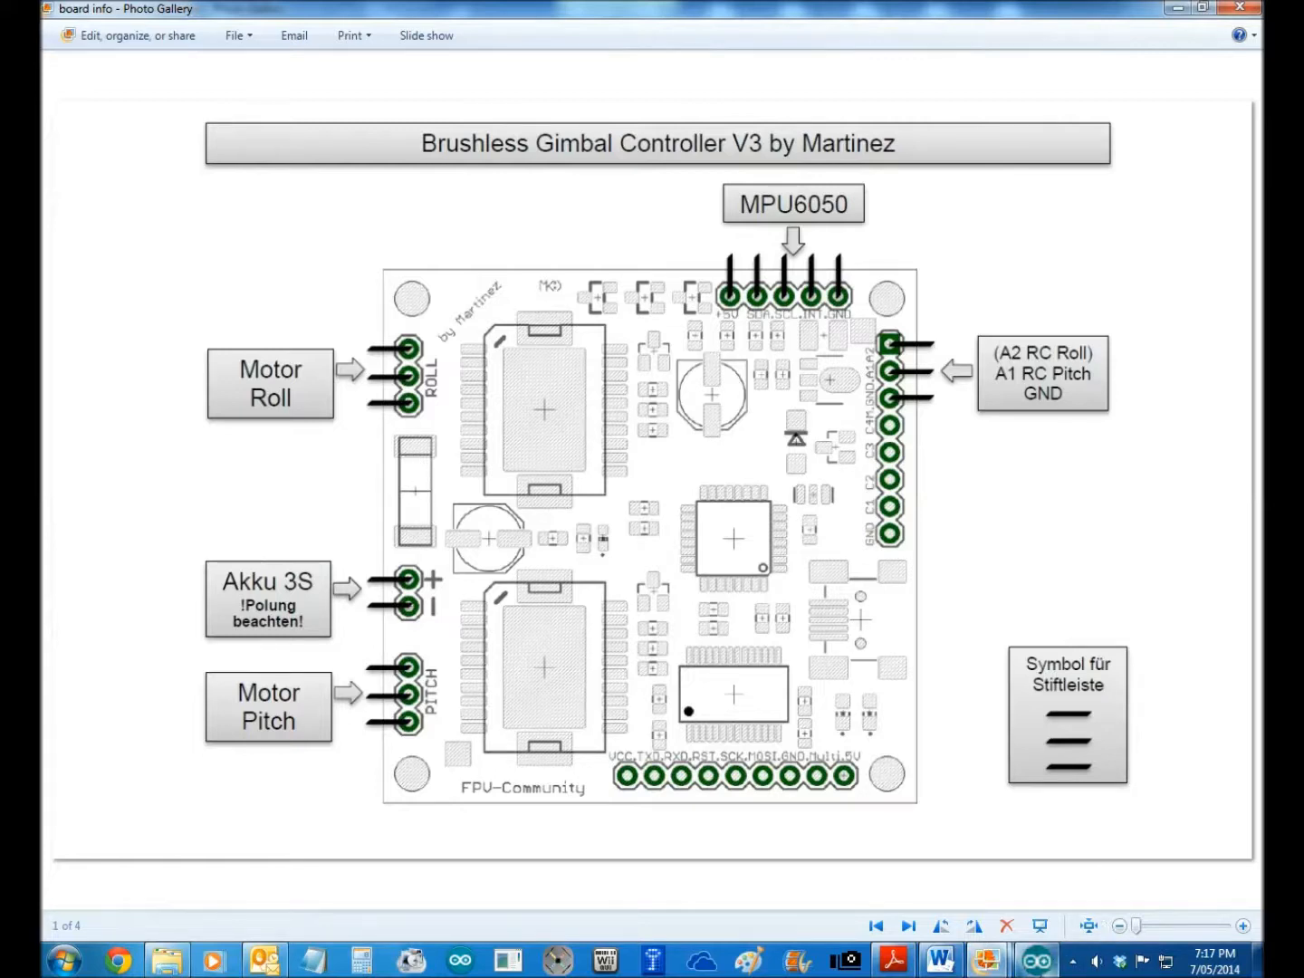
mouse_move(422, 514)
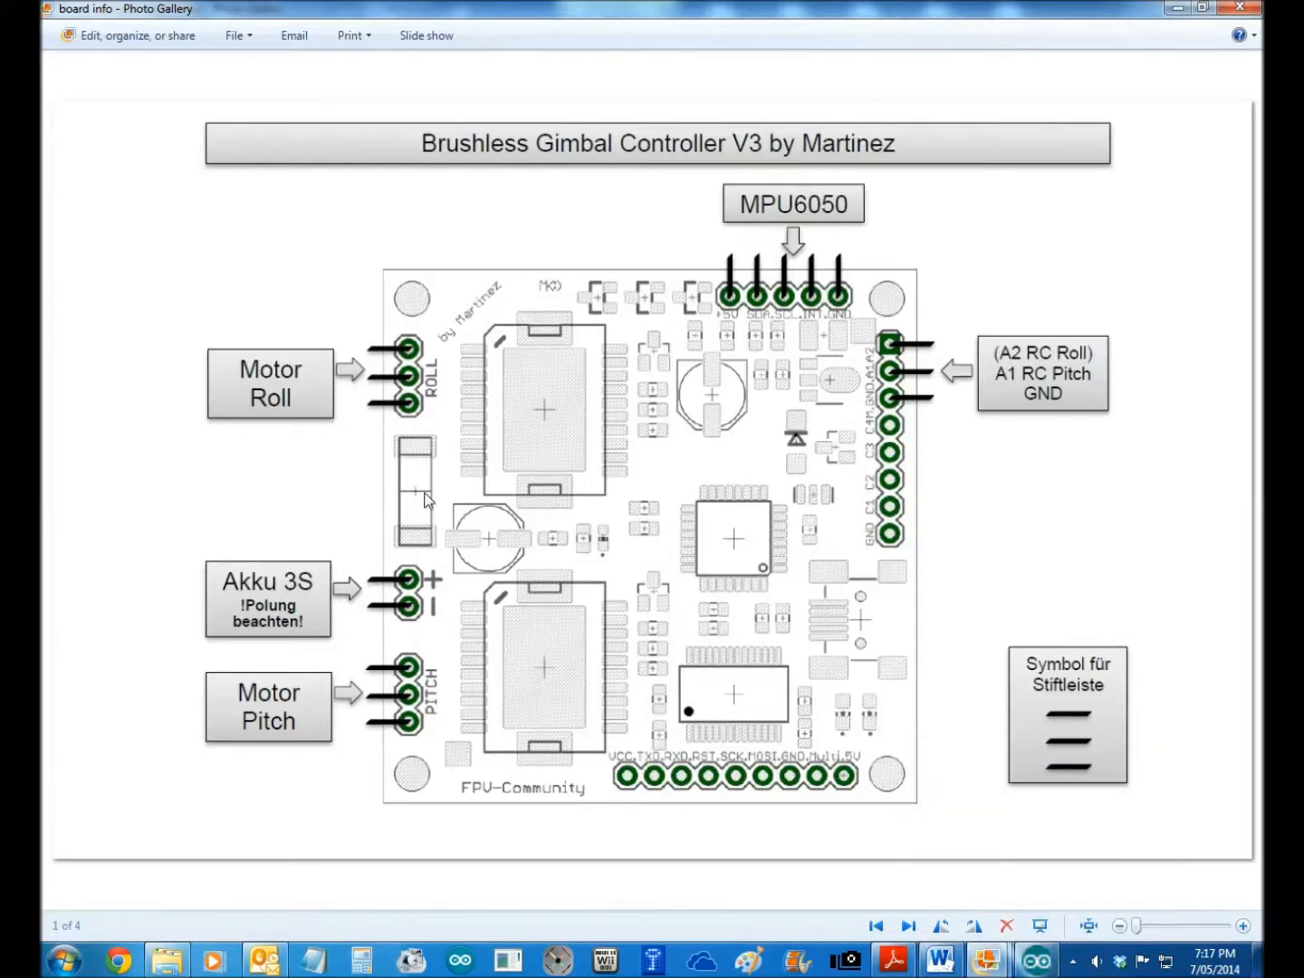
mouse_move(661, 586)
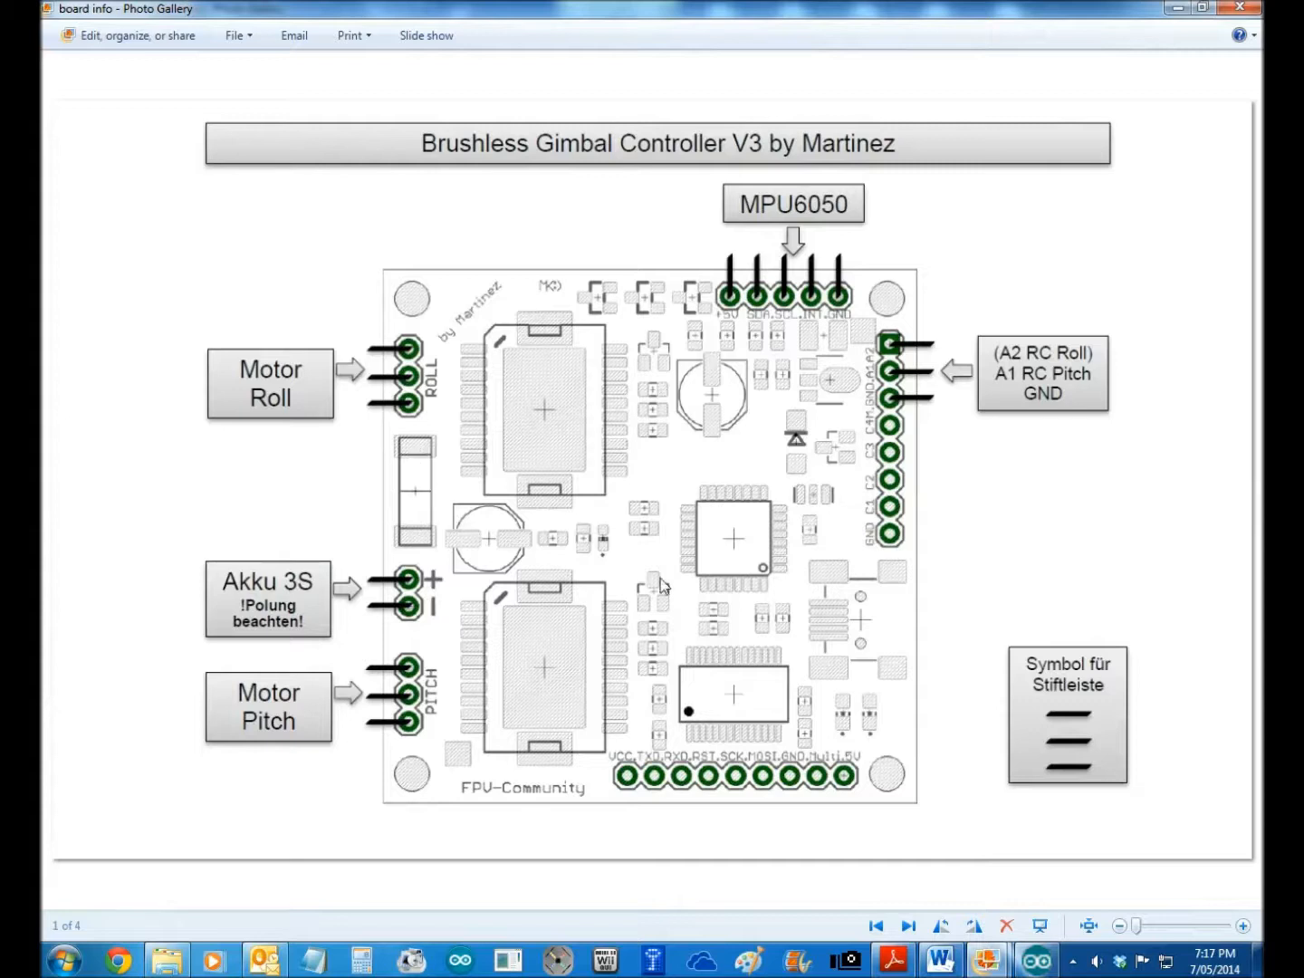
mouse_move(423, 458)
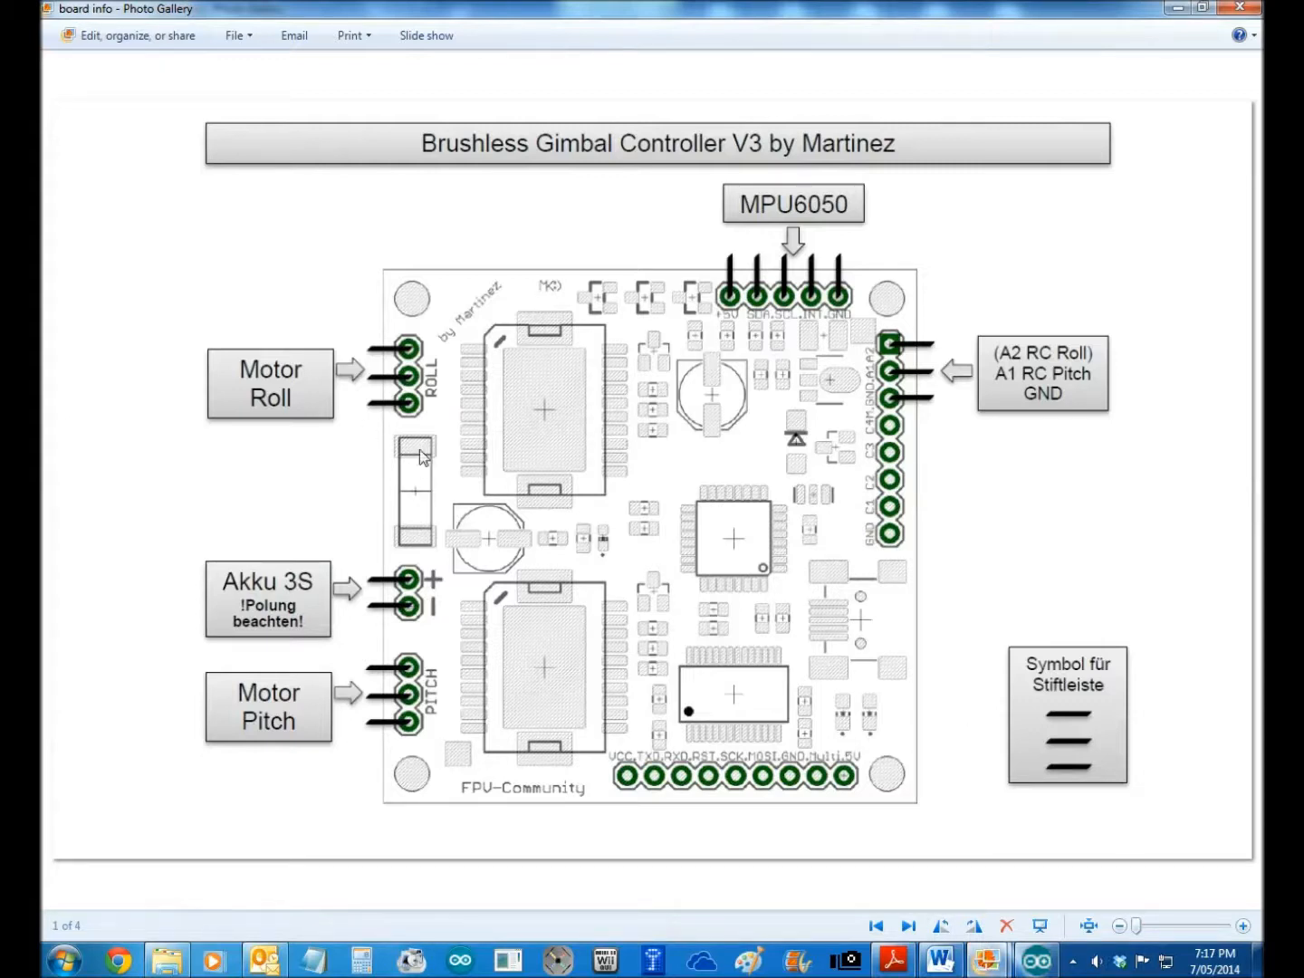
mouse_move(416, 571)
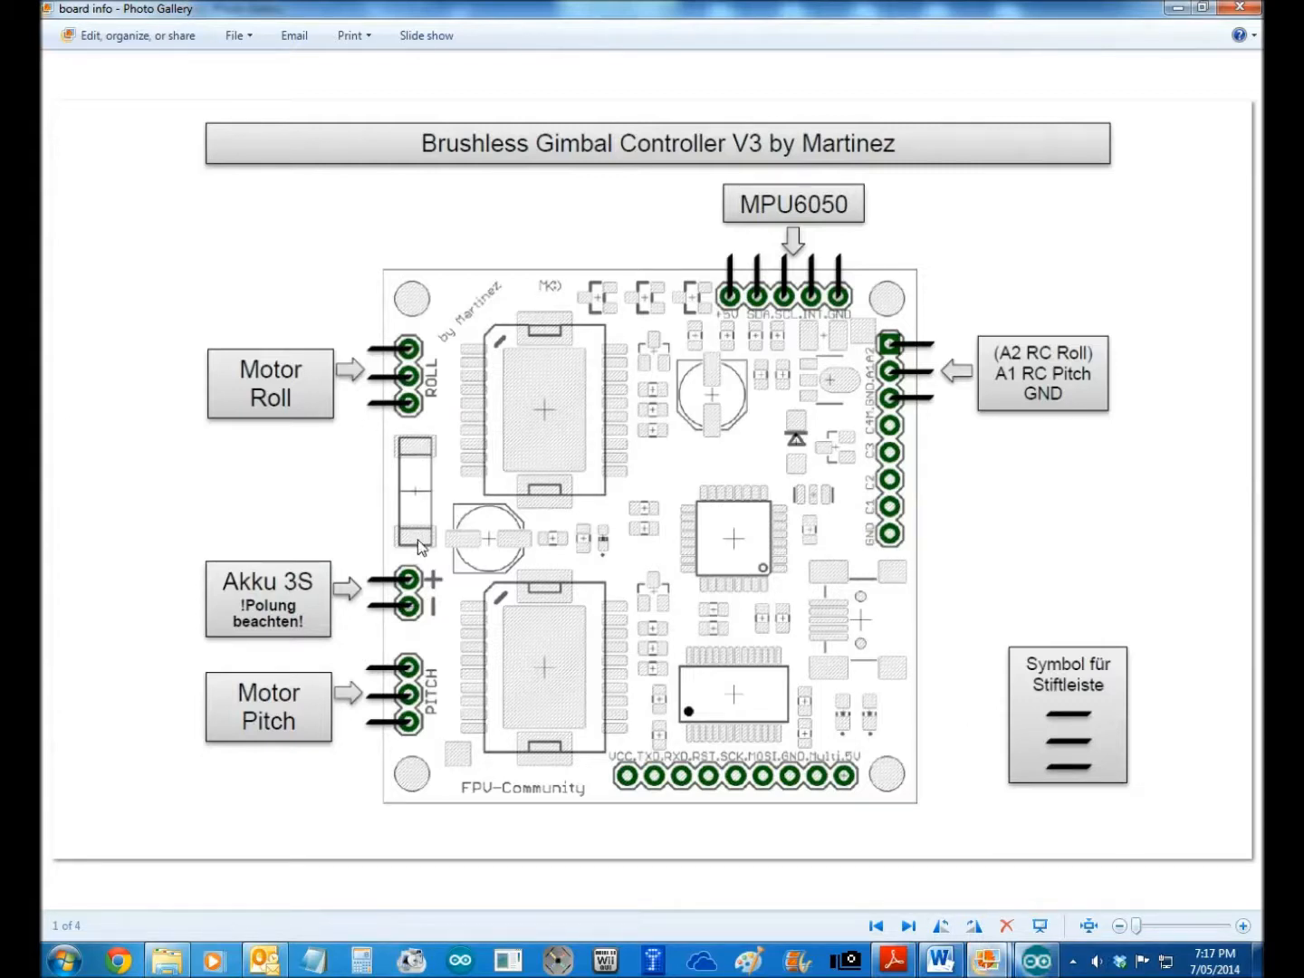
mouse_move(411, 525)
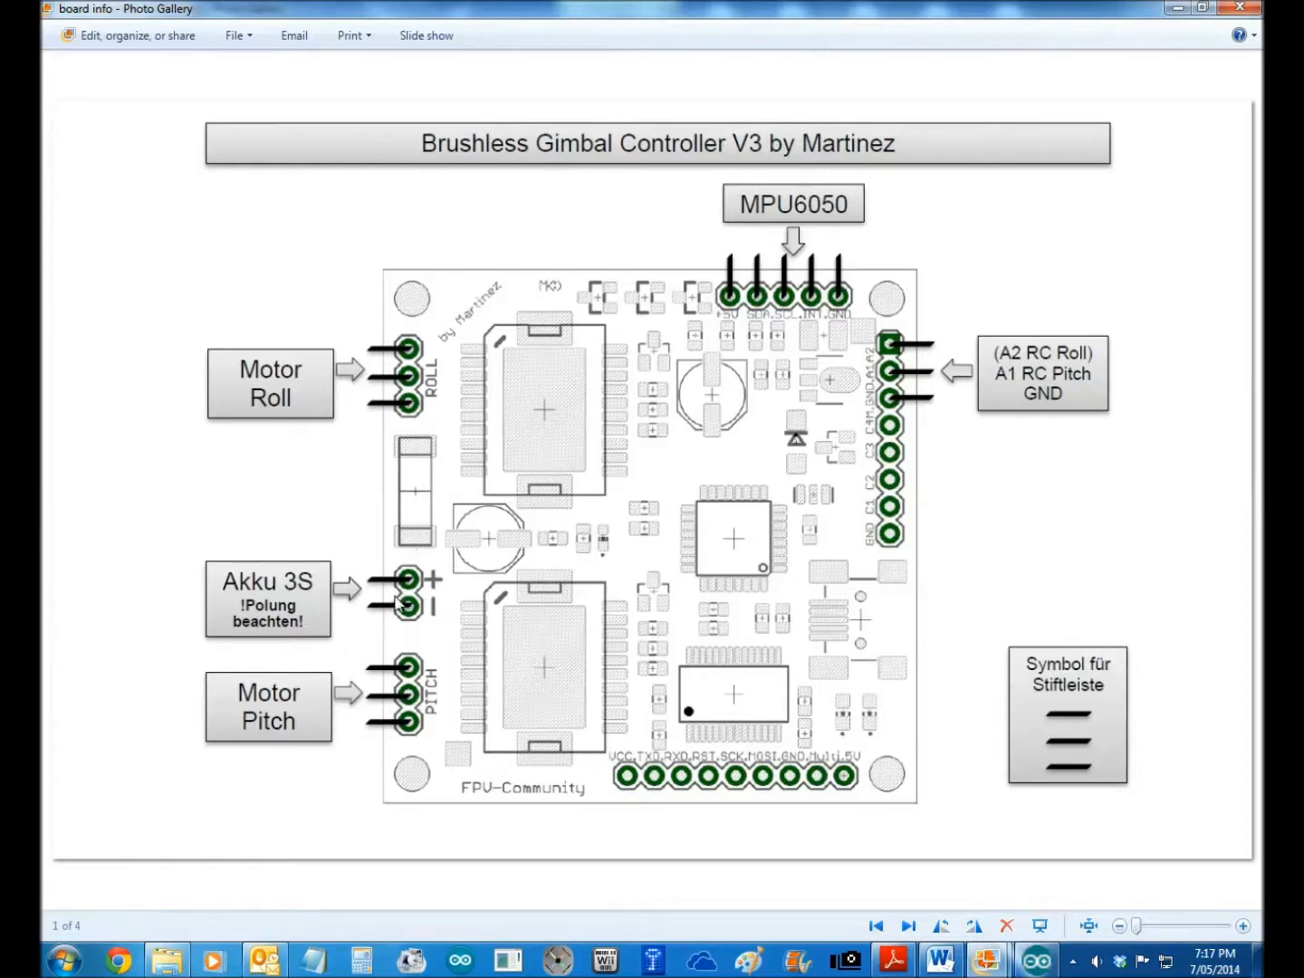
mouse_move(380, 578)
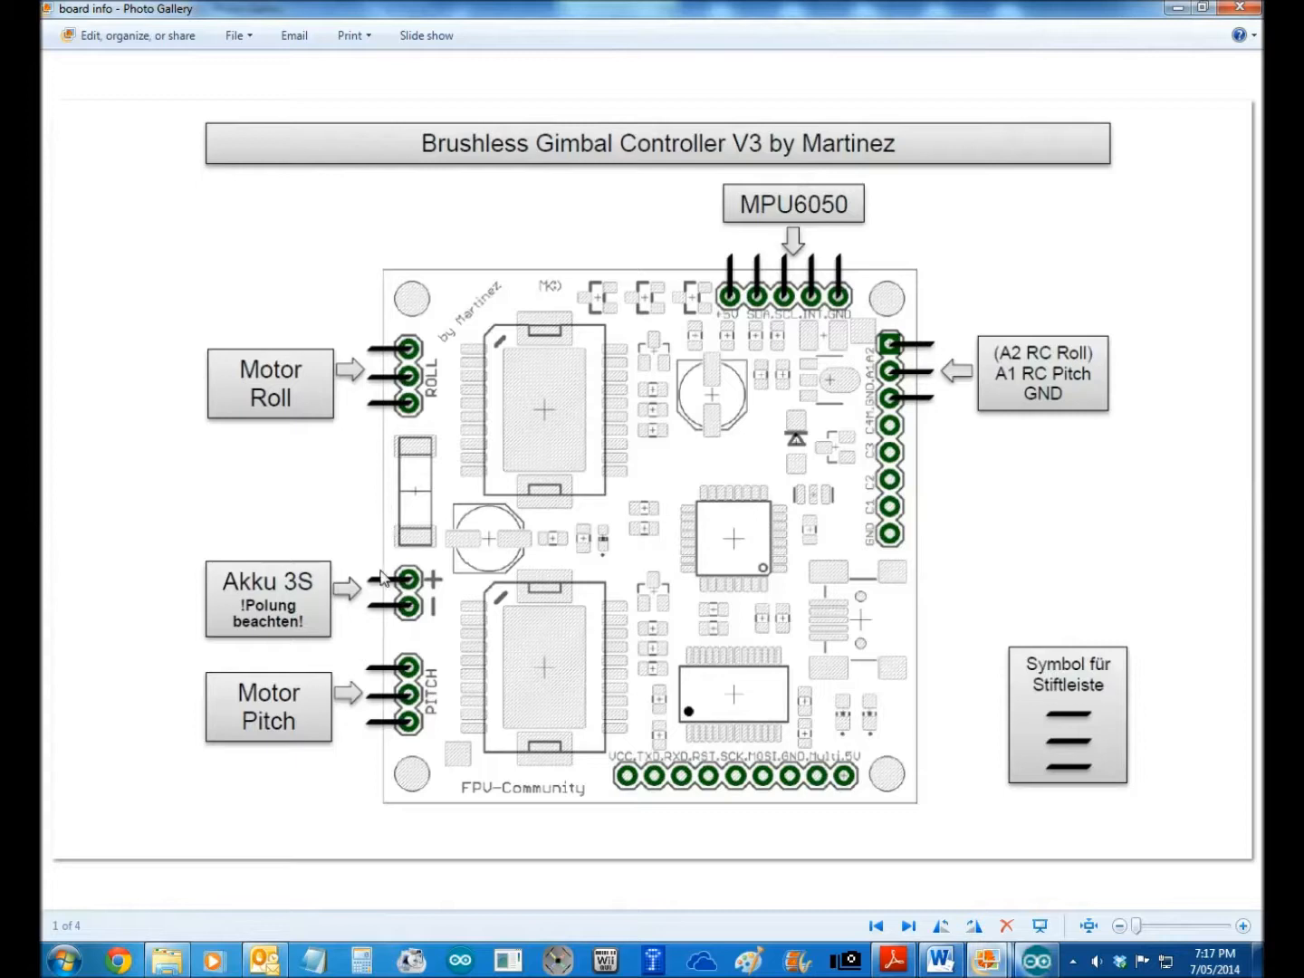
mouse_move(822, 629)
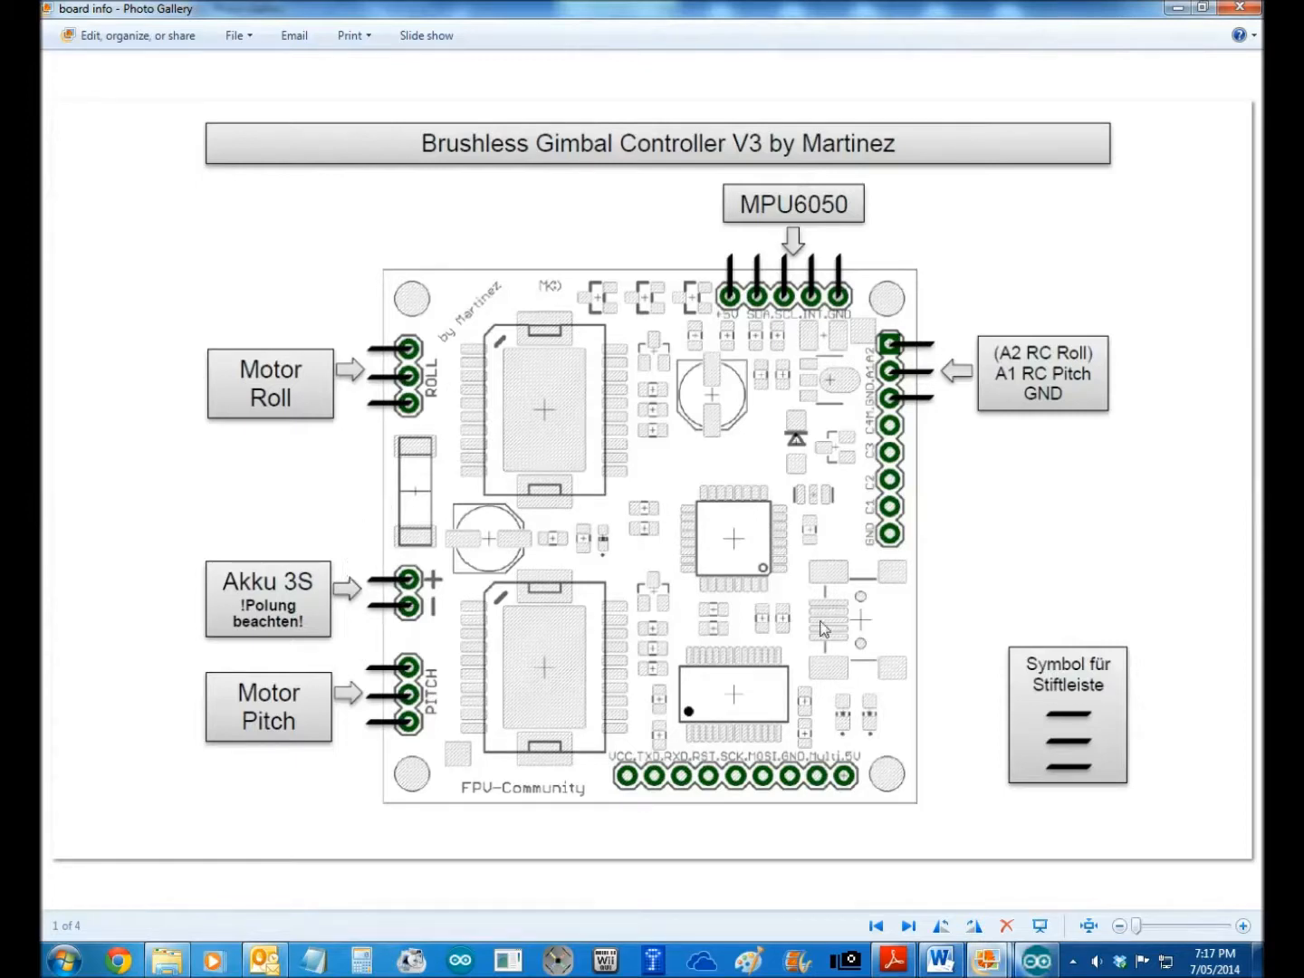
mouse_move(411, 462)
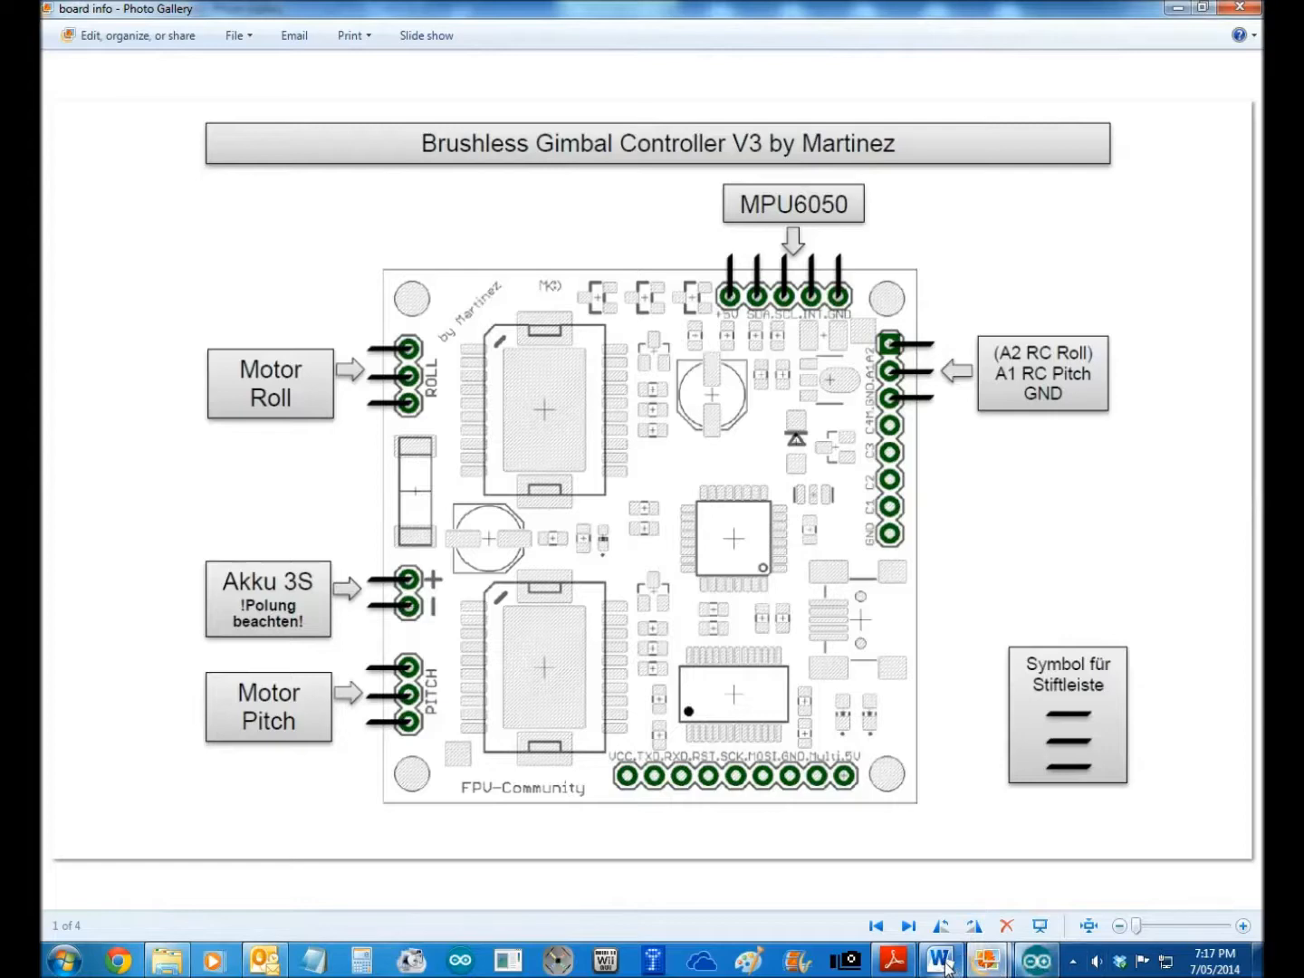
- Scroll through the Adobe Reader manual's definitions.h MPU address instructions
click(940, 957)
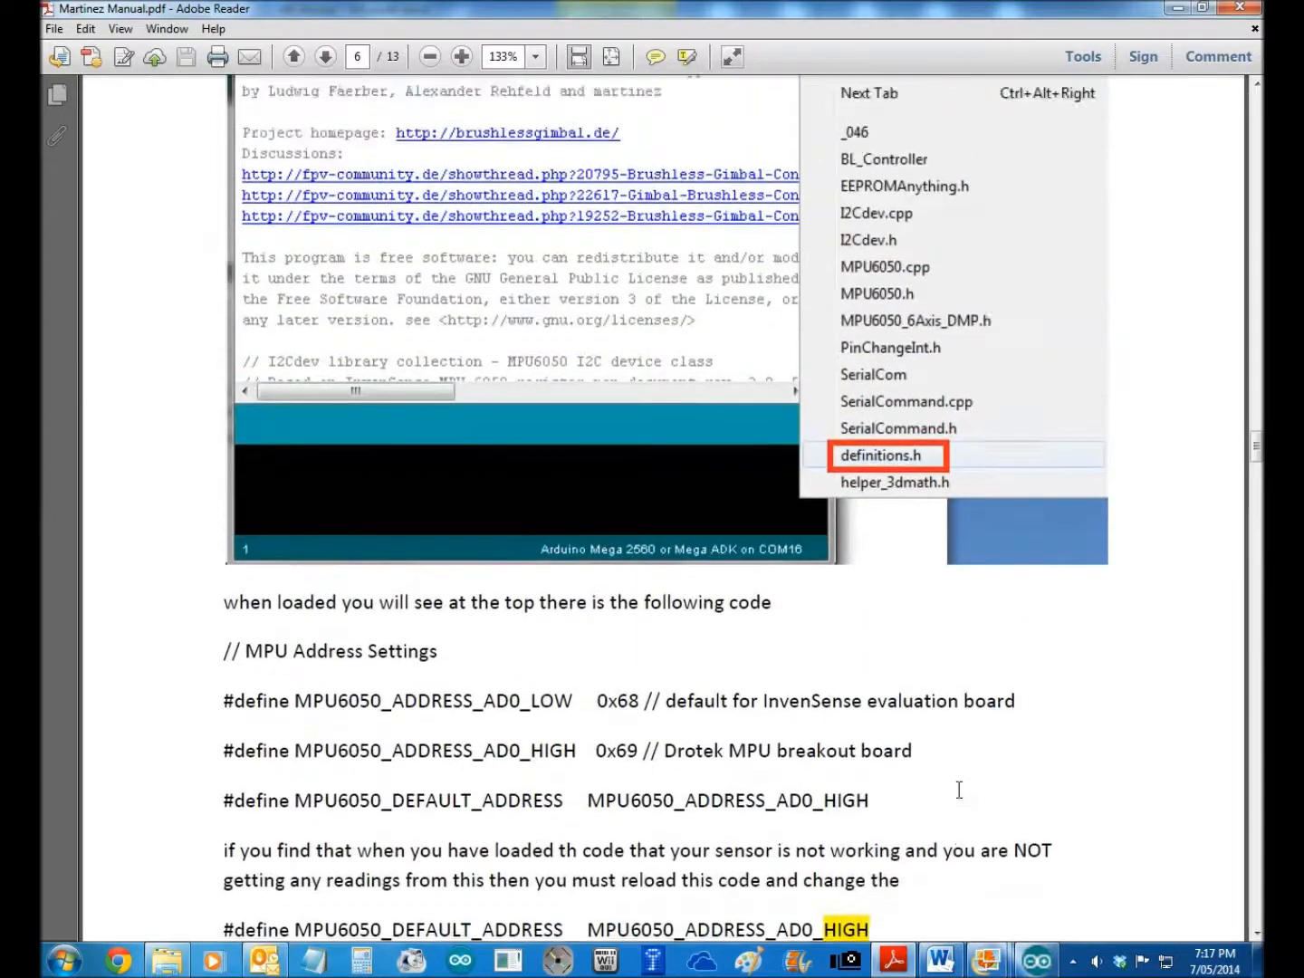
scroll(down, 3)
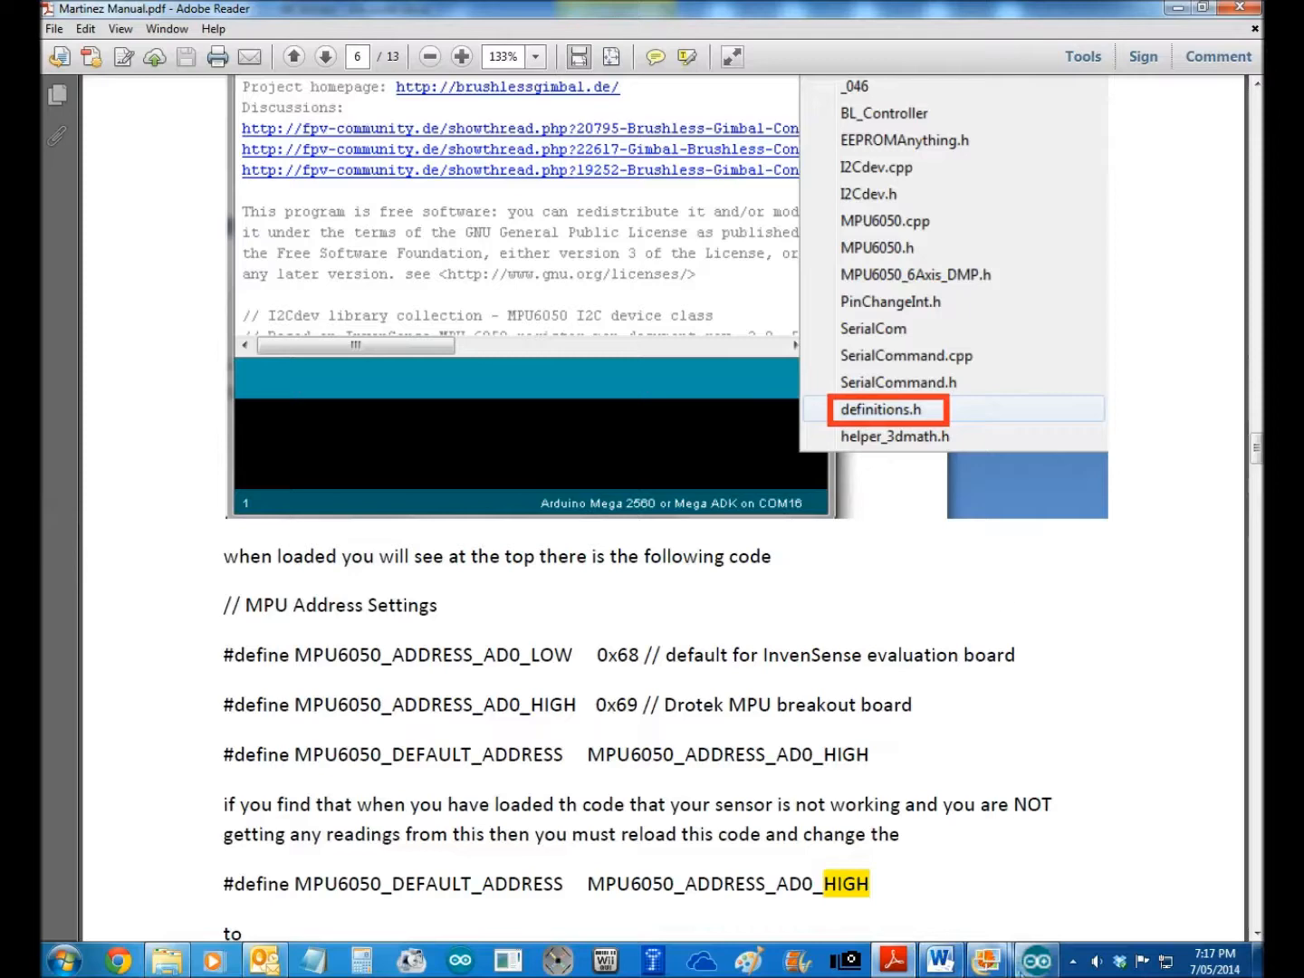
mouse_move(761, 714)
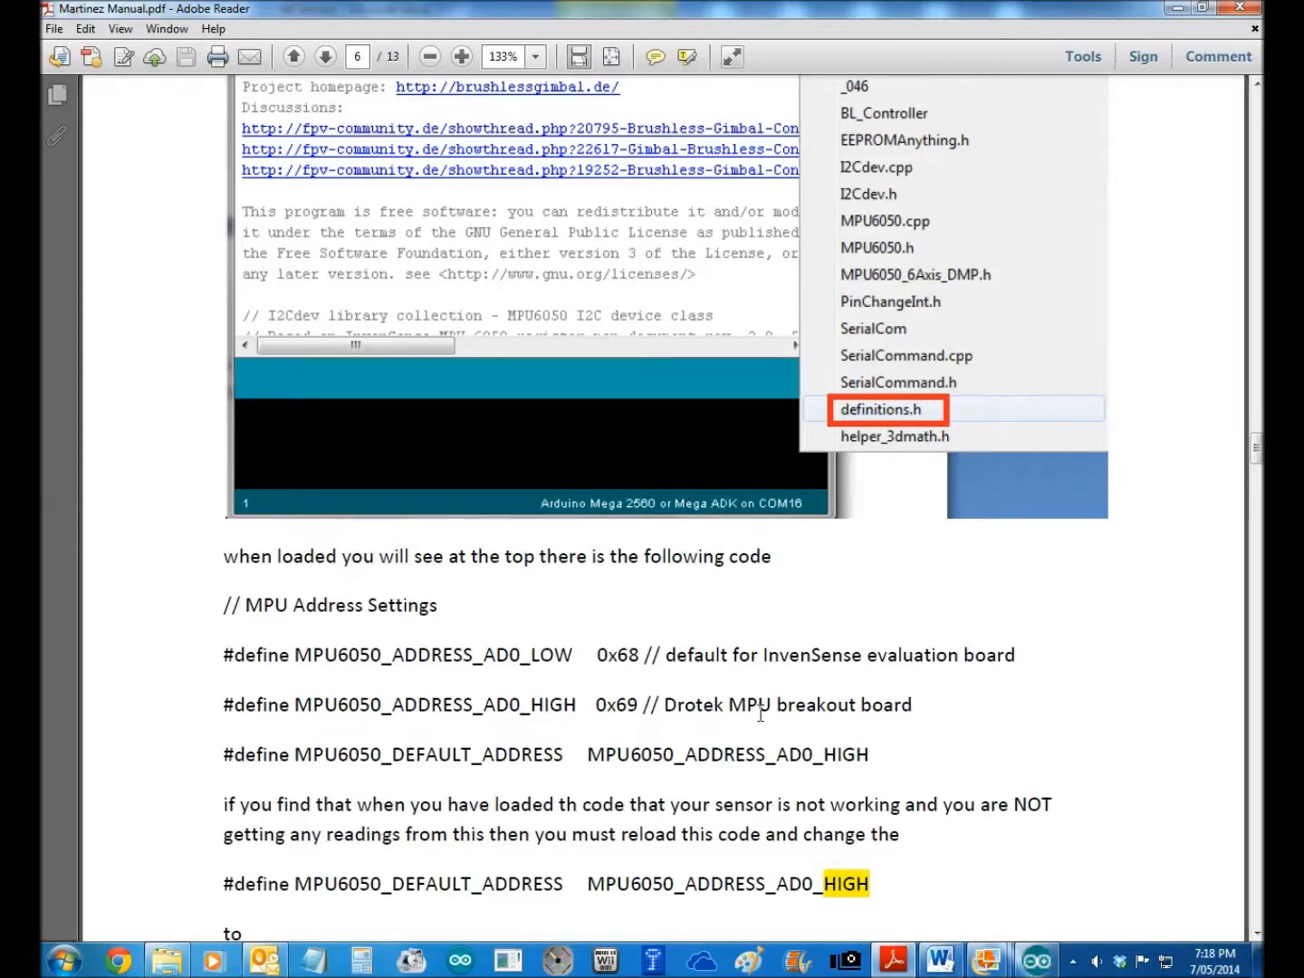
scroll(down, 3)
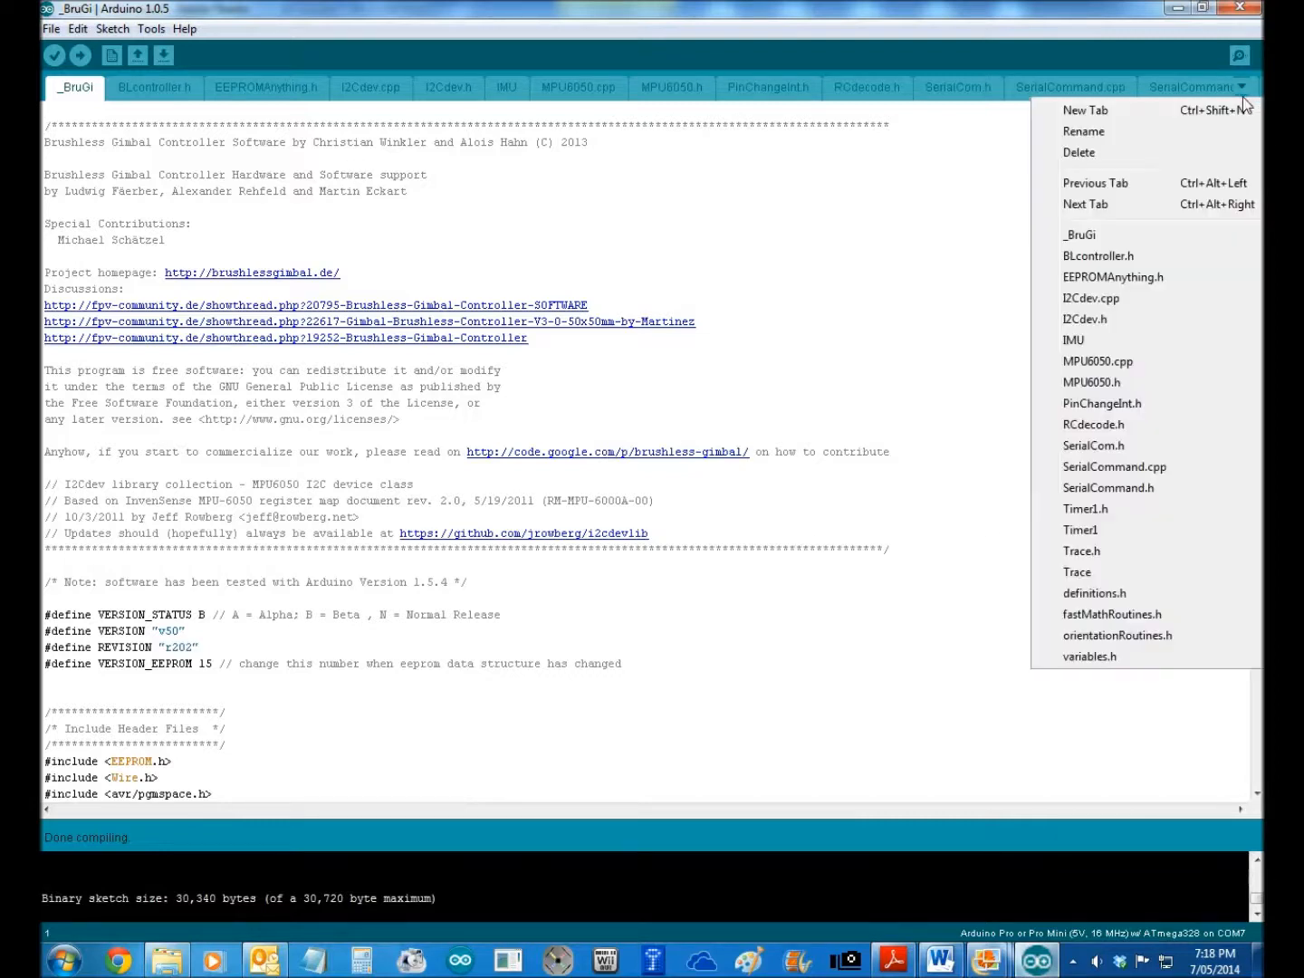
mouse_move(1088, 603)
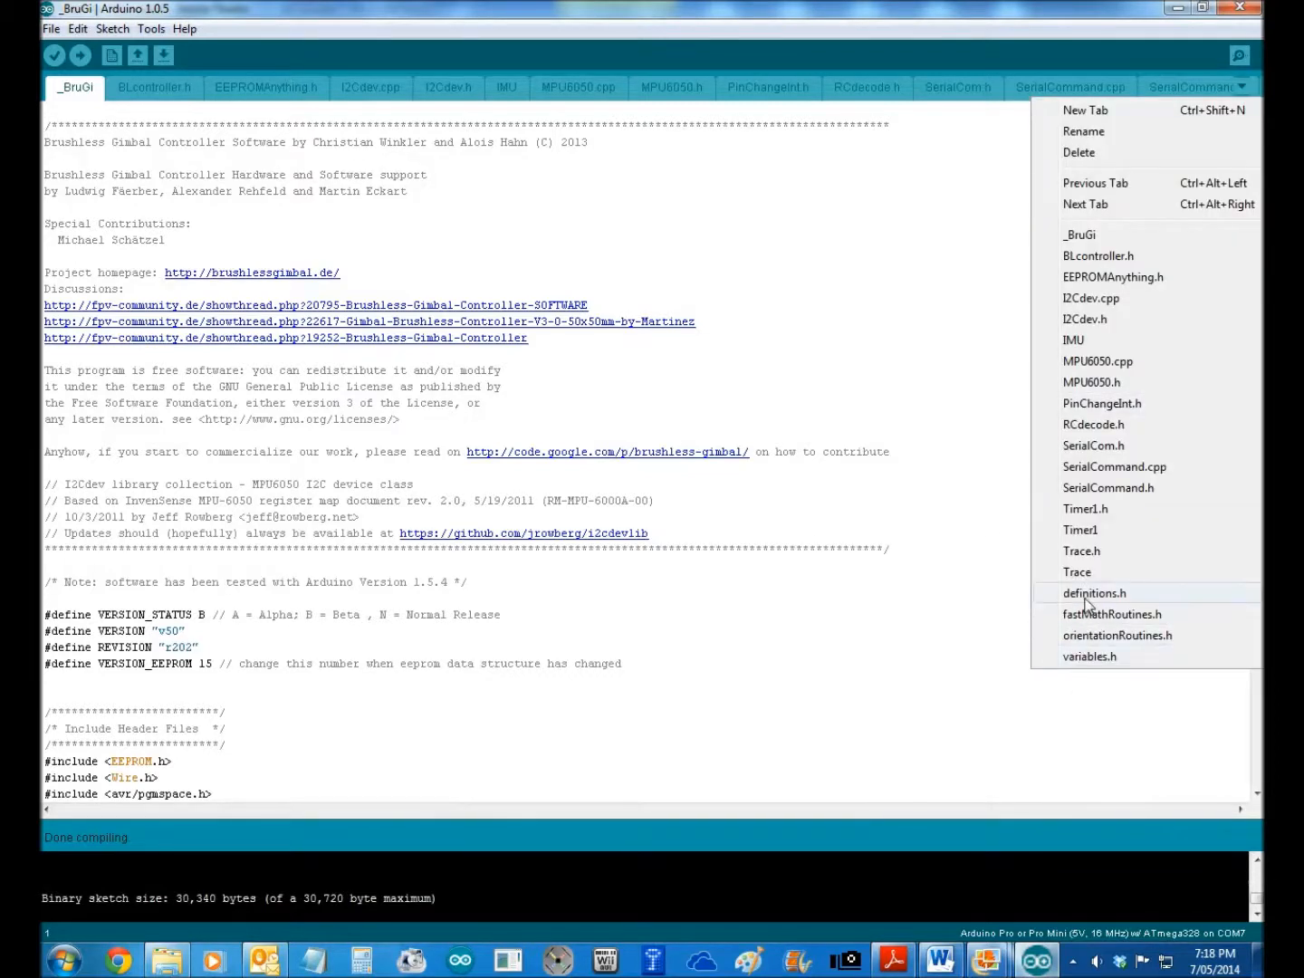
- Open definitions.h showing MPU6050_ADDRESS_AD0_HIGH, then bring up the screen recorder's tray menu
click(1093, 593)
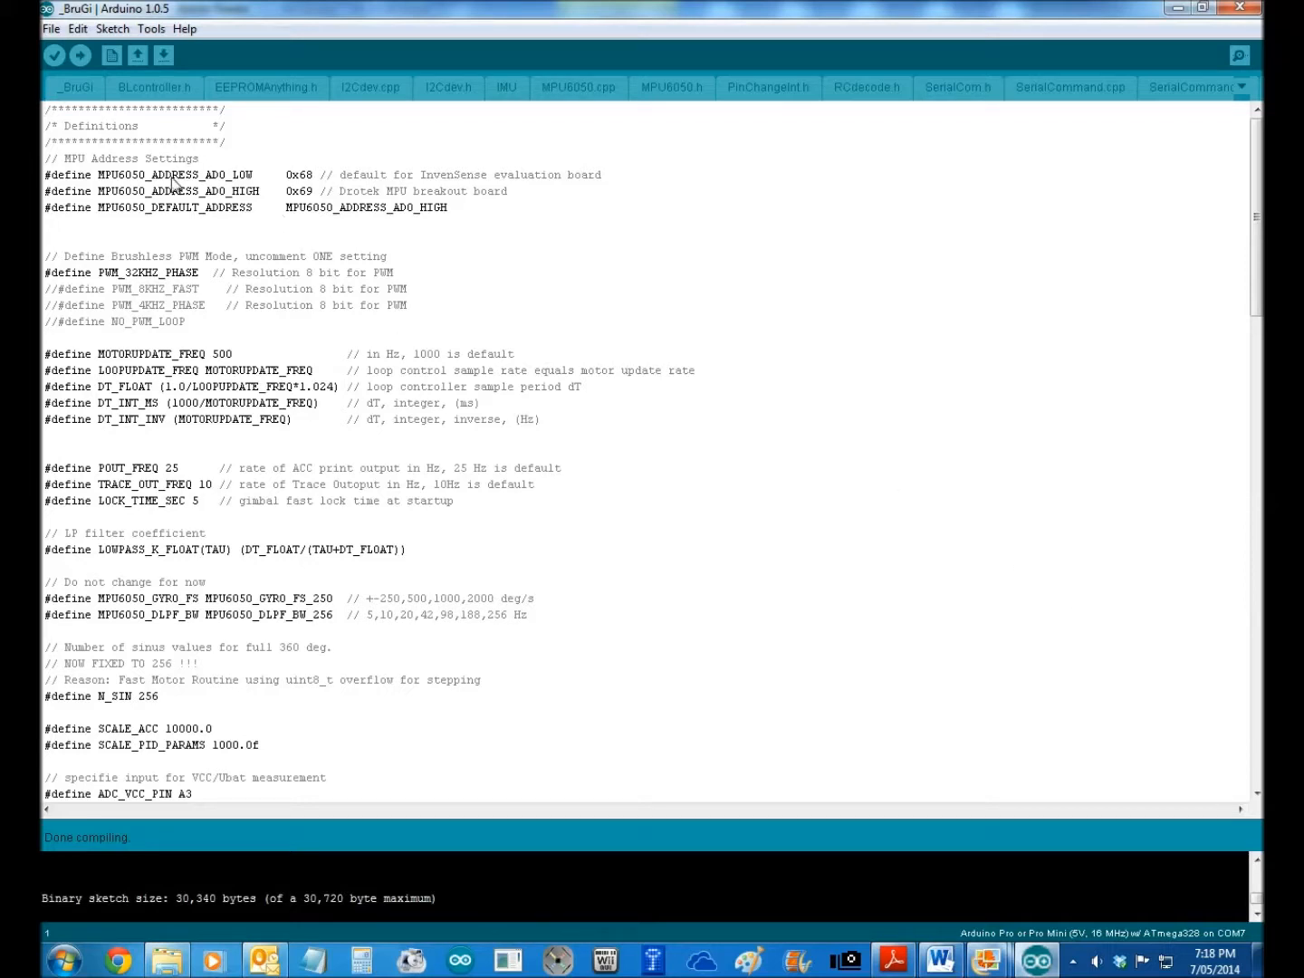
mouse_move(243, 185)
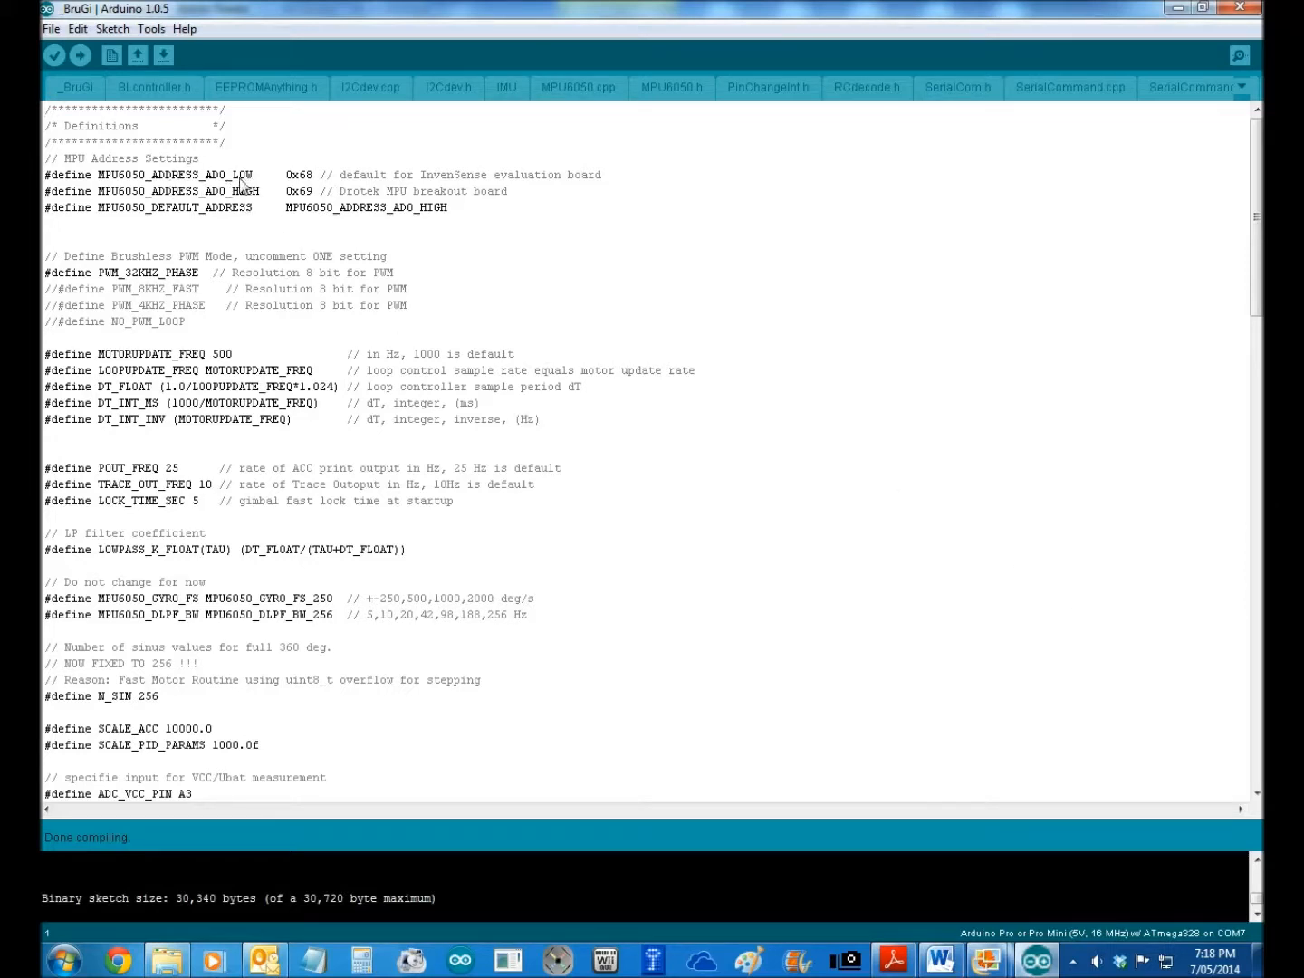
mouse_move(417, 888)
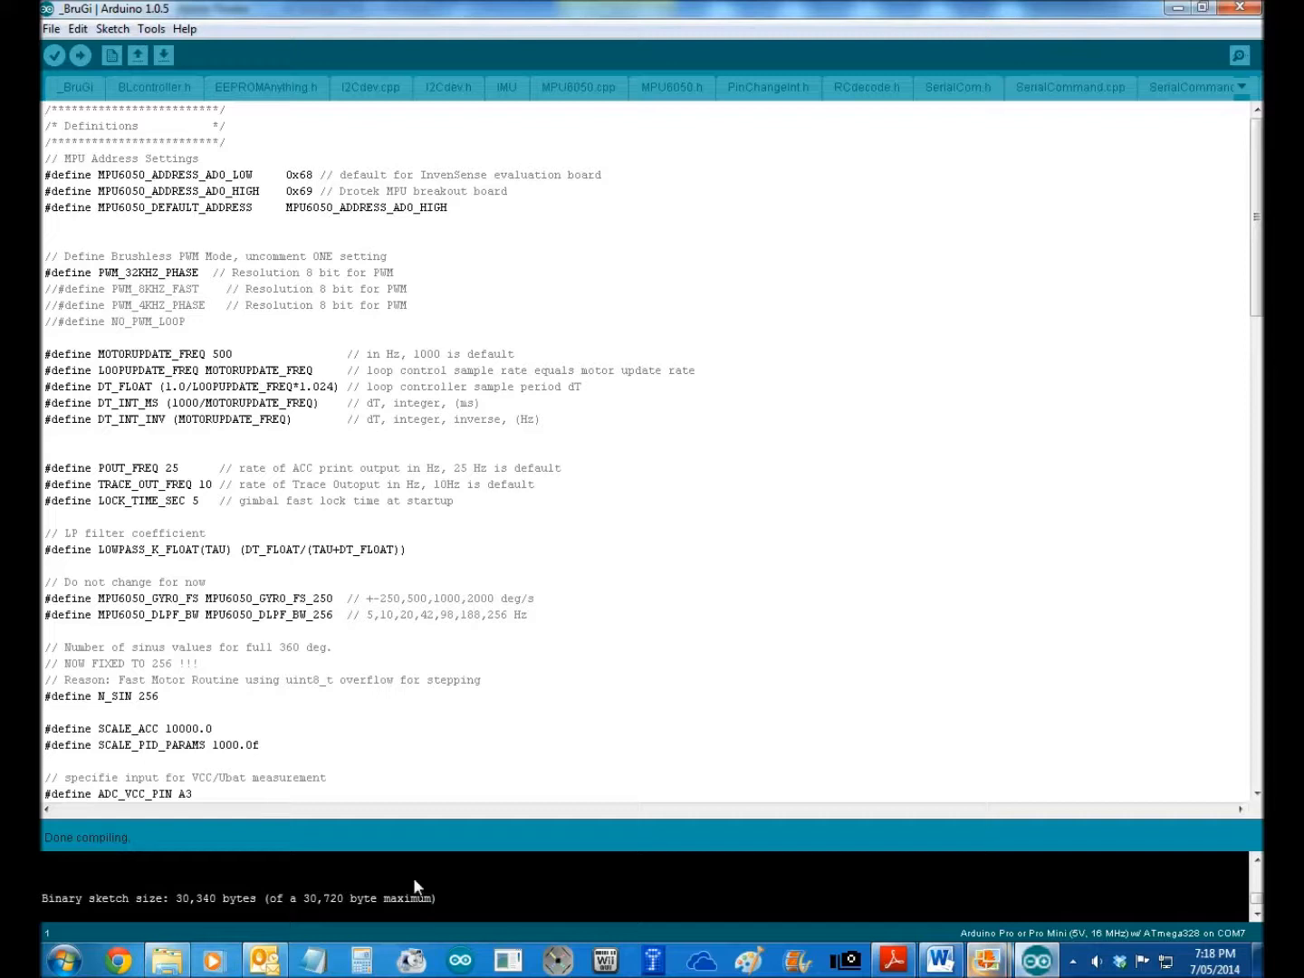
mouse_move(954, 960)
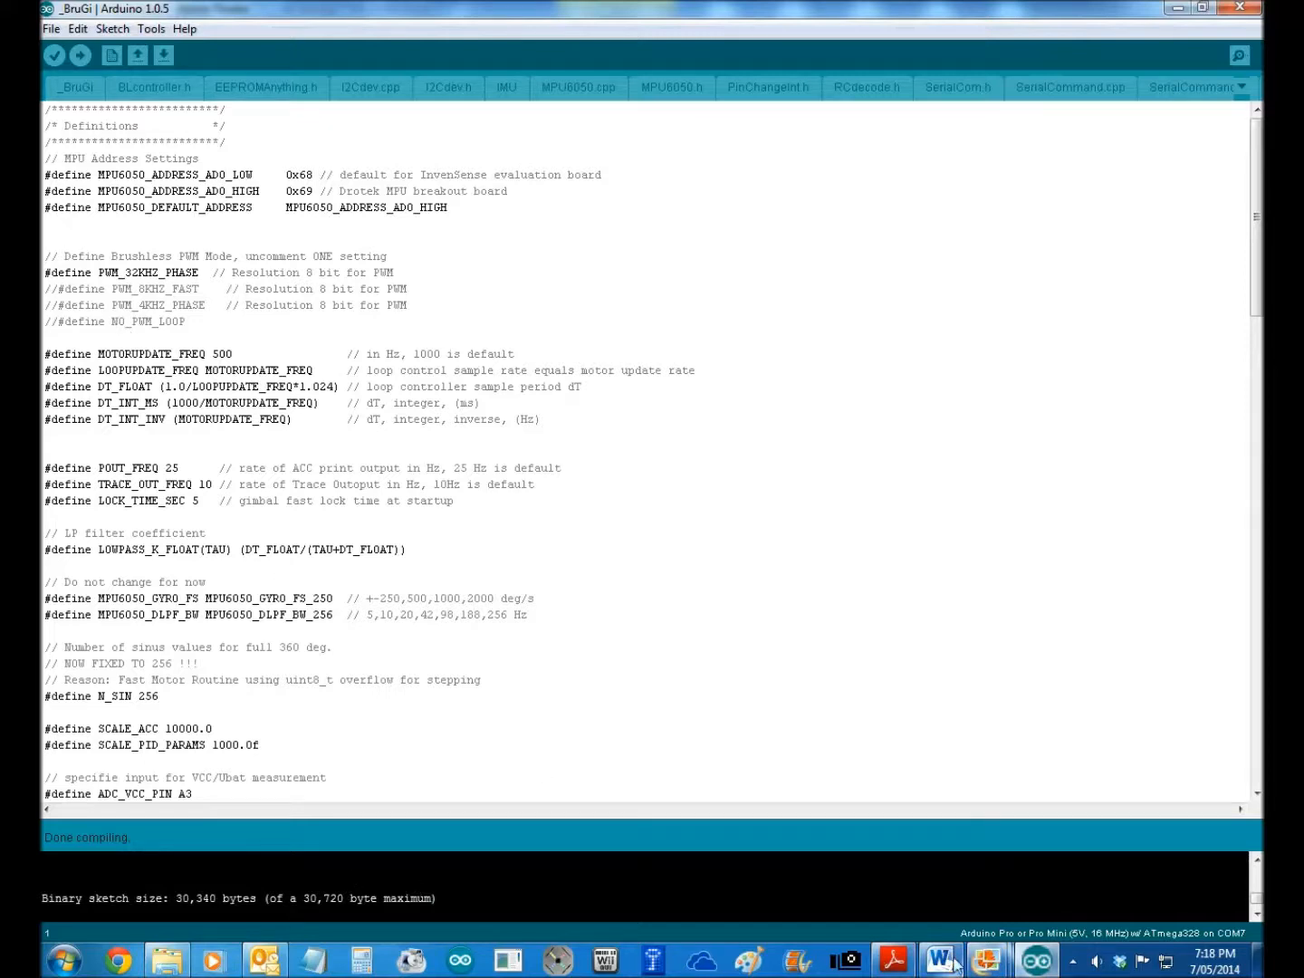
mouse_move(974, 959)
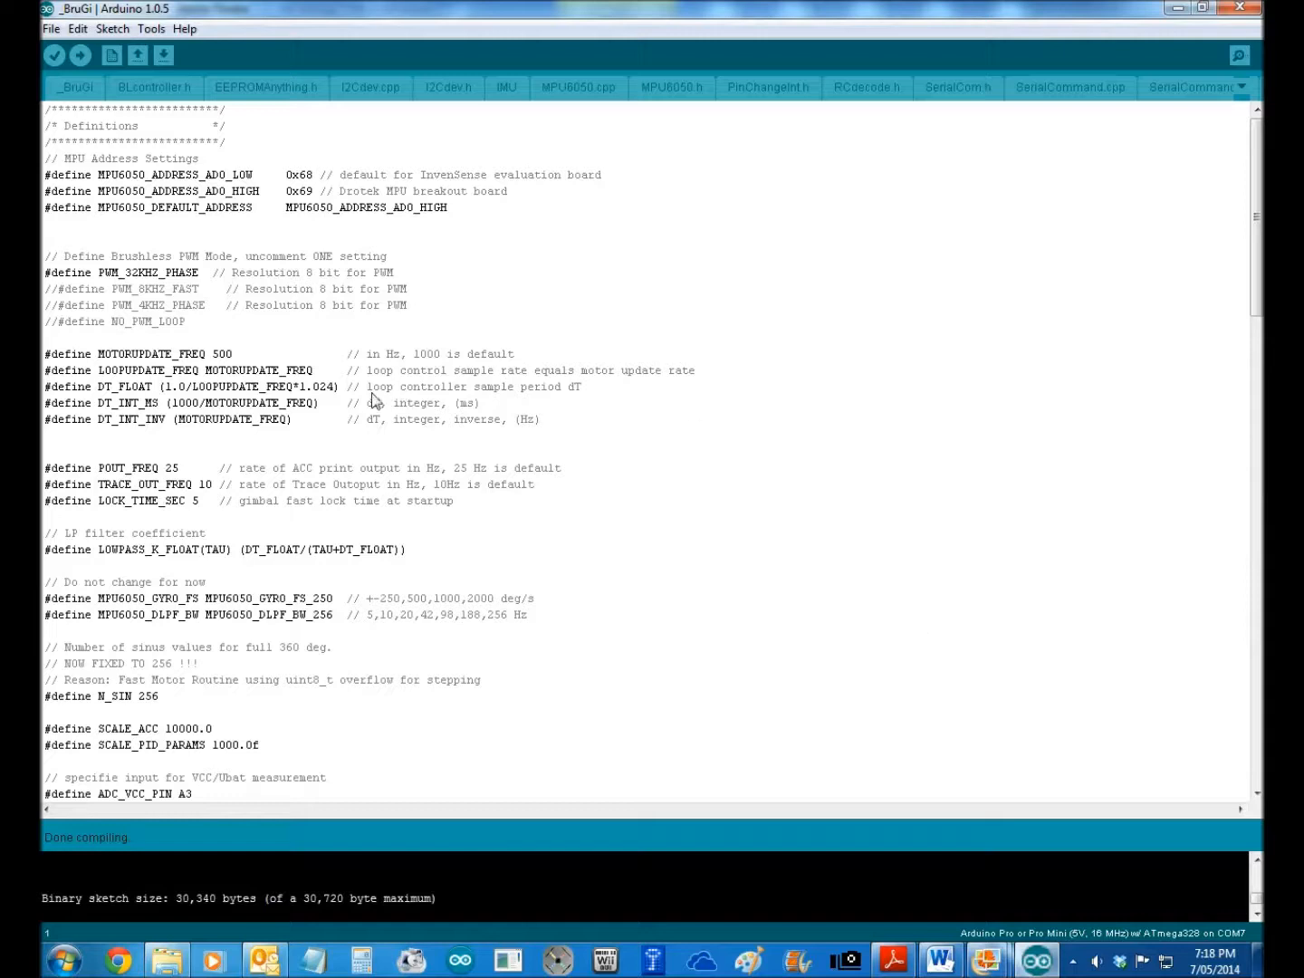
mouse_move(527, 334)
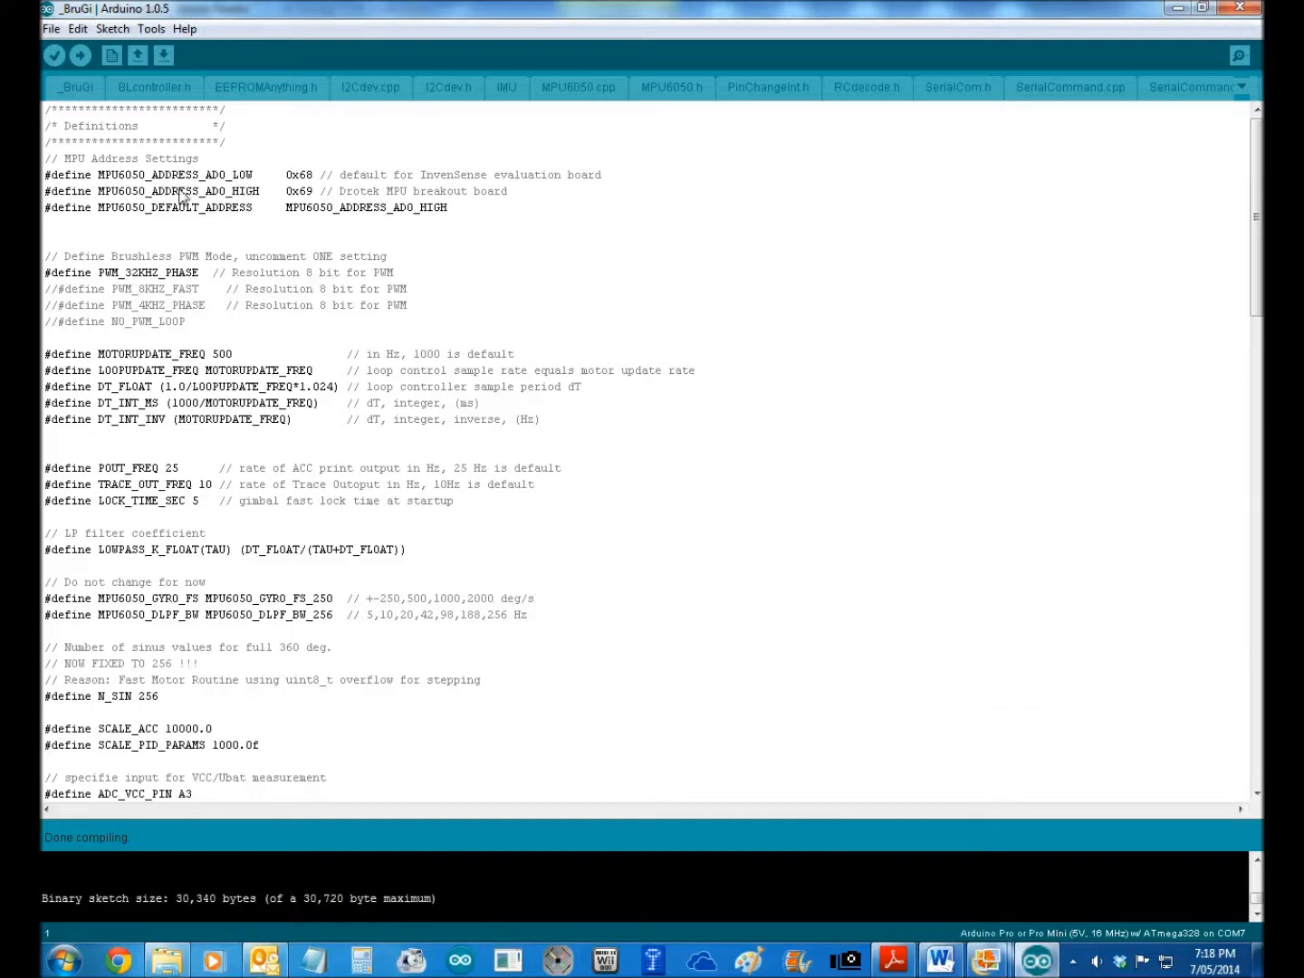
mouse_move(446, 311)
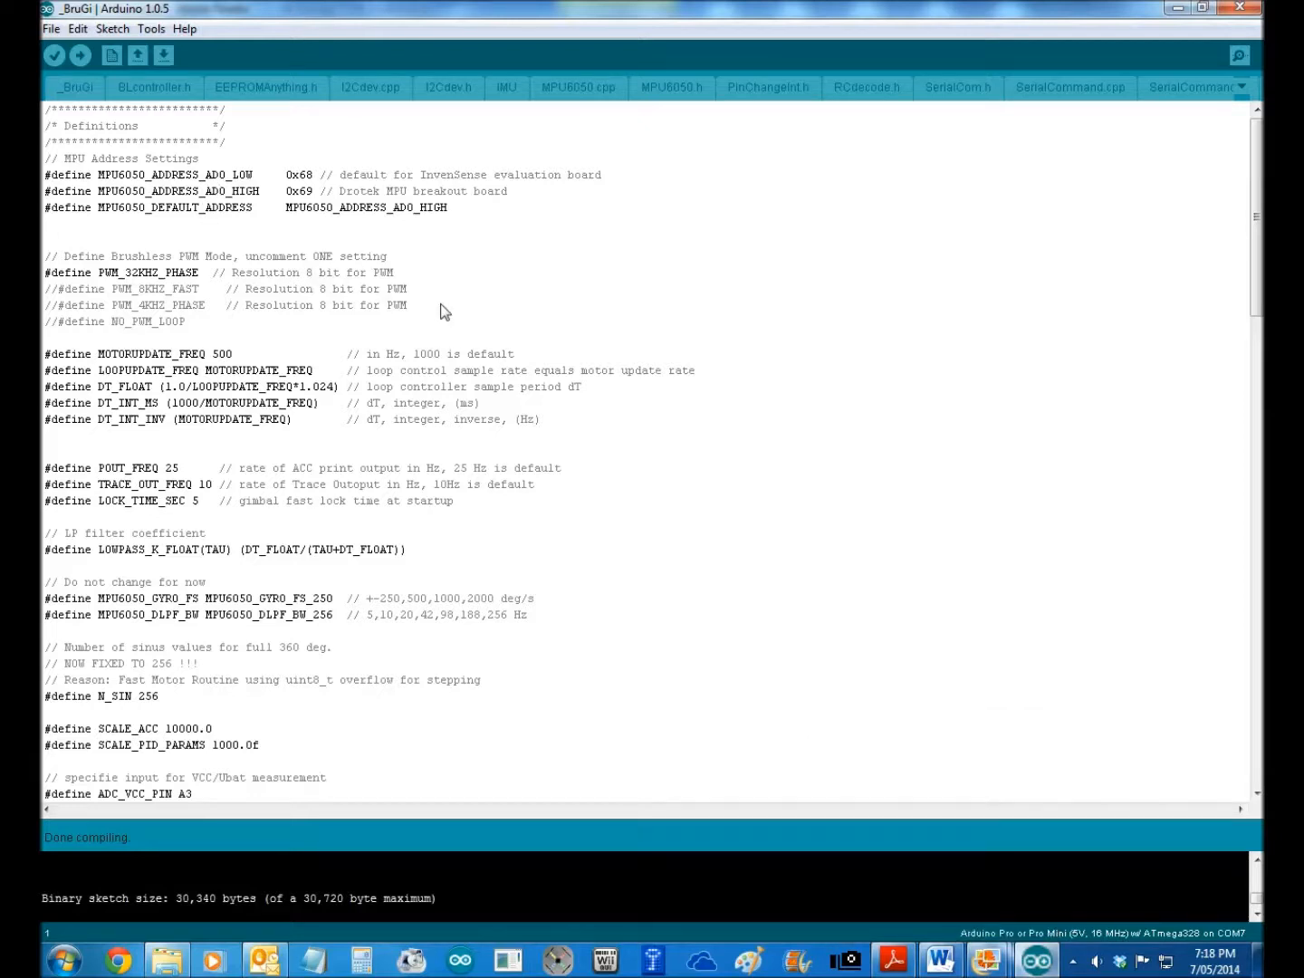
mouse_move(98, 836)
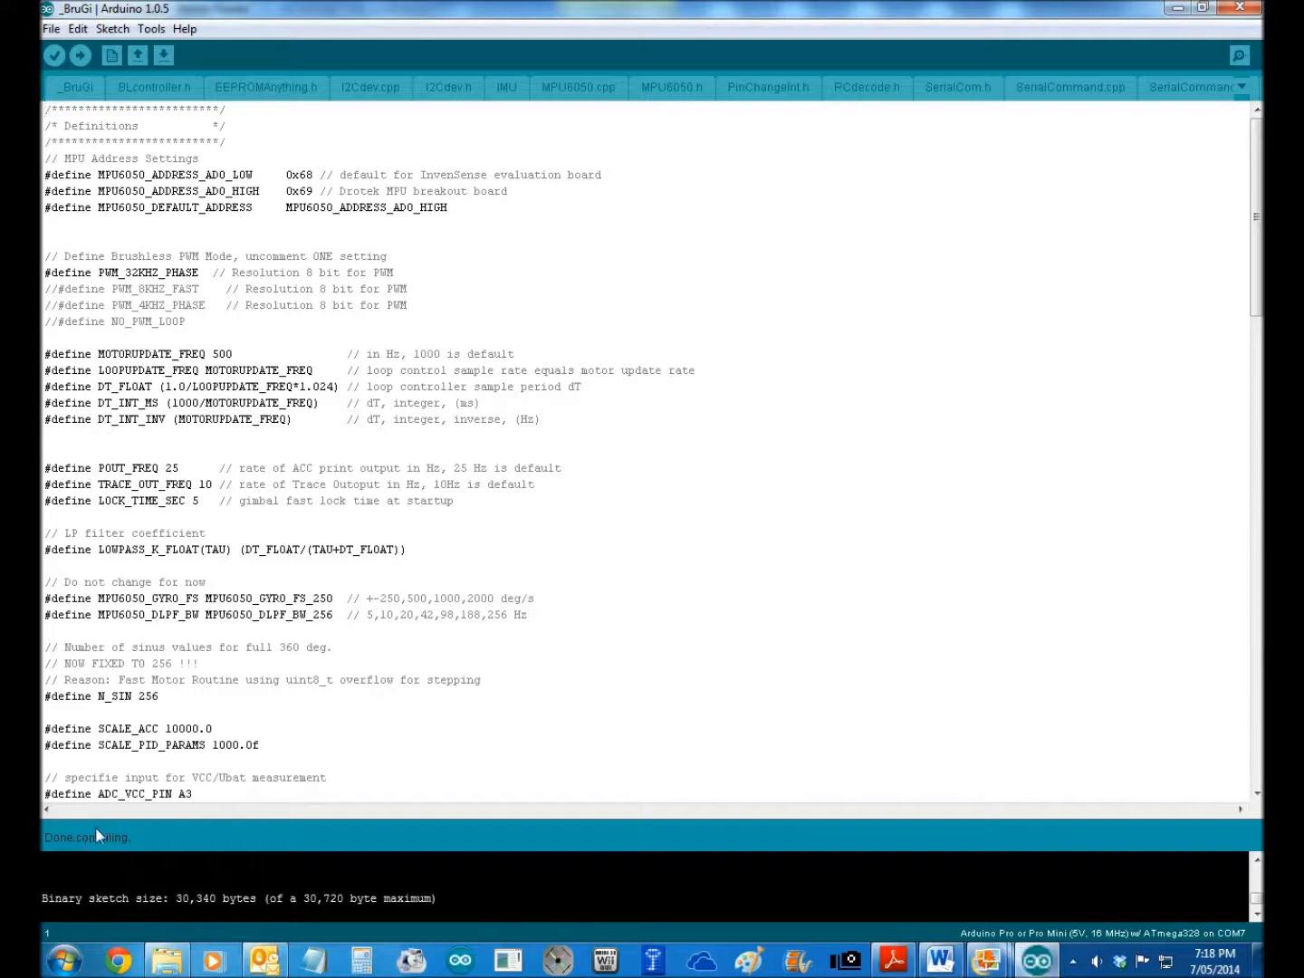
mouse_move(277, 842)
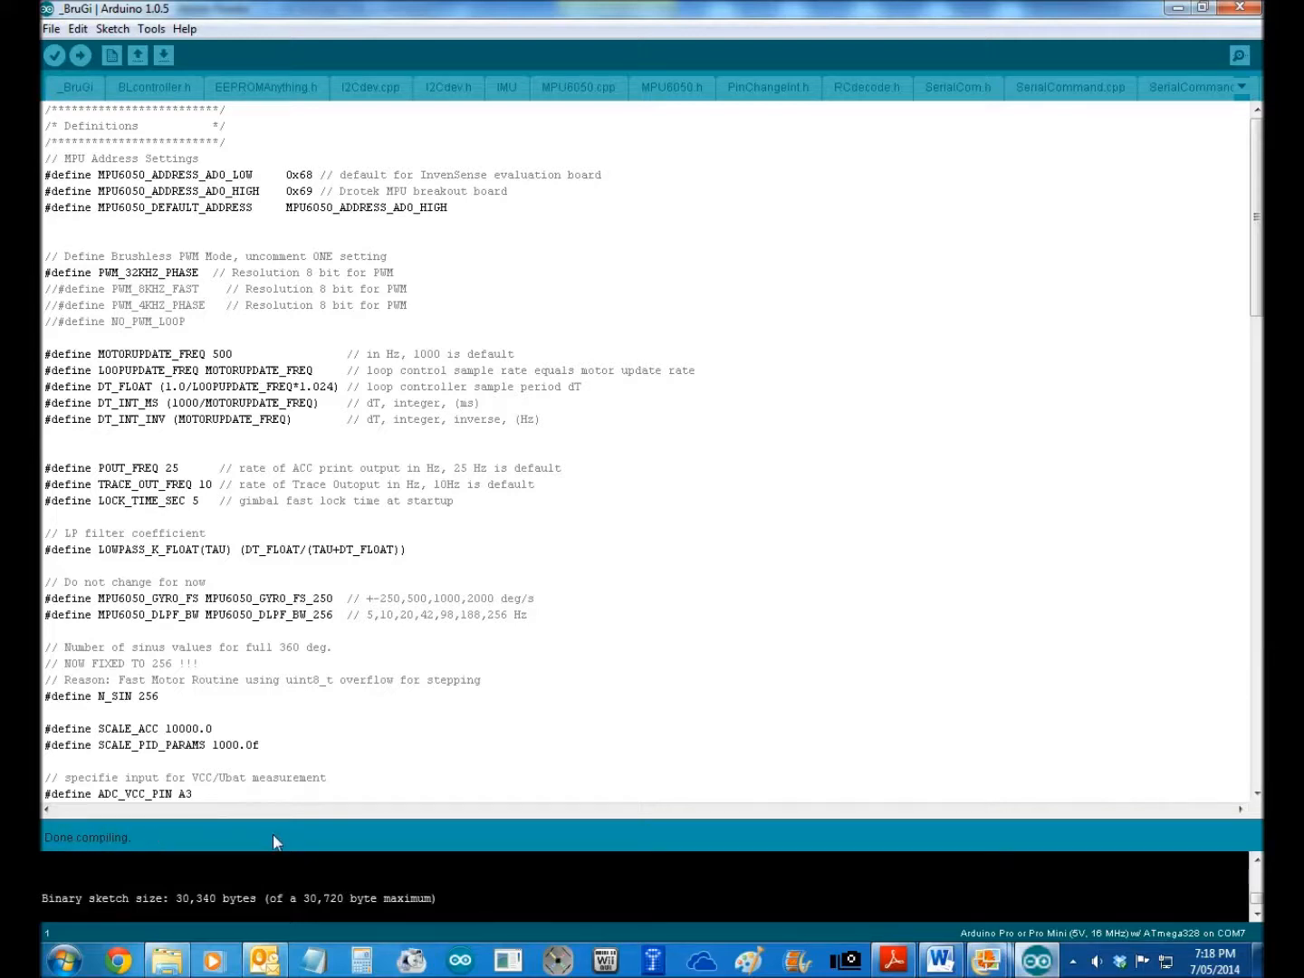
mouse_move(414, 670)
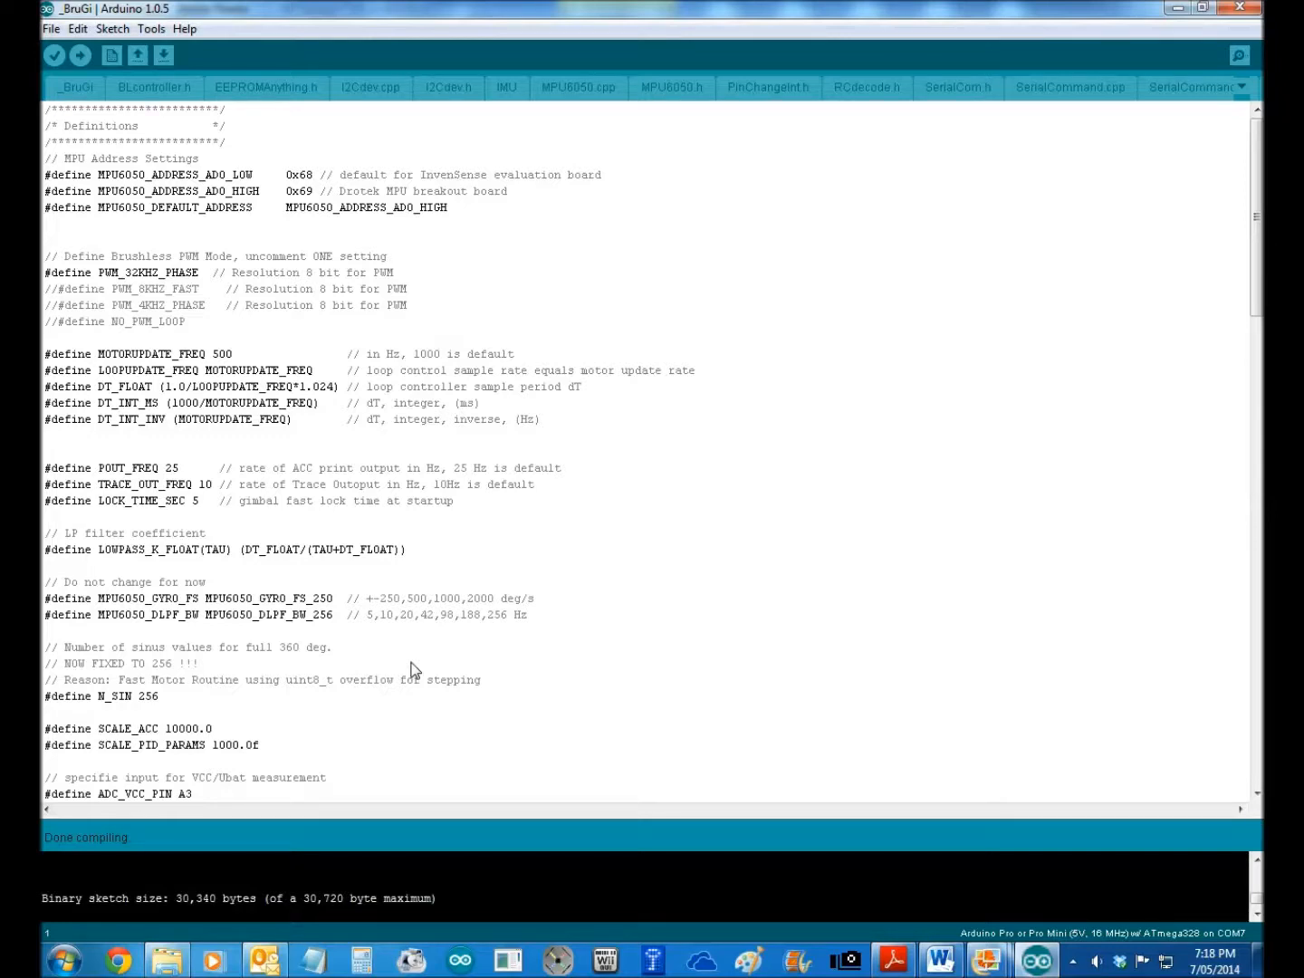
mouse_move(190, 308)
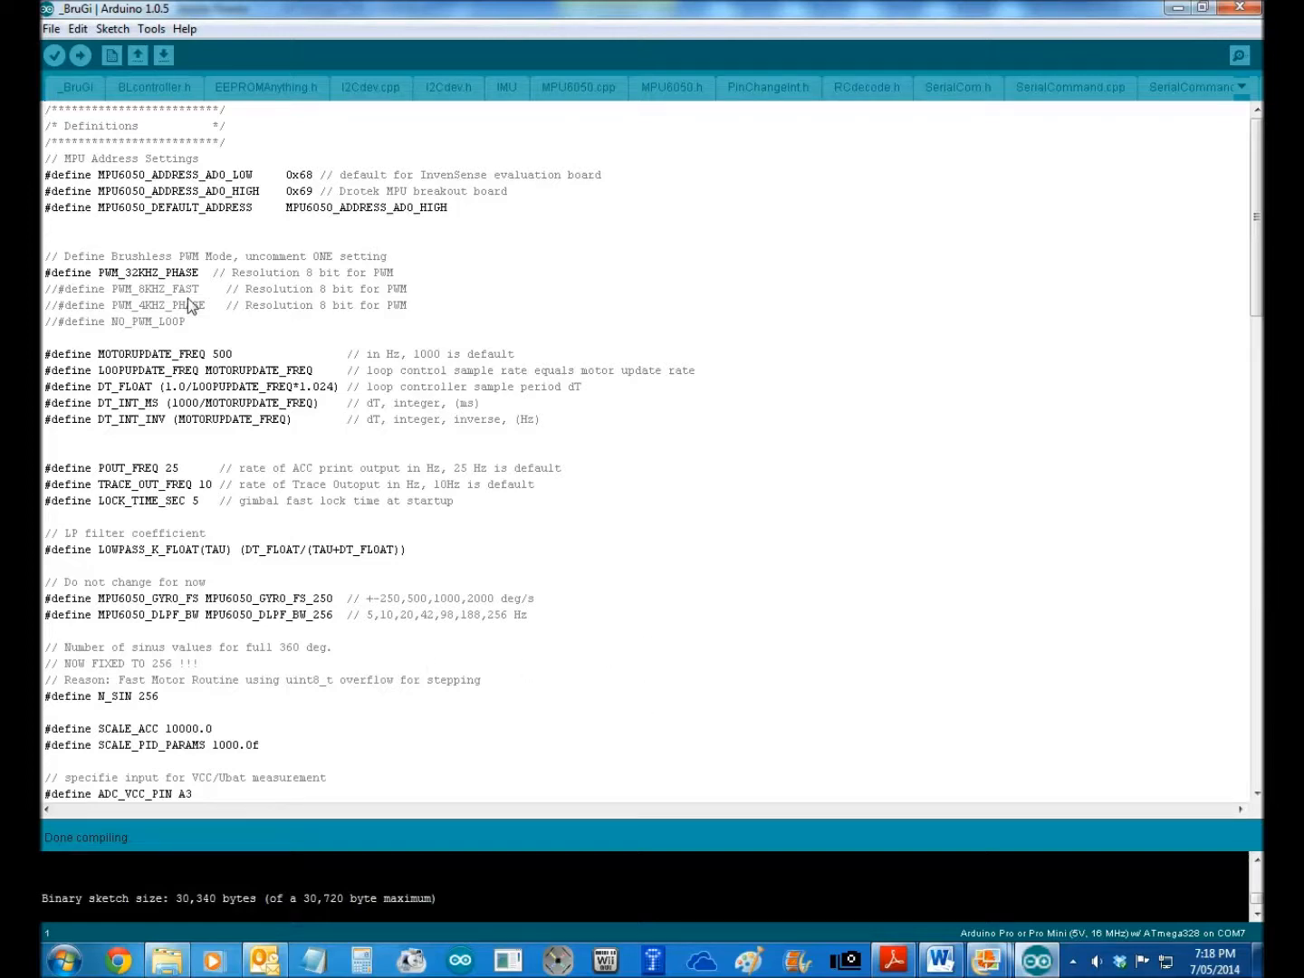
mouse_move(671, 552)
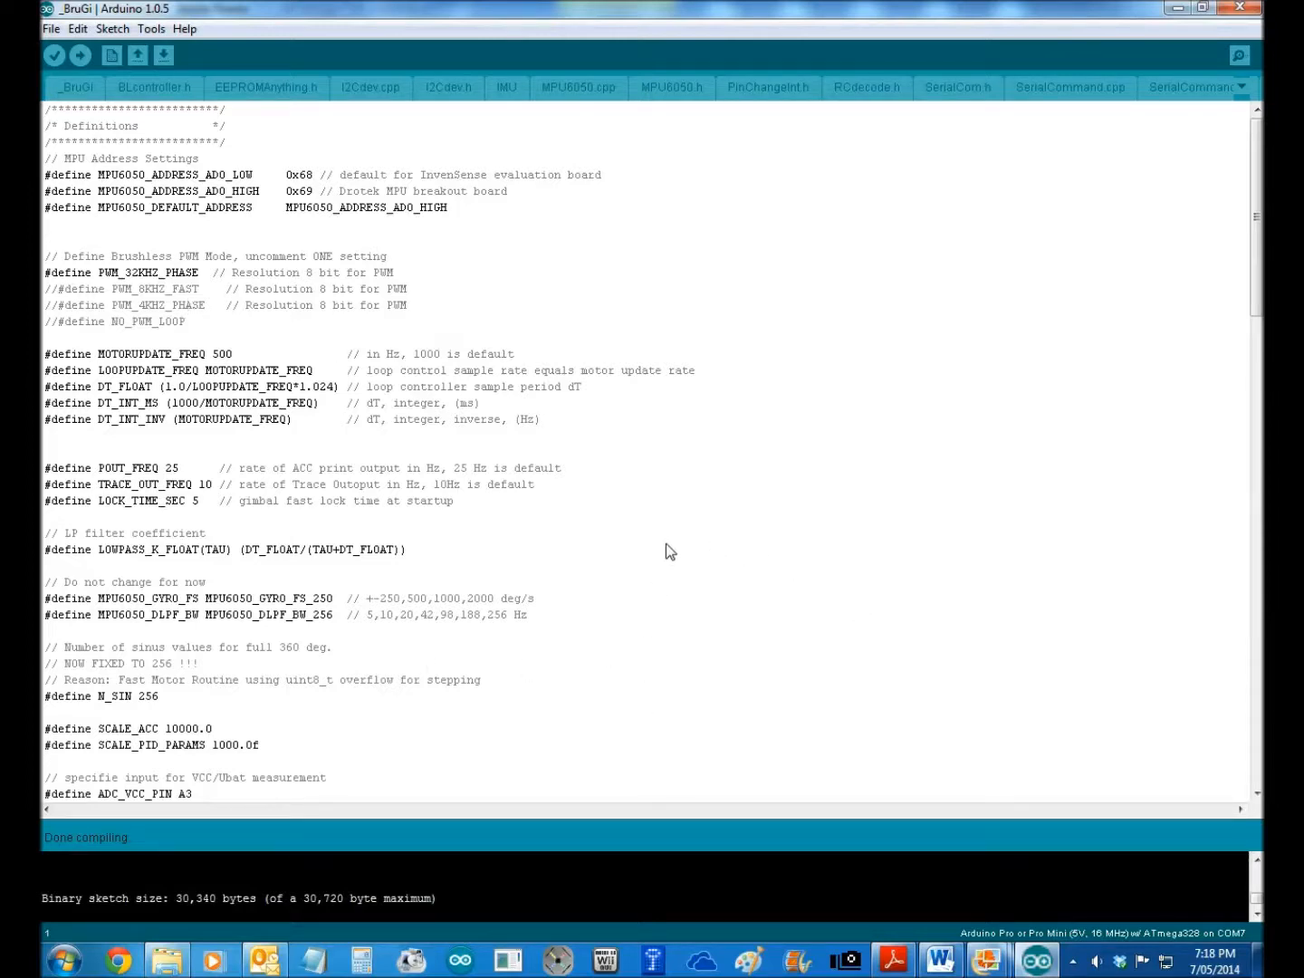
mouse_move(948, 190)
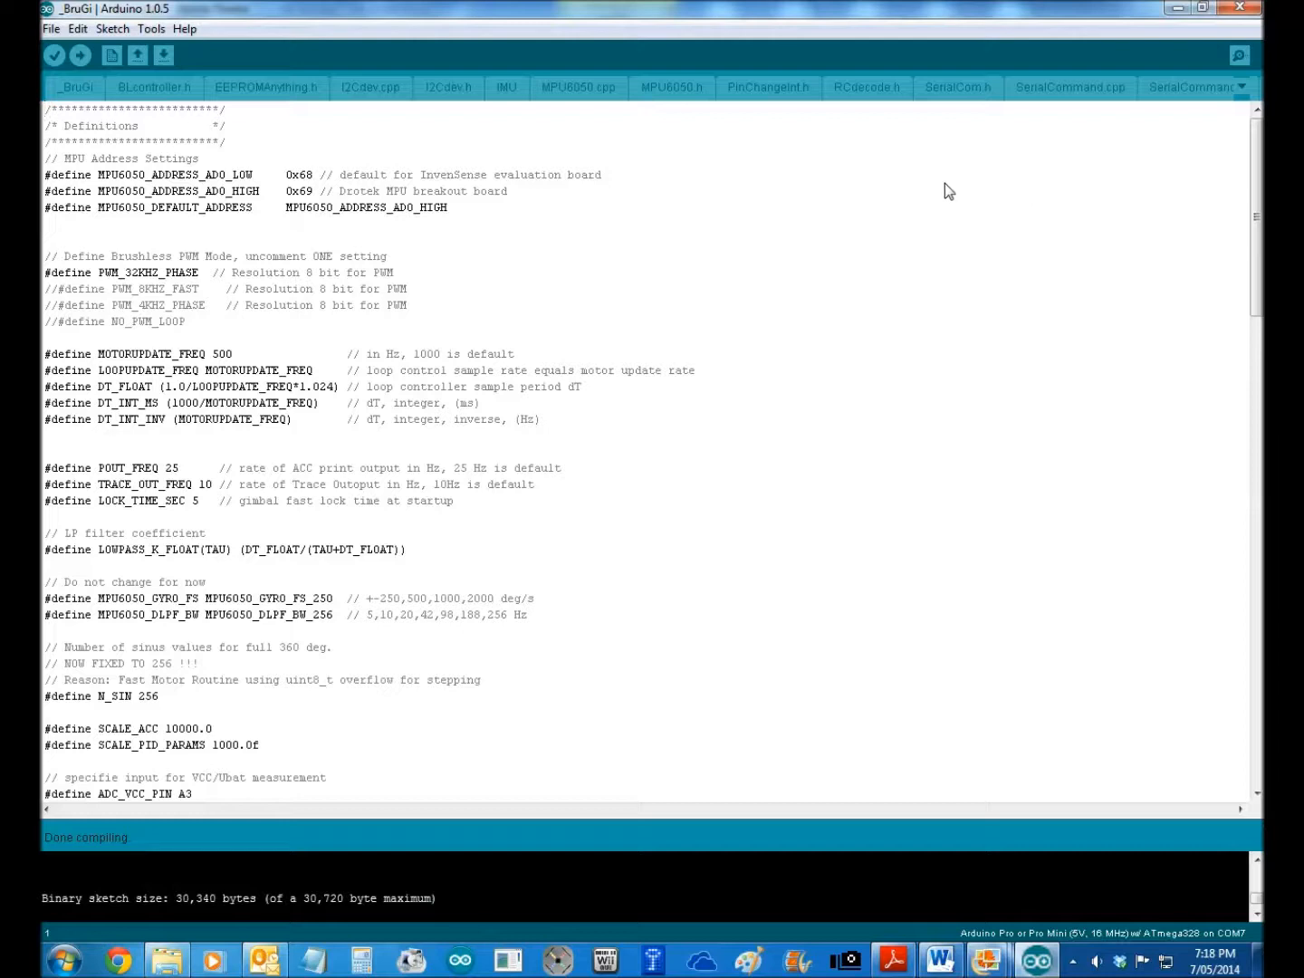
click(1068, 958)
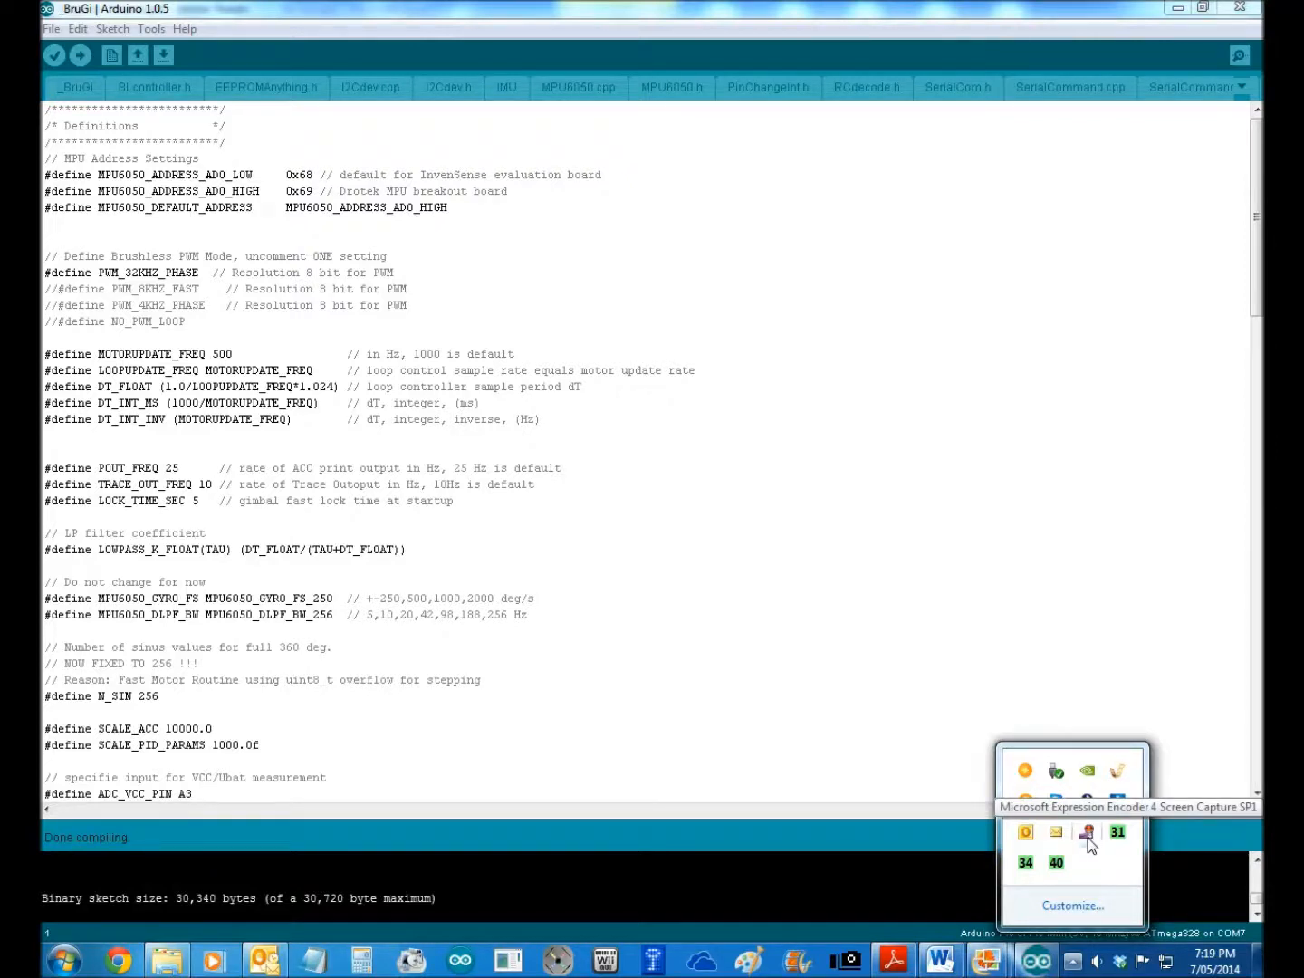
right_click(1088, 833)
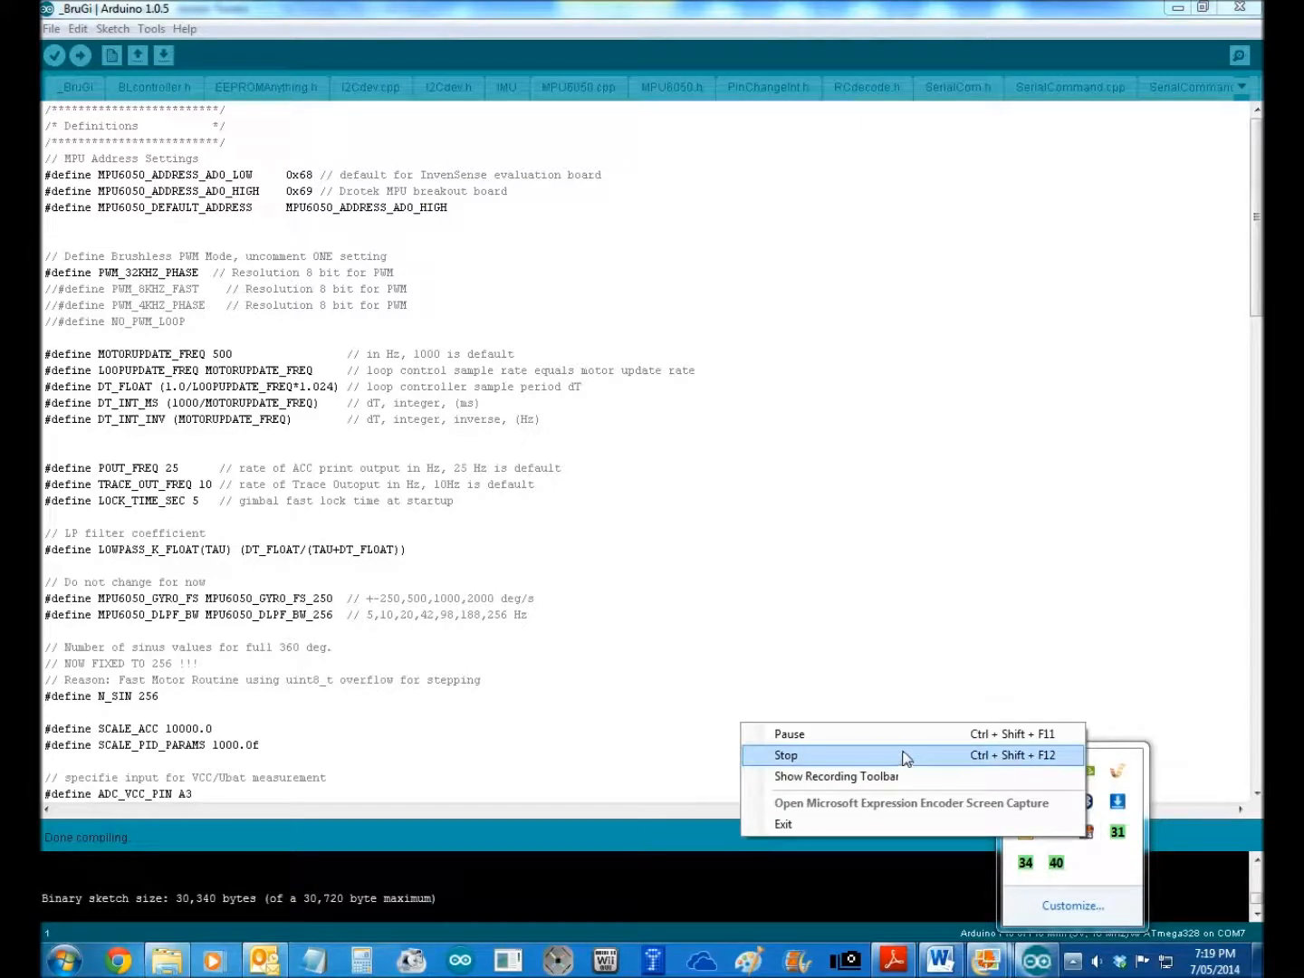